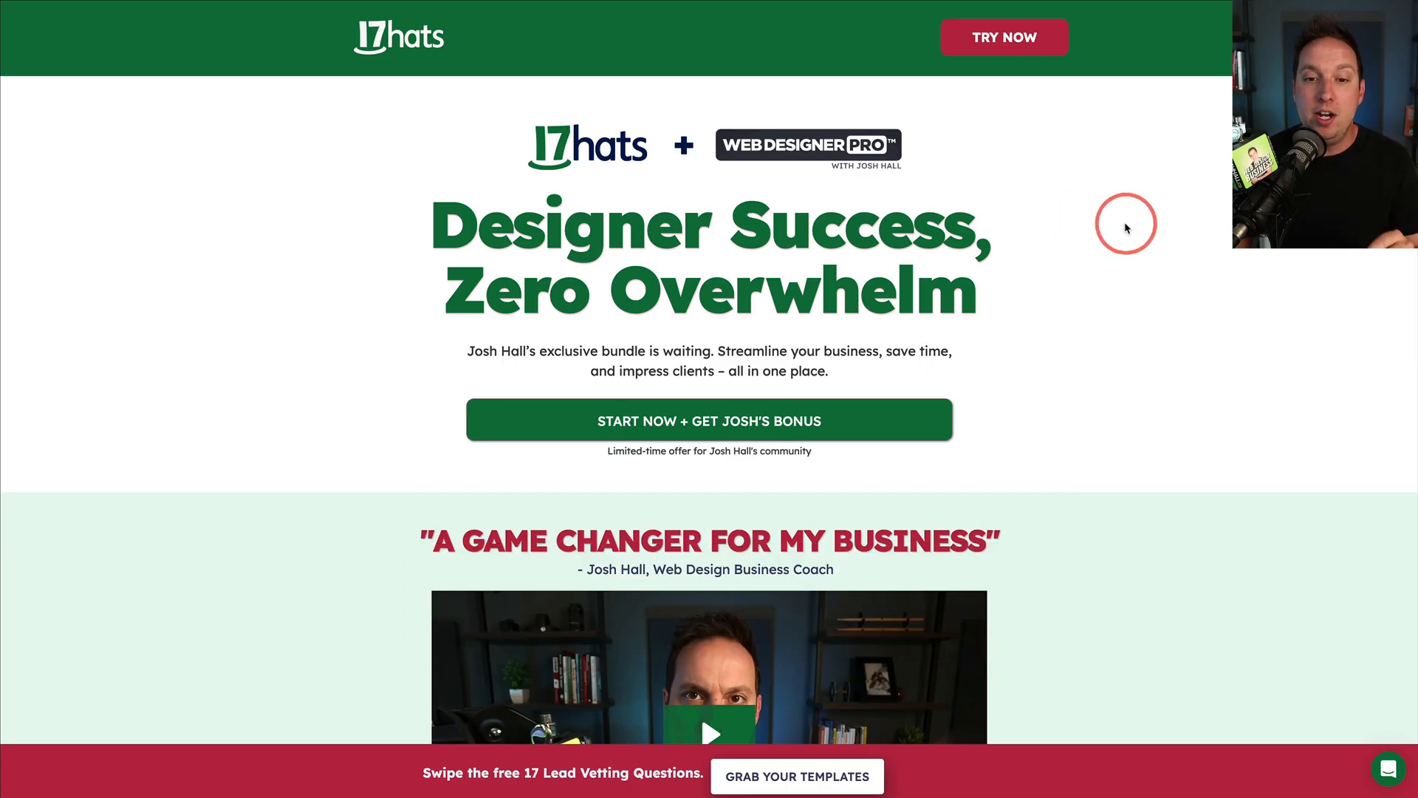
pyautogui.moveTo(1075, 246)
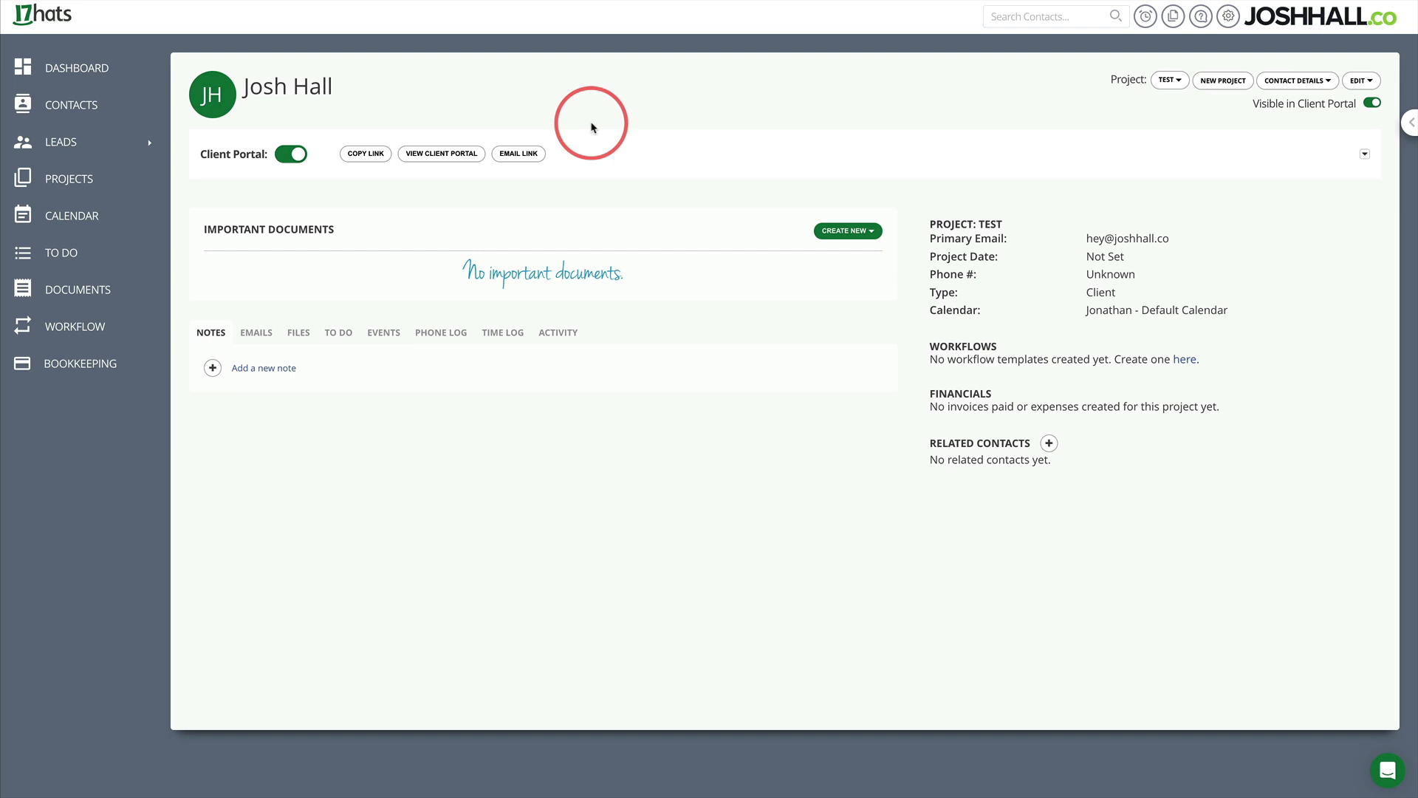
pyautogui.moveTo(599, 129)
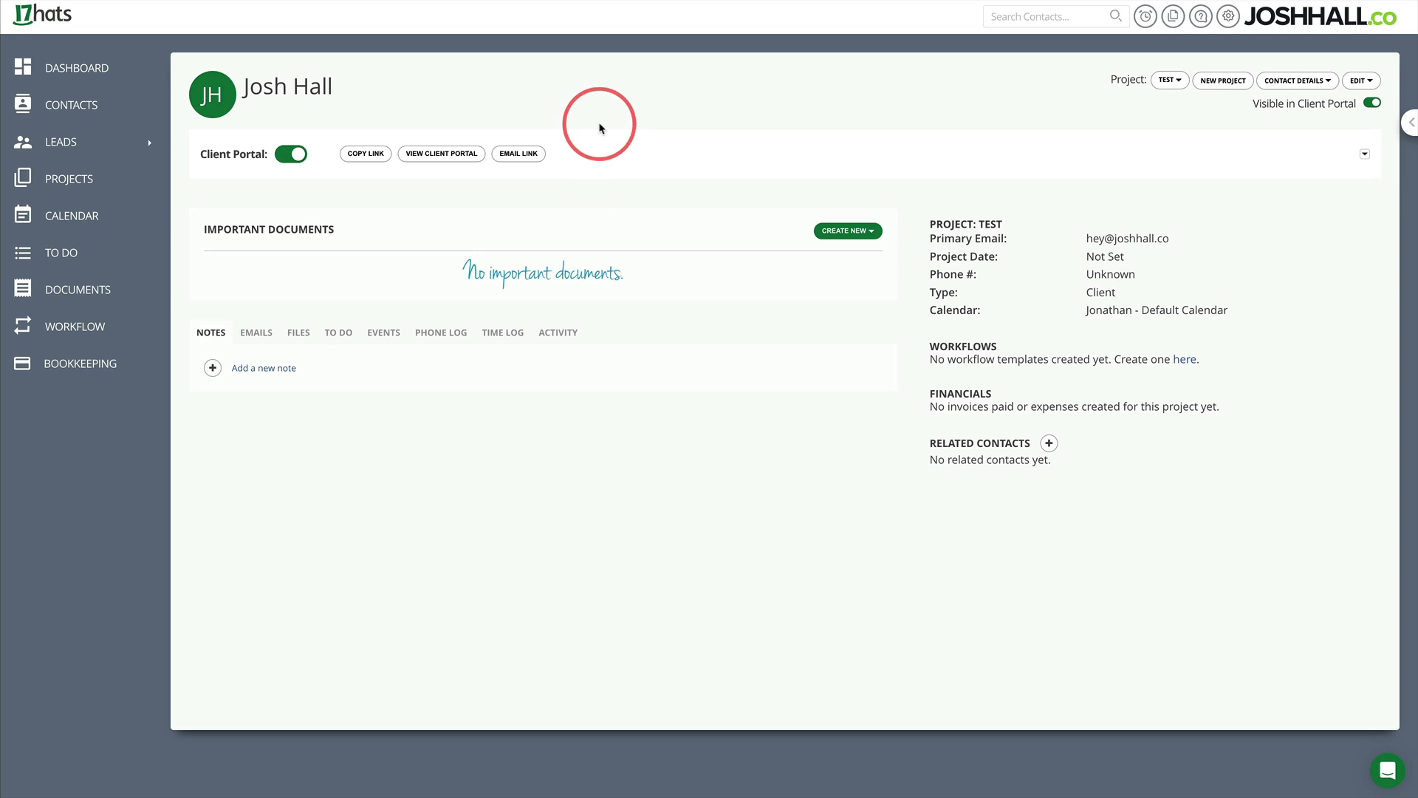
pyautogui.moveTo(620, 120)
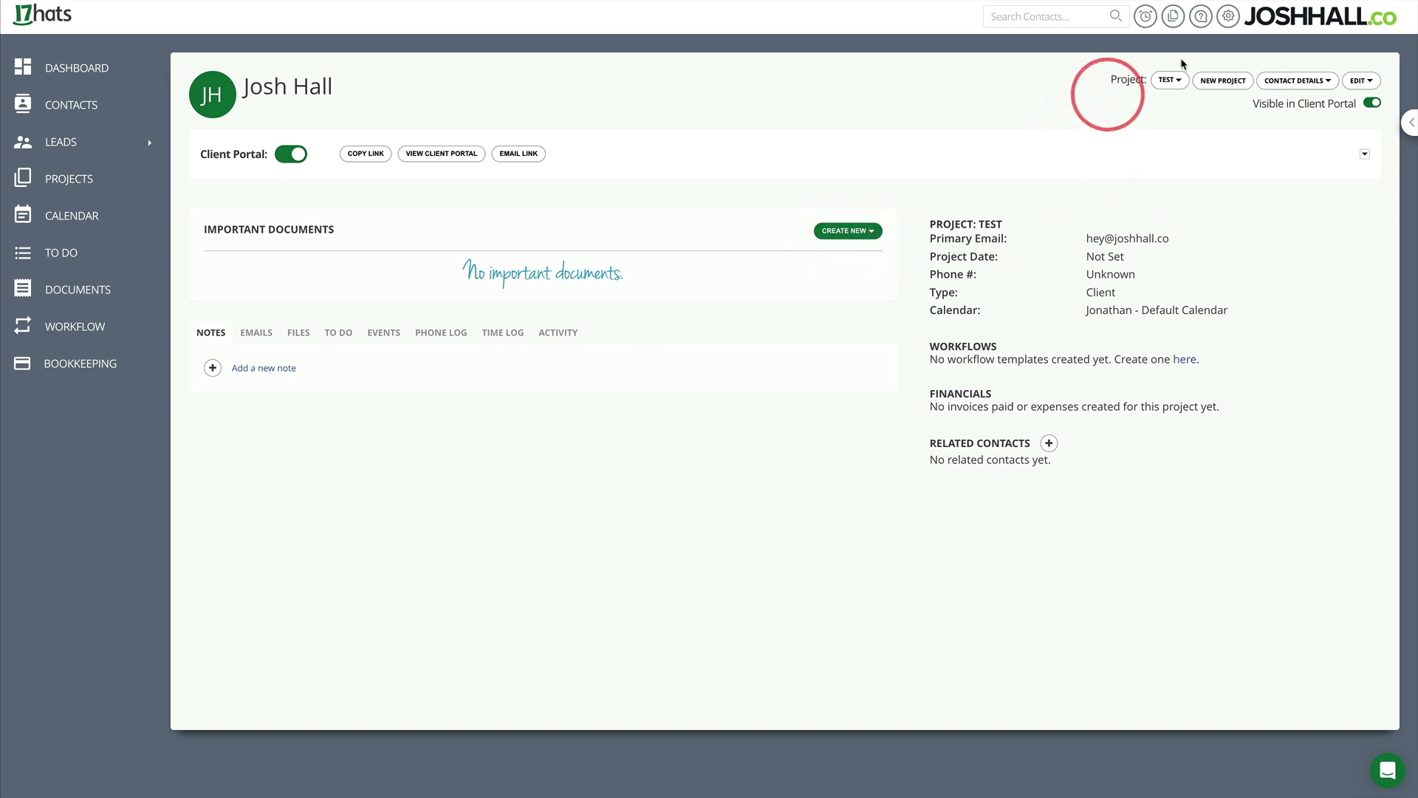
# Open the Documents & Emails account templates and scroll down to the Quotes section.
pyautogui.click(1229, 16)
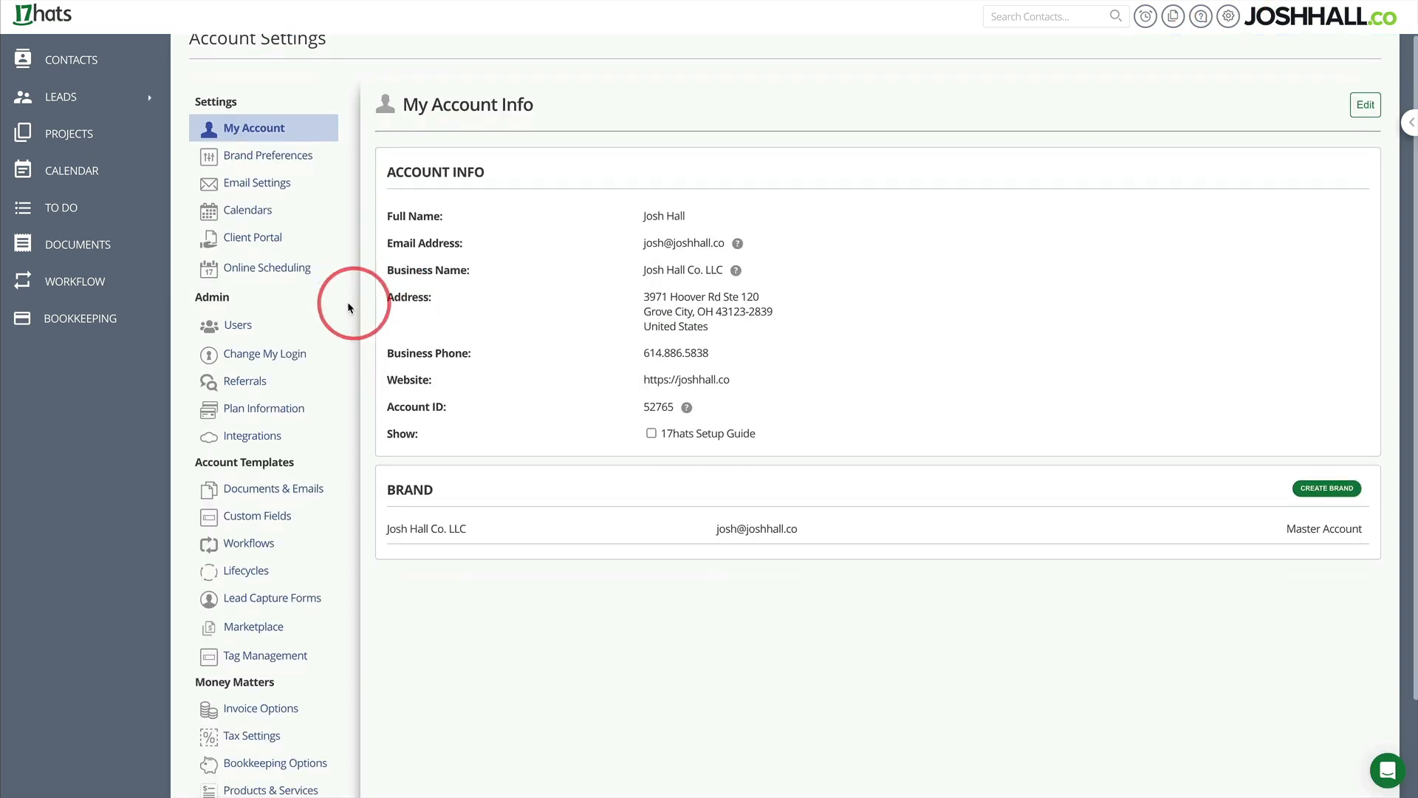
pyautogui.click(274, 366)
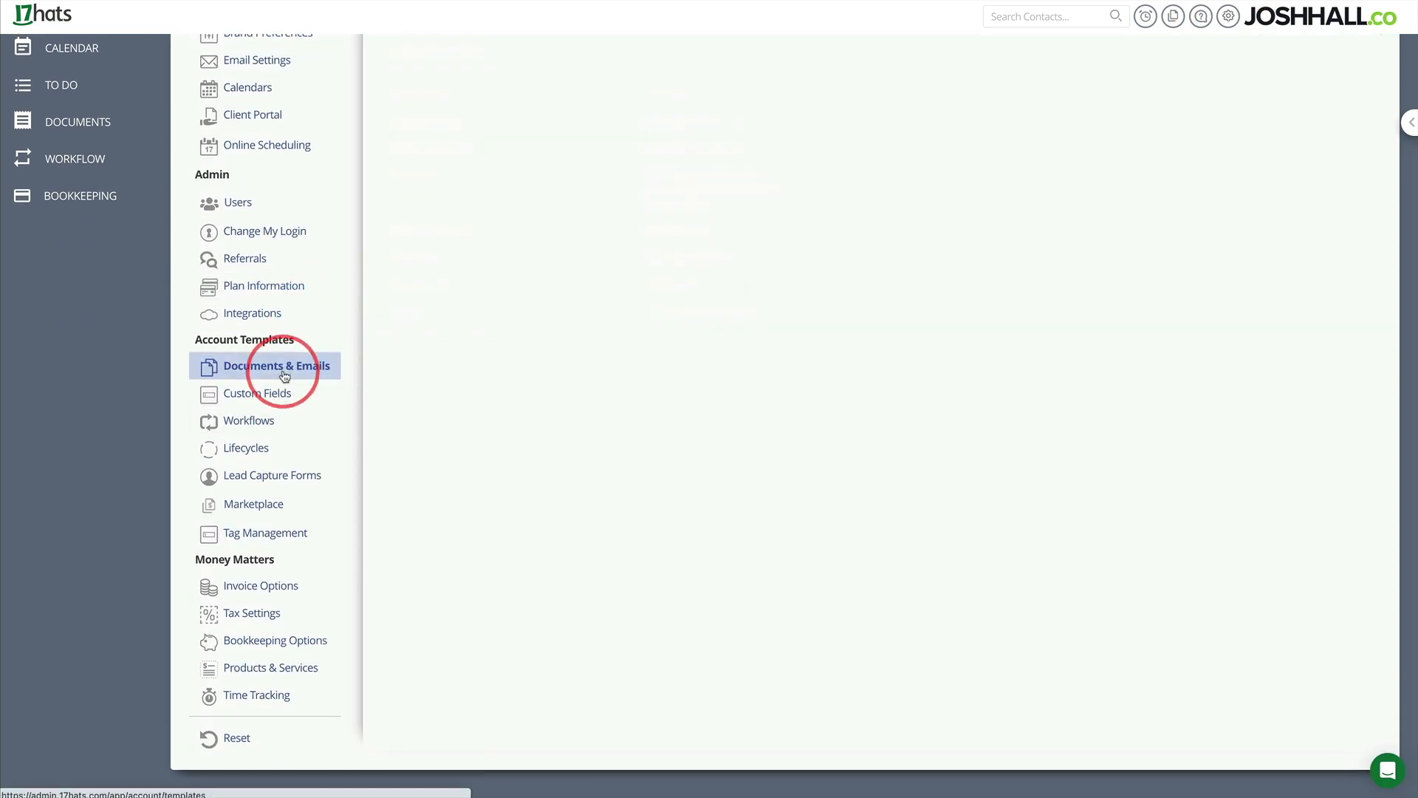
pyautogui.click(272, 366)
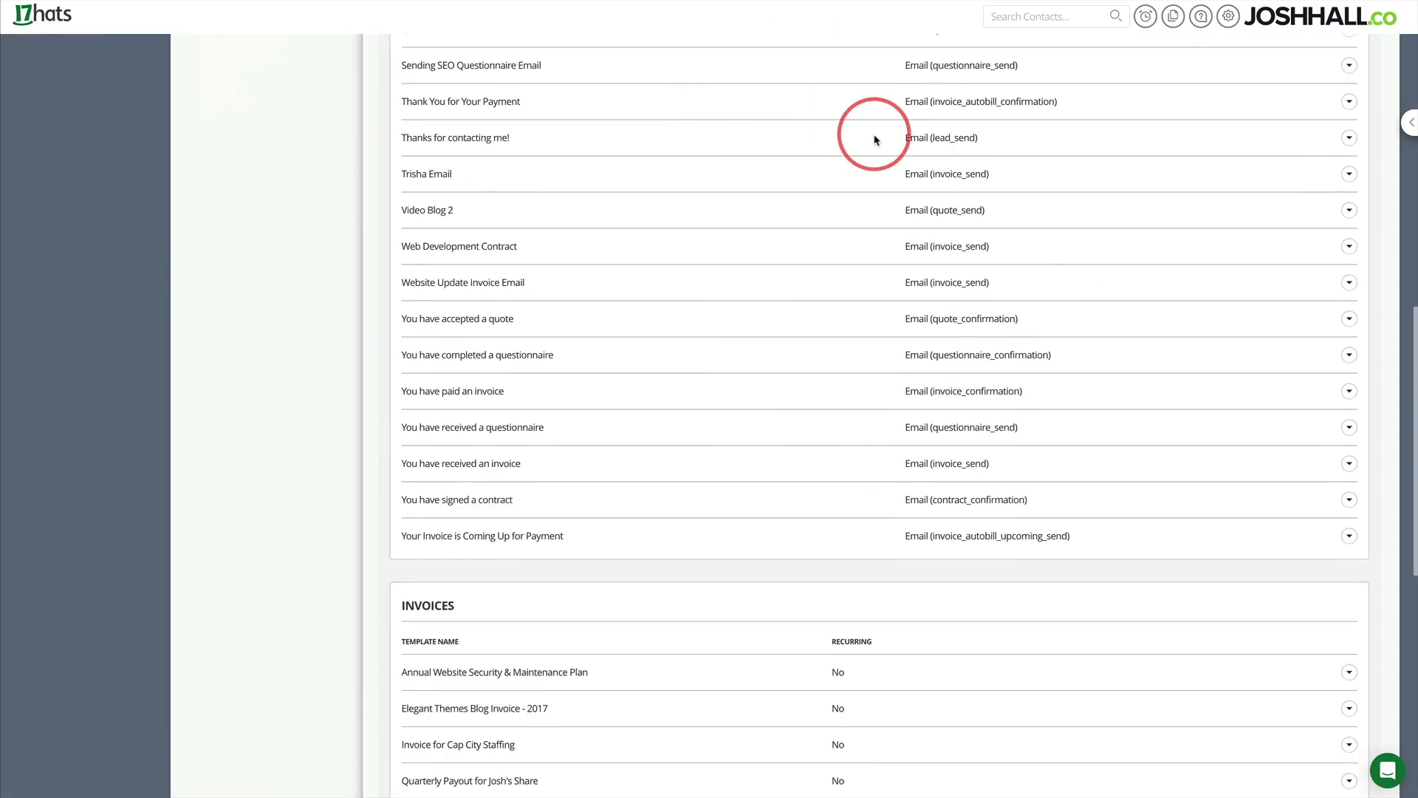
pyautogui.scroll(-3)
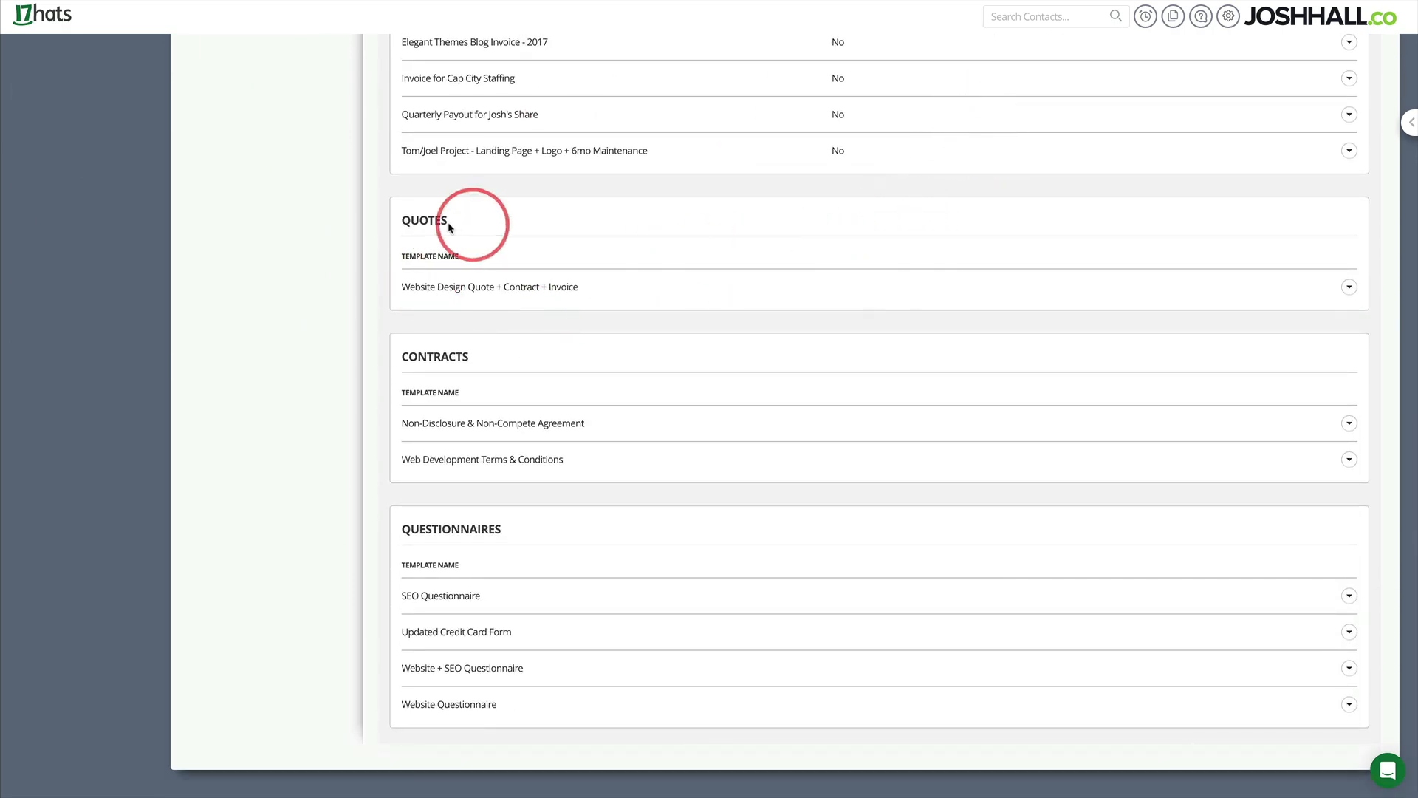
pyautogui.moveTo(487, 291)
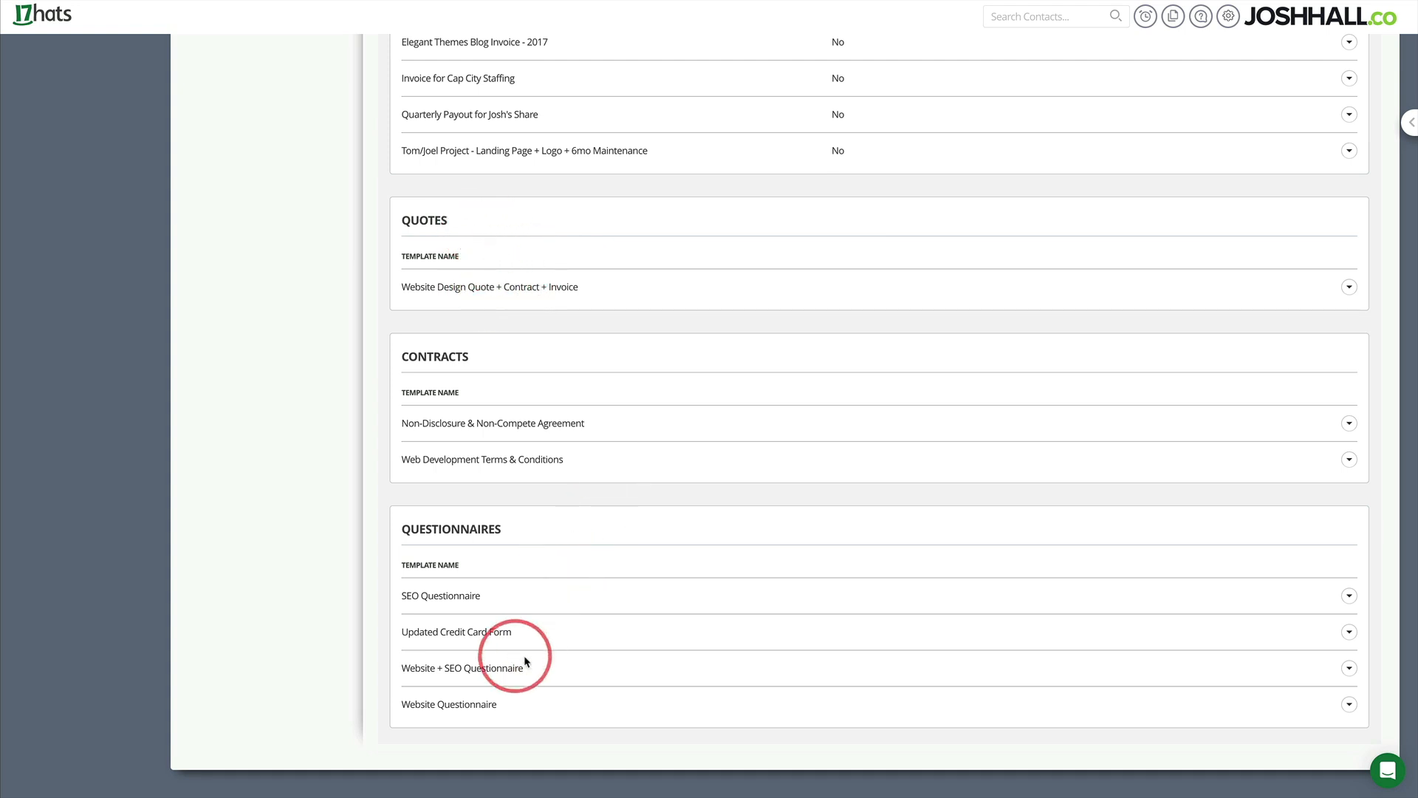
pyautogui.scroll(-3)
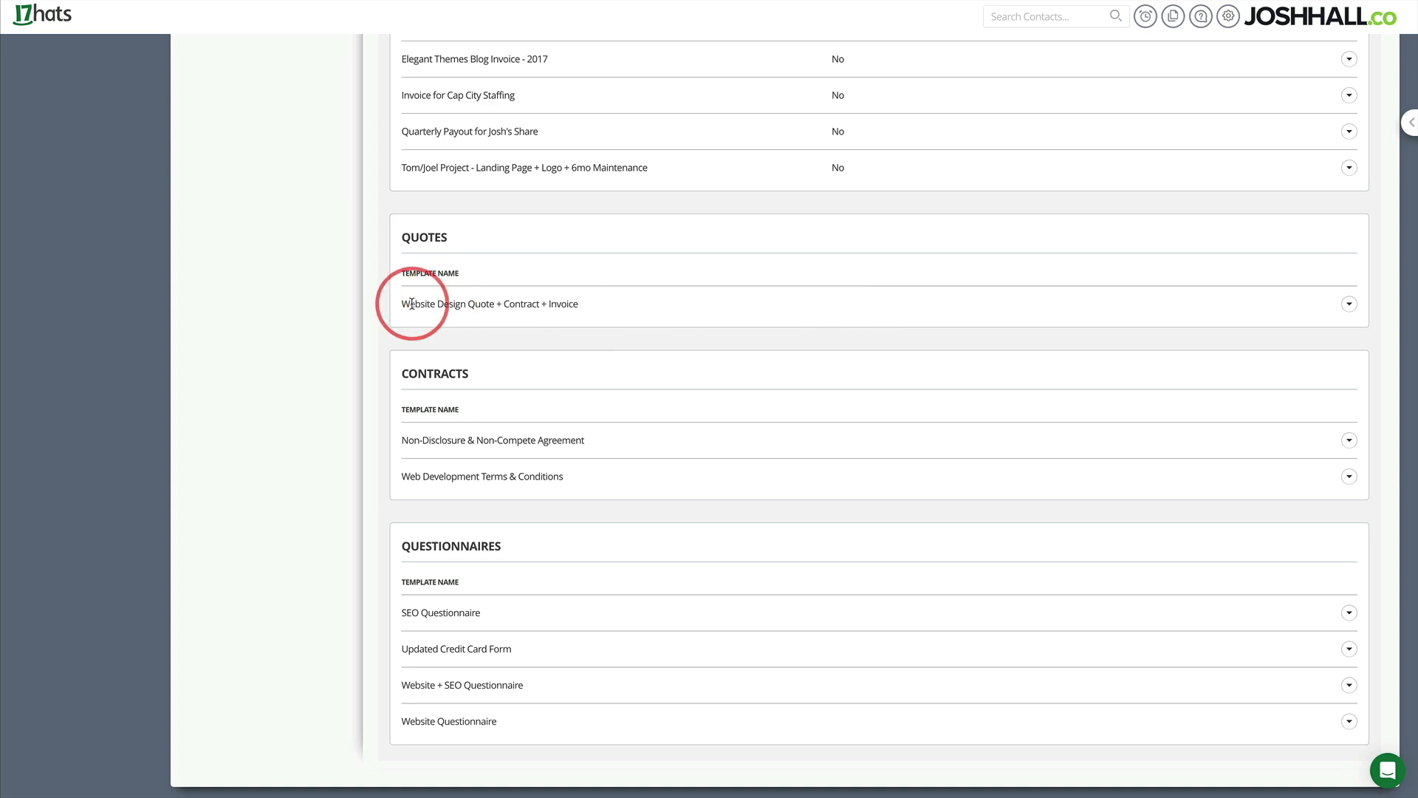
pyautogui.moveTo(519, 303)
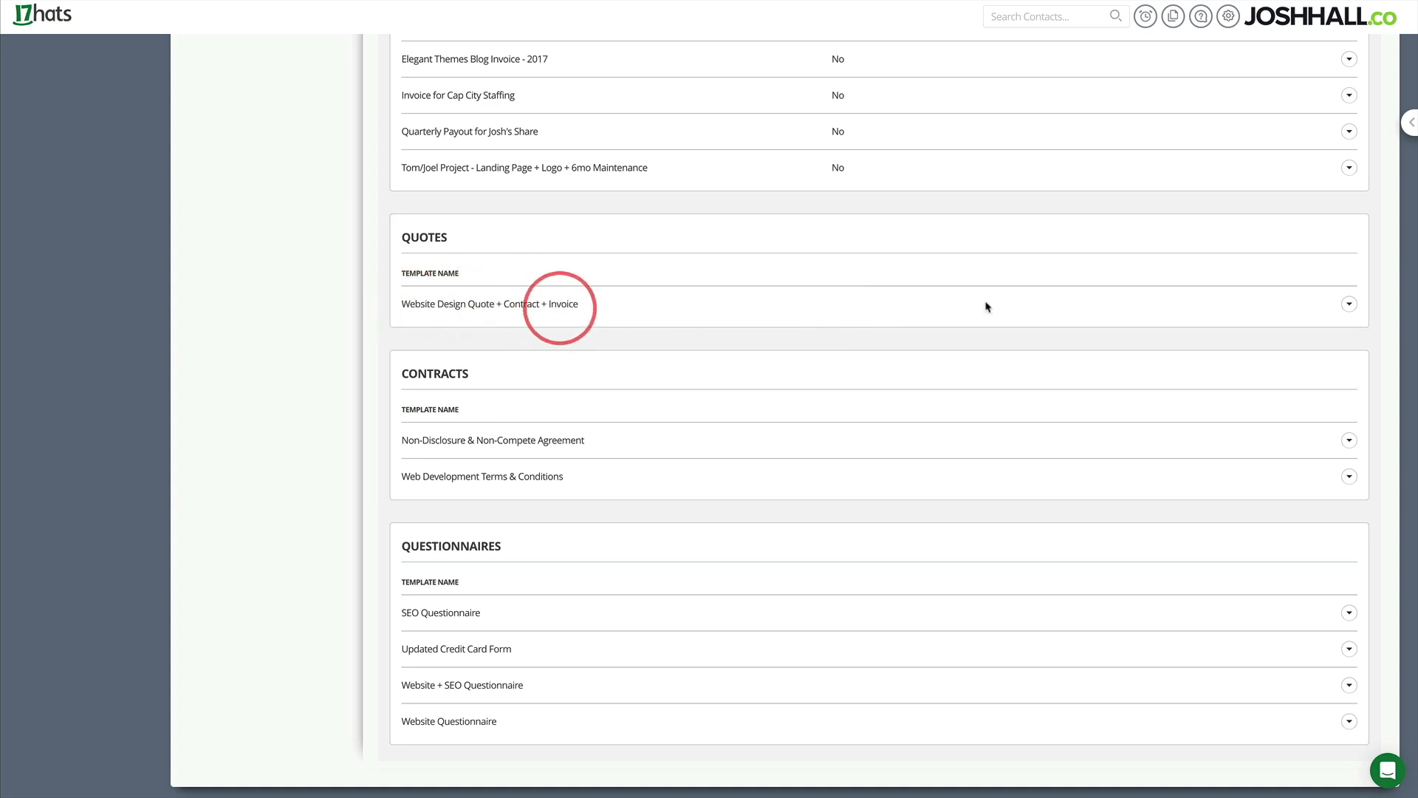
# Edit the Website Design Quote + Contract + Invoice template and review its contract.
pyautogui.click(1349, 303)
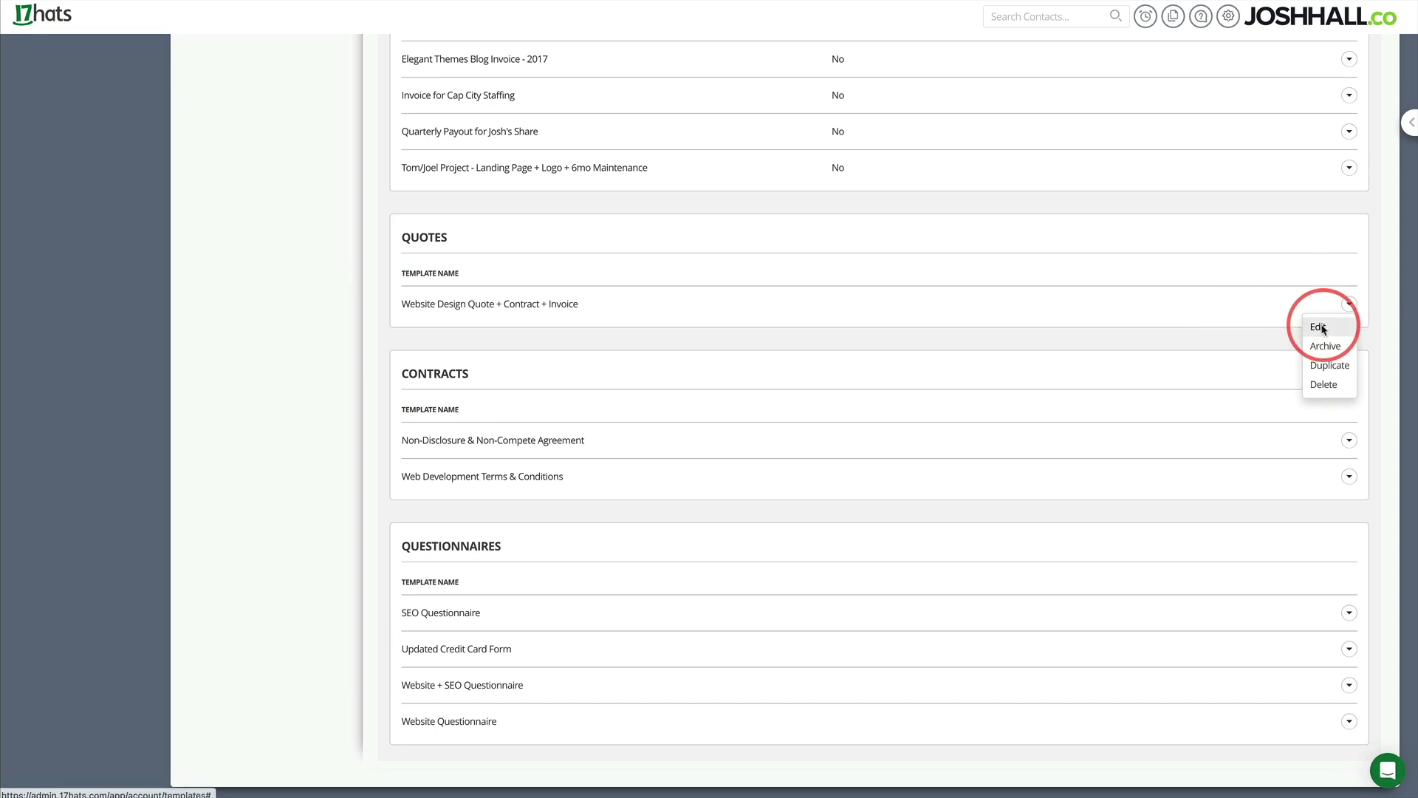
pyautogui.click(1320, 327)
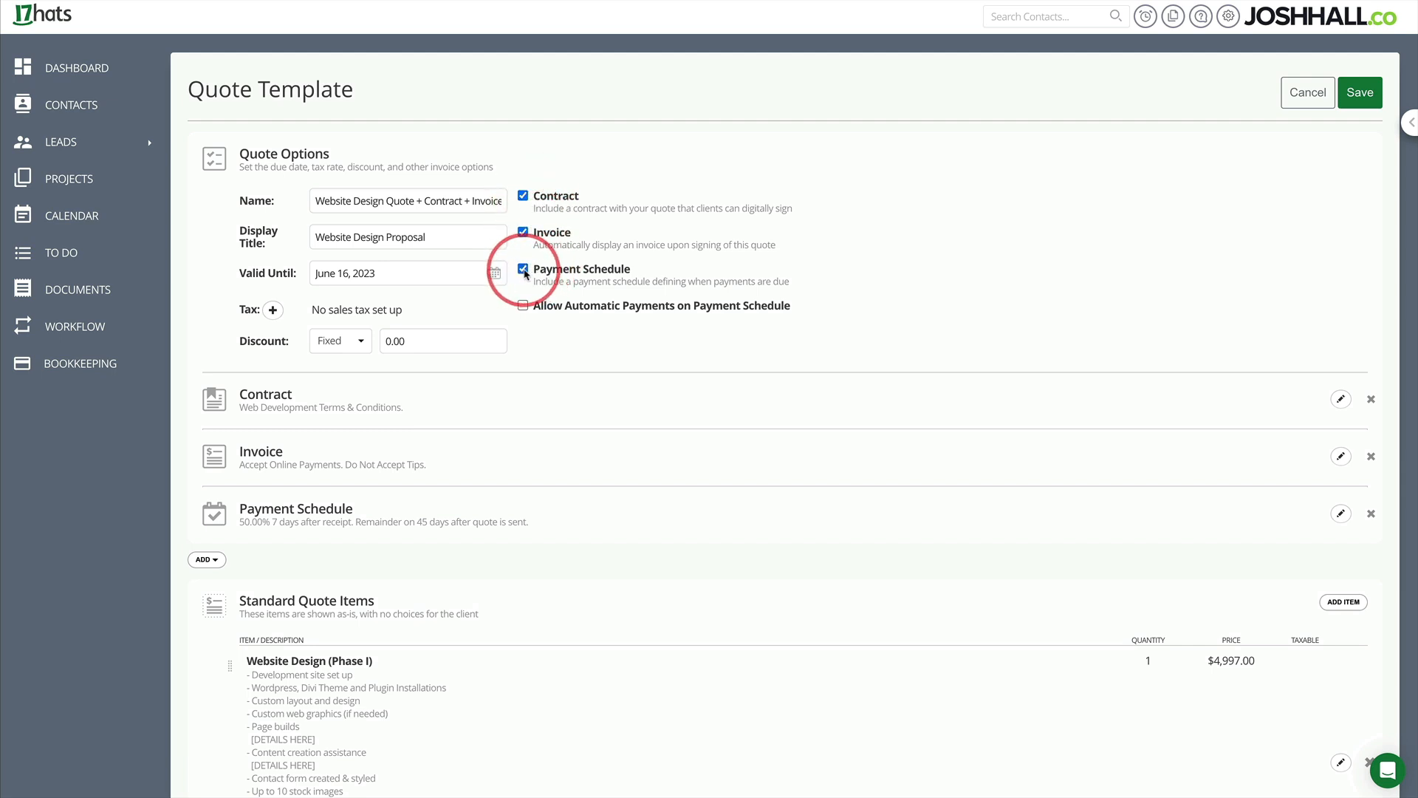
pyautogui.scroll(-3)
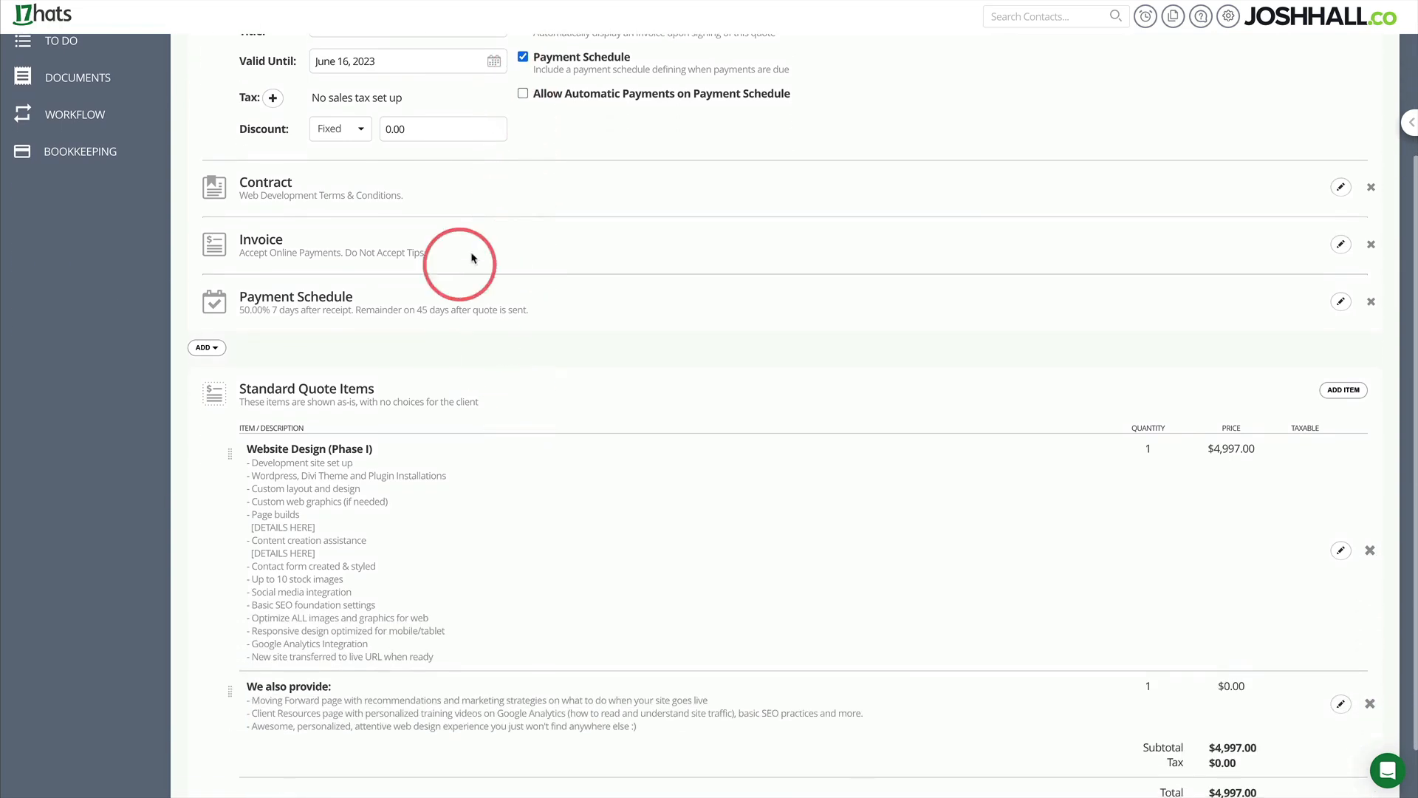
pyautogui.click(1341, 186)
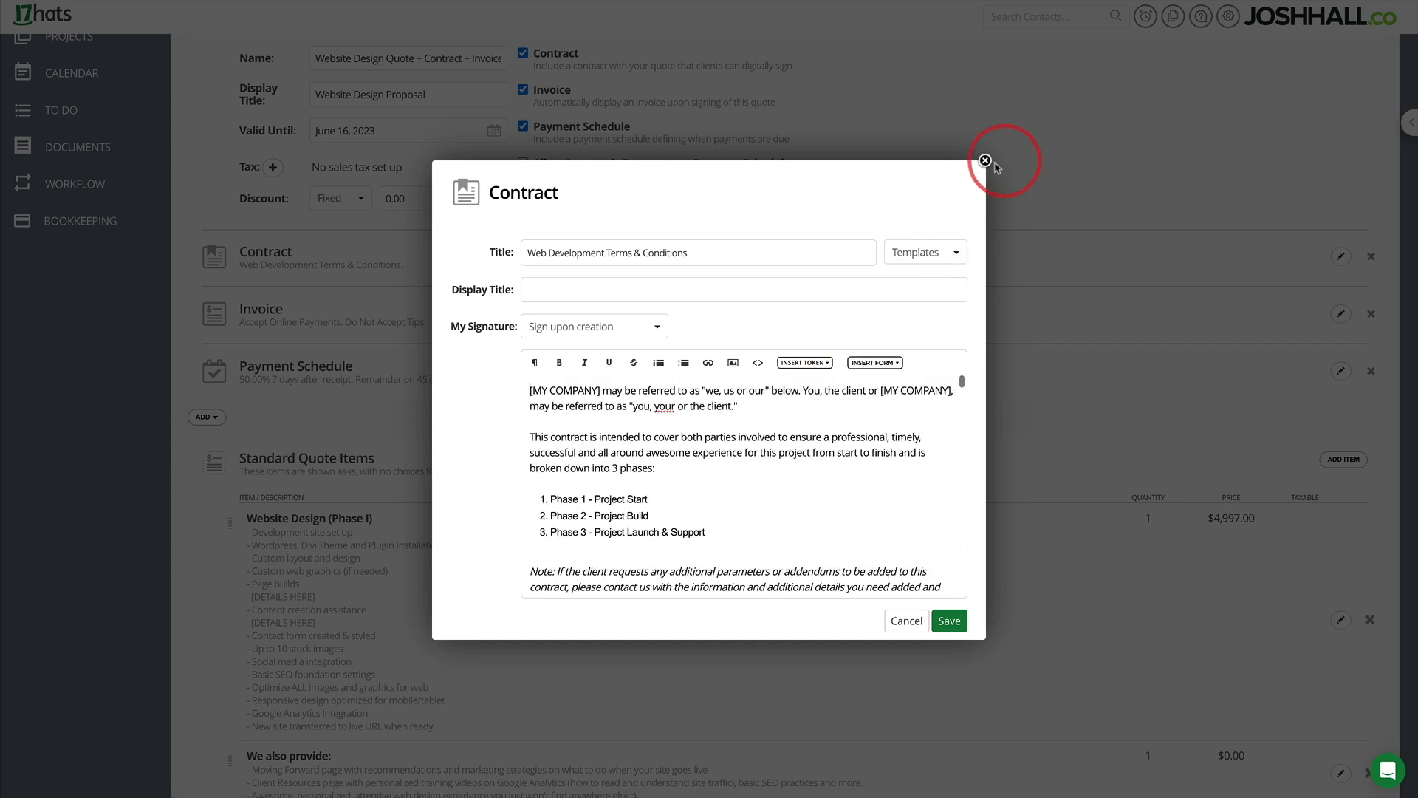
pyautogui.click(985, 160)
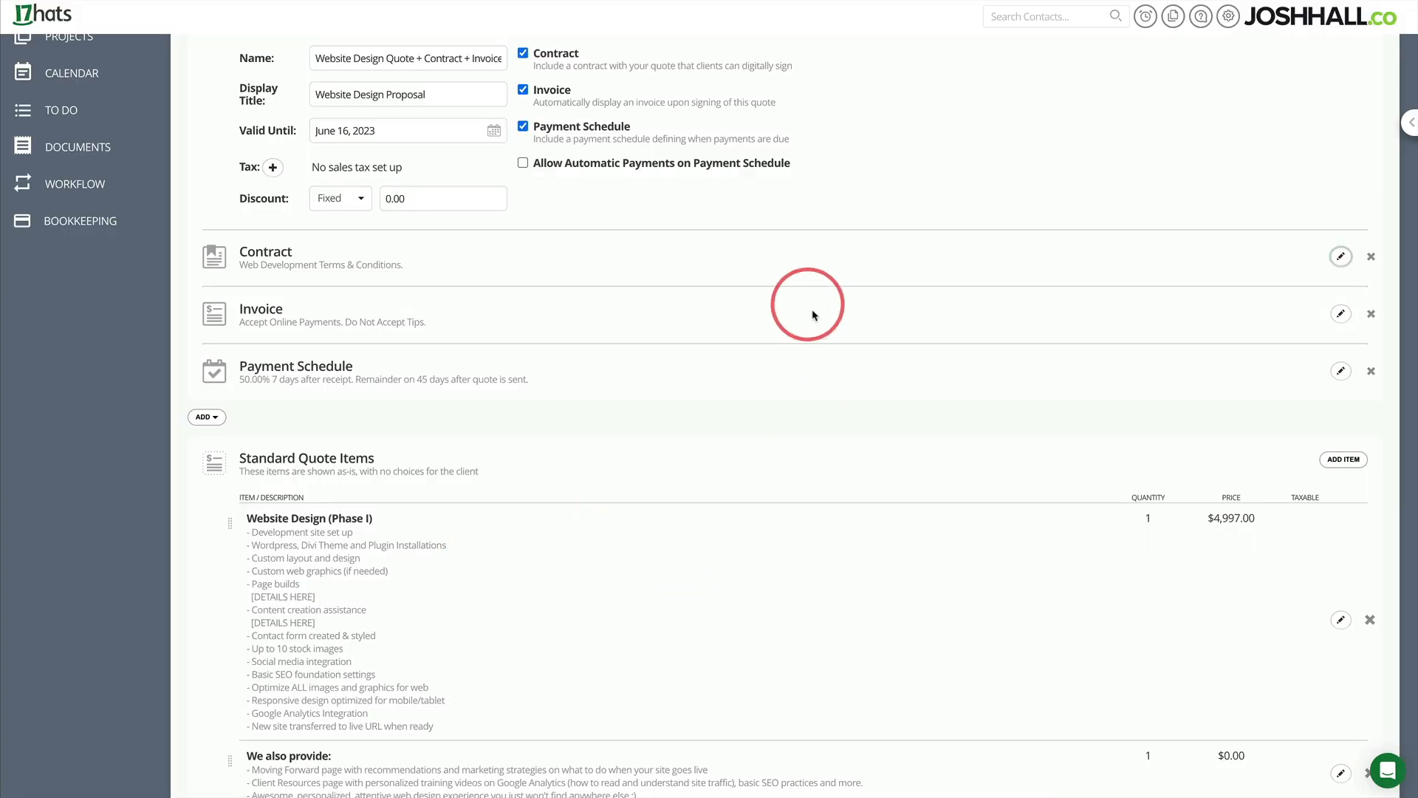
pyautogui.moveTo(1339, 306)
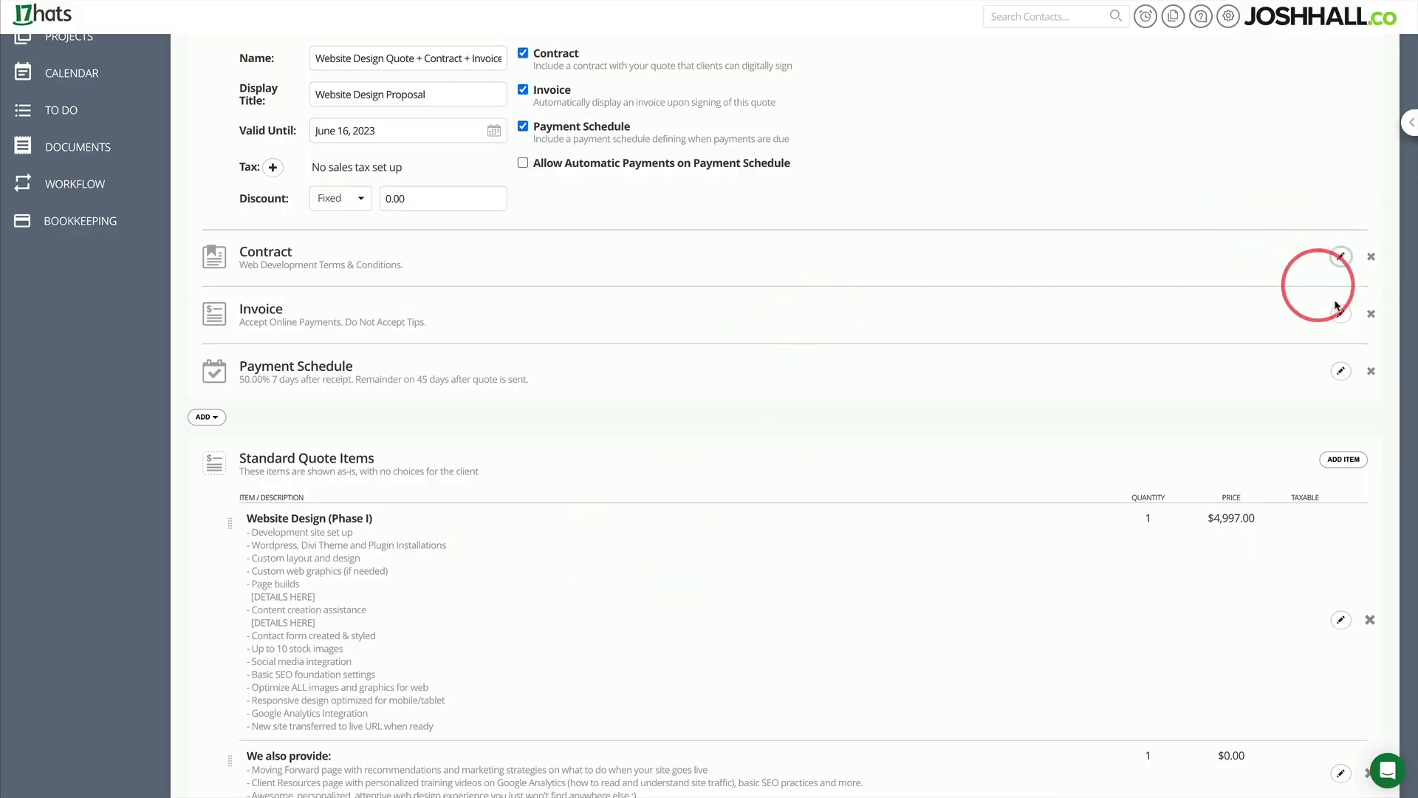
# Review the template's invoice settings and payment schedule, highlighting the Website Design (Phase I) text.
pyautogui.click(1341, 314)
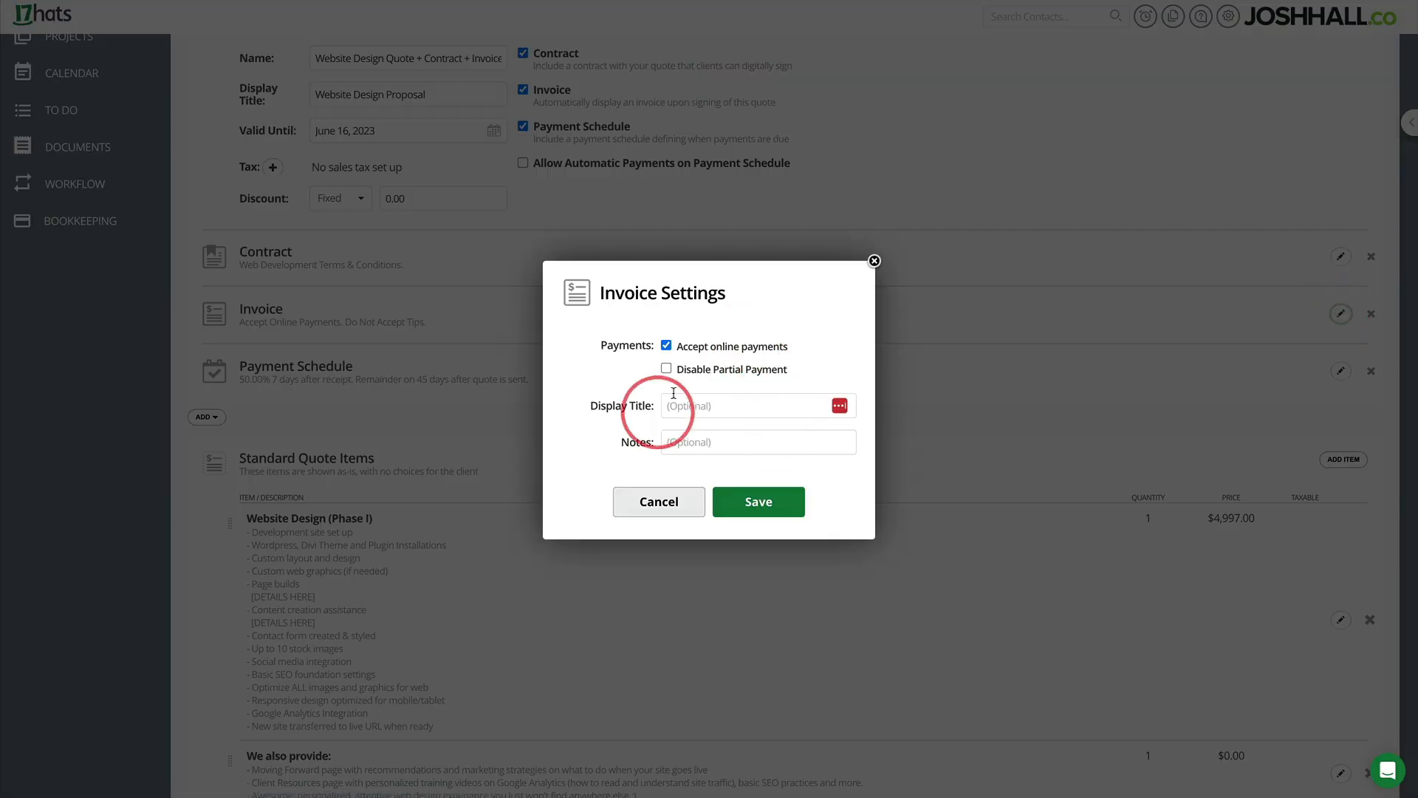
pyautogui.click(873, 261)
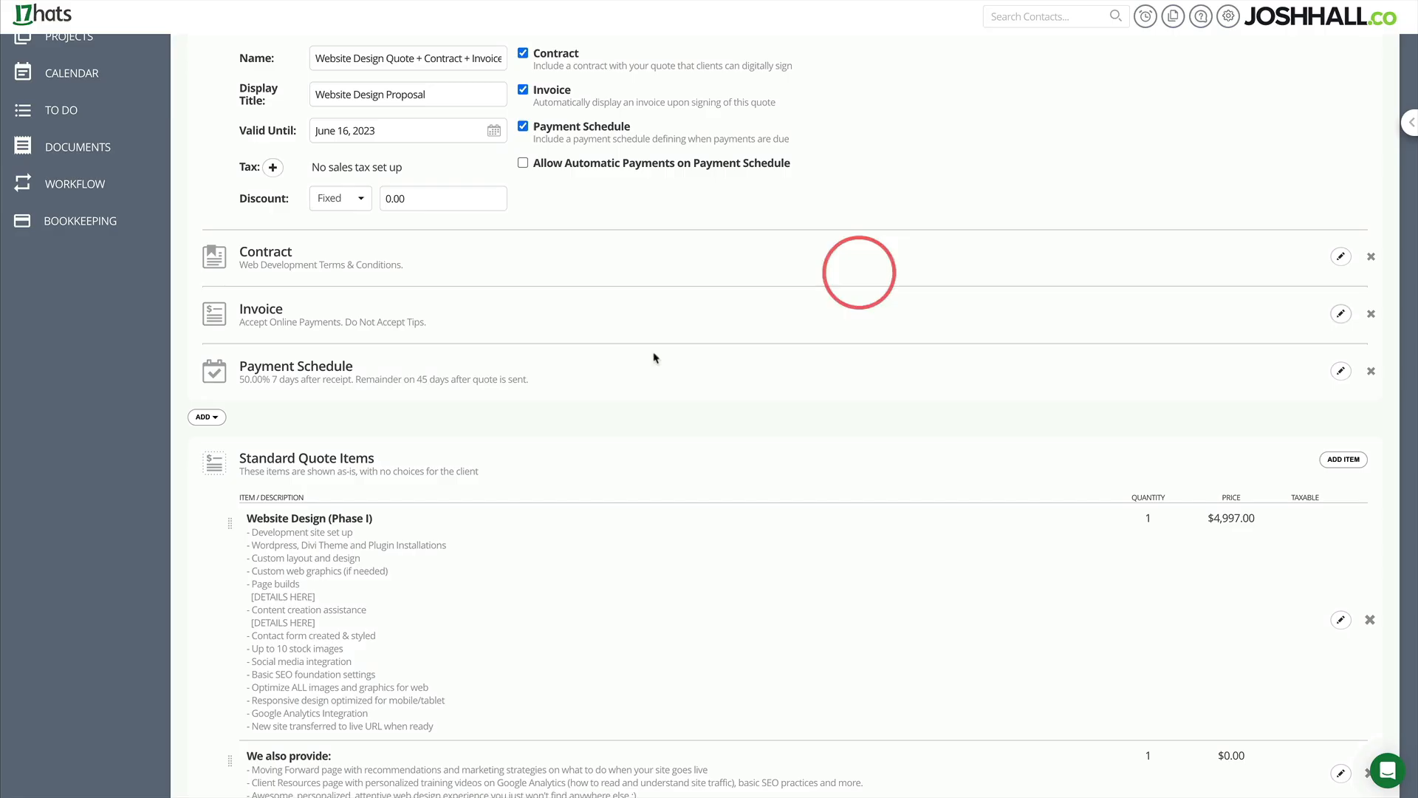
pyautogui.click(1341, 371)
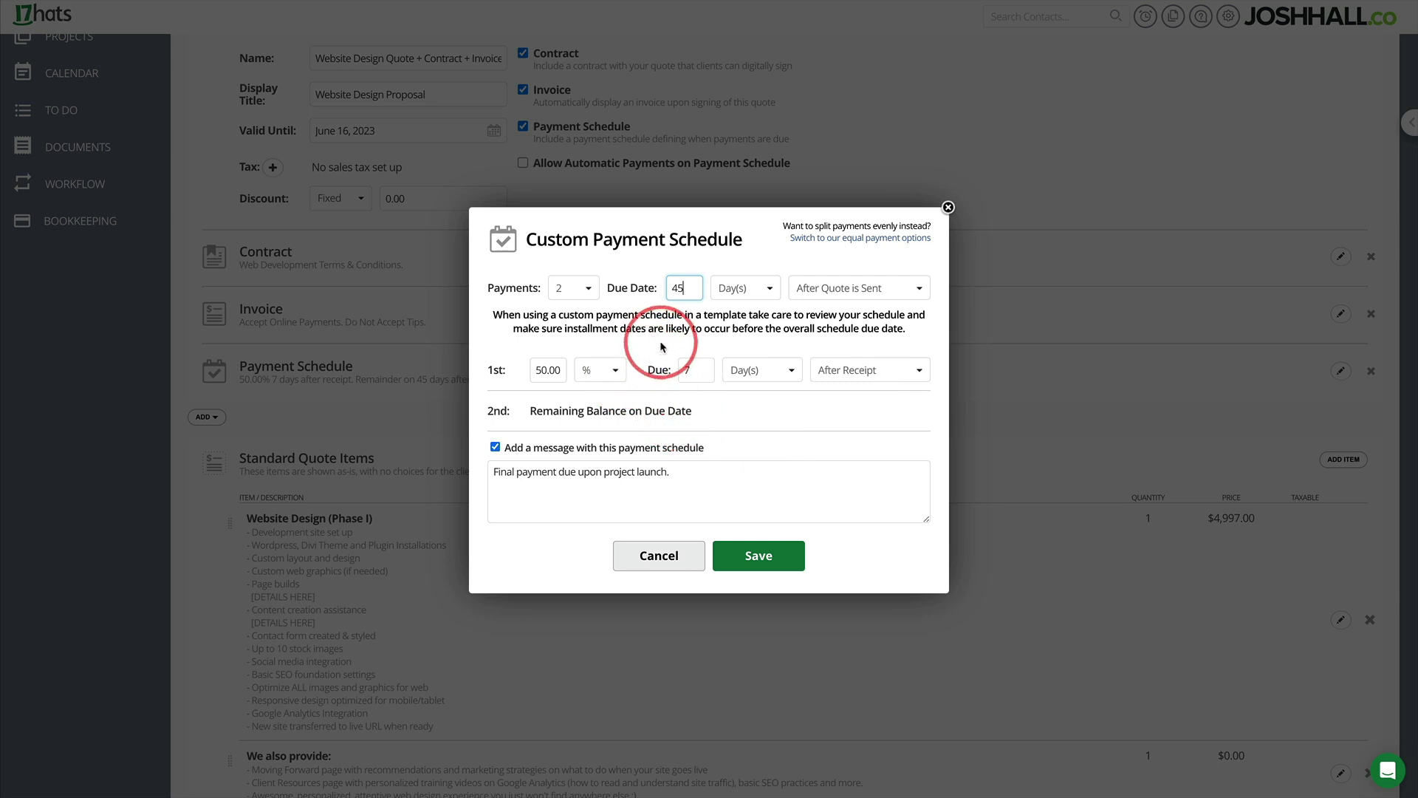
pyautogui.moveTo(947, 210)
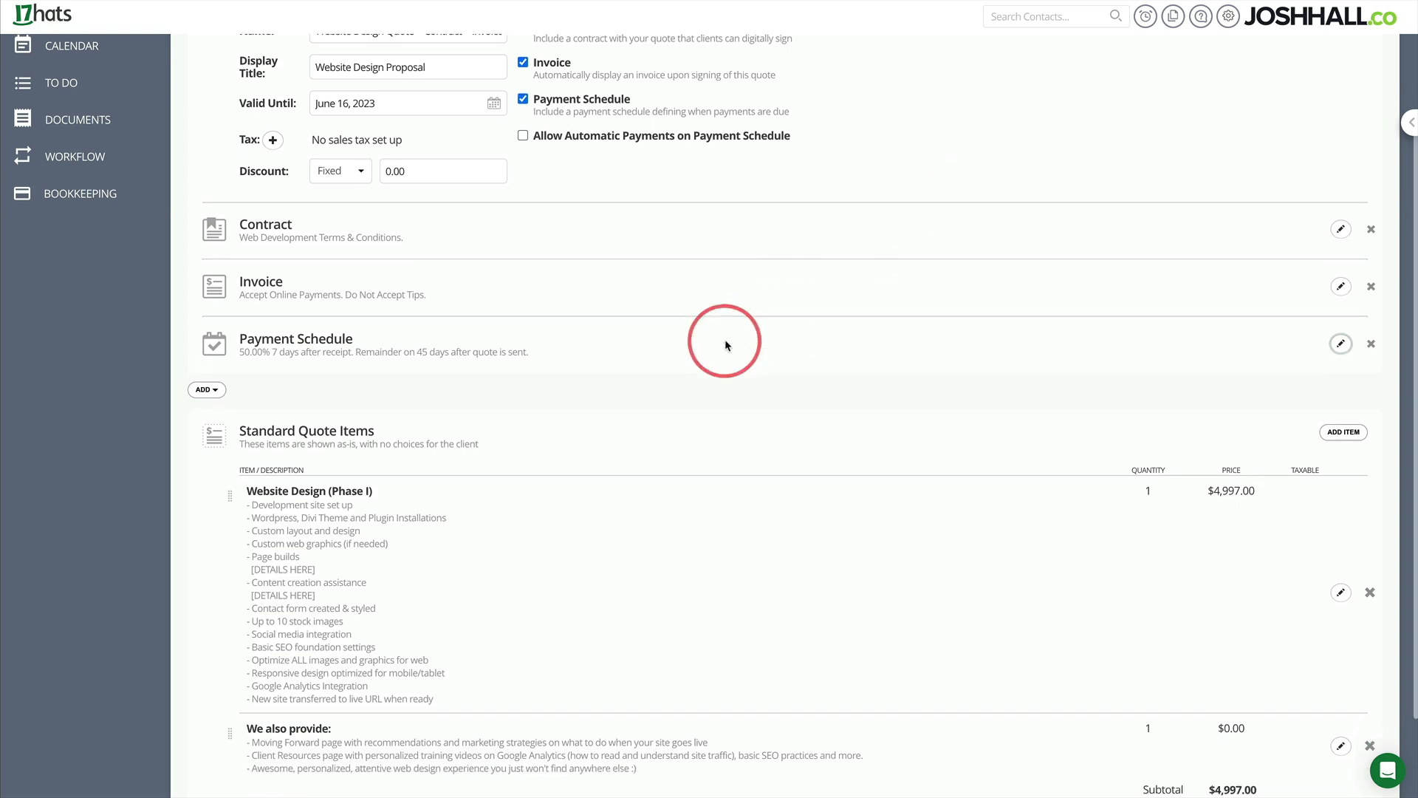
pyautogui.scroll(-3)
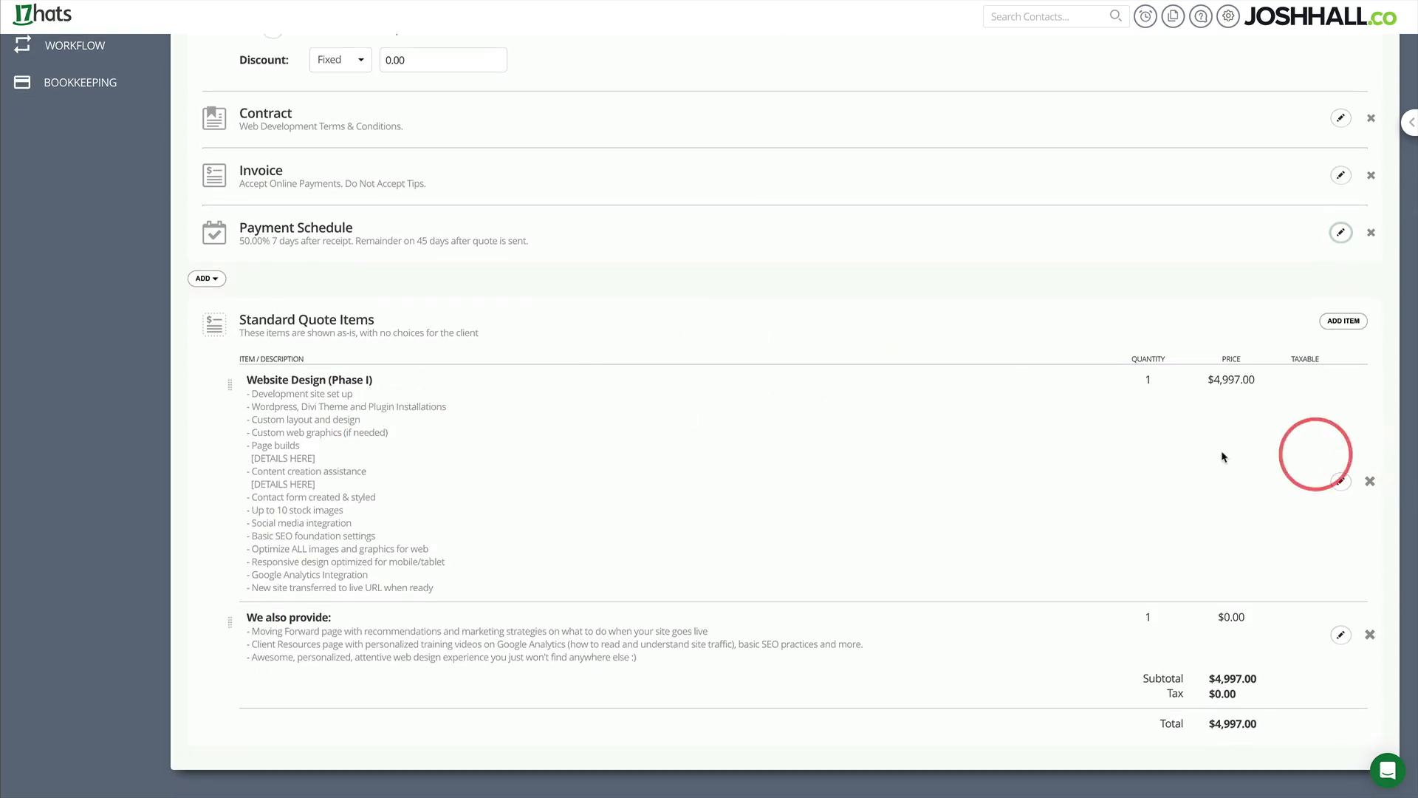
pyautogui.moveTo(364, 394)
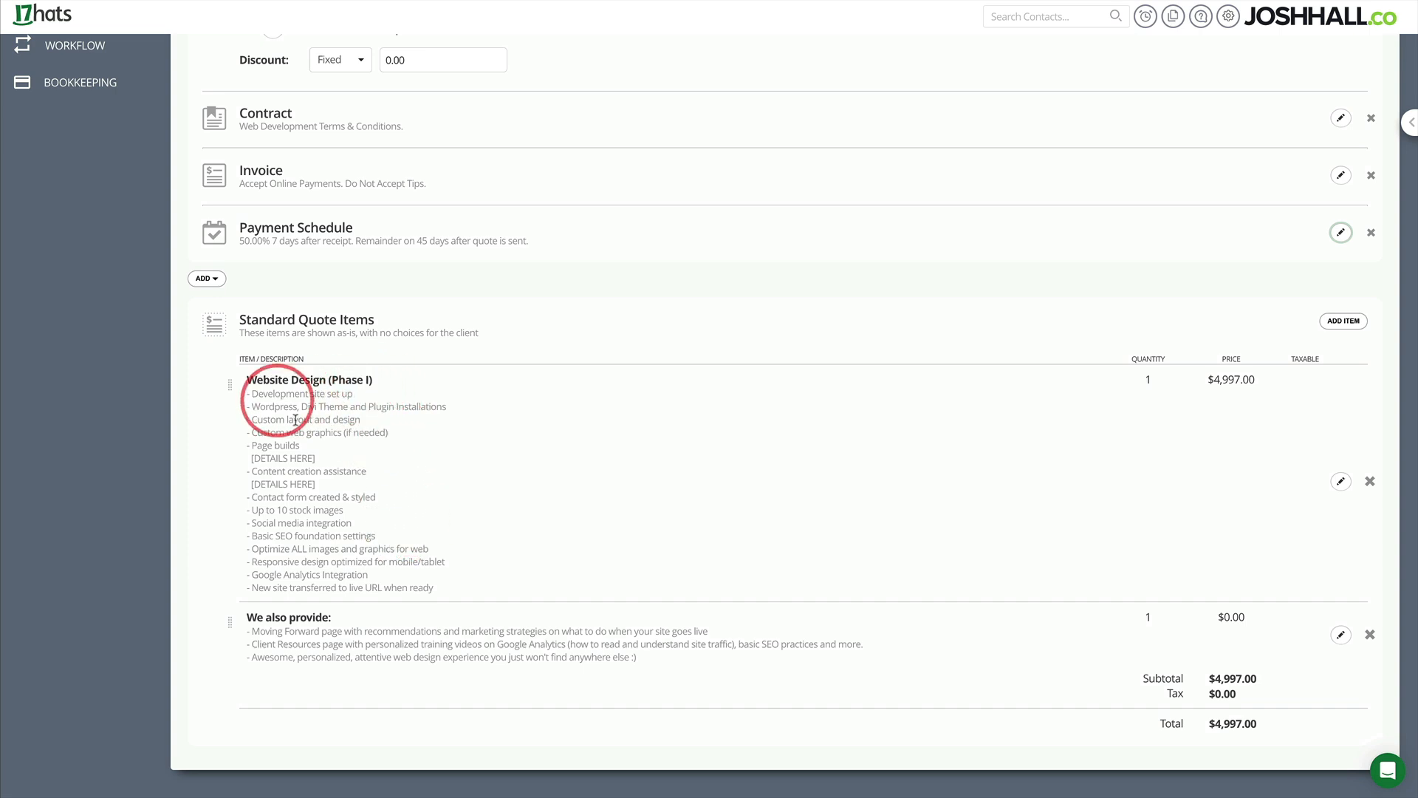
pyautogui.moveTo(254, 379); pyautogui.dragTo(434, 587)
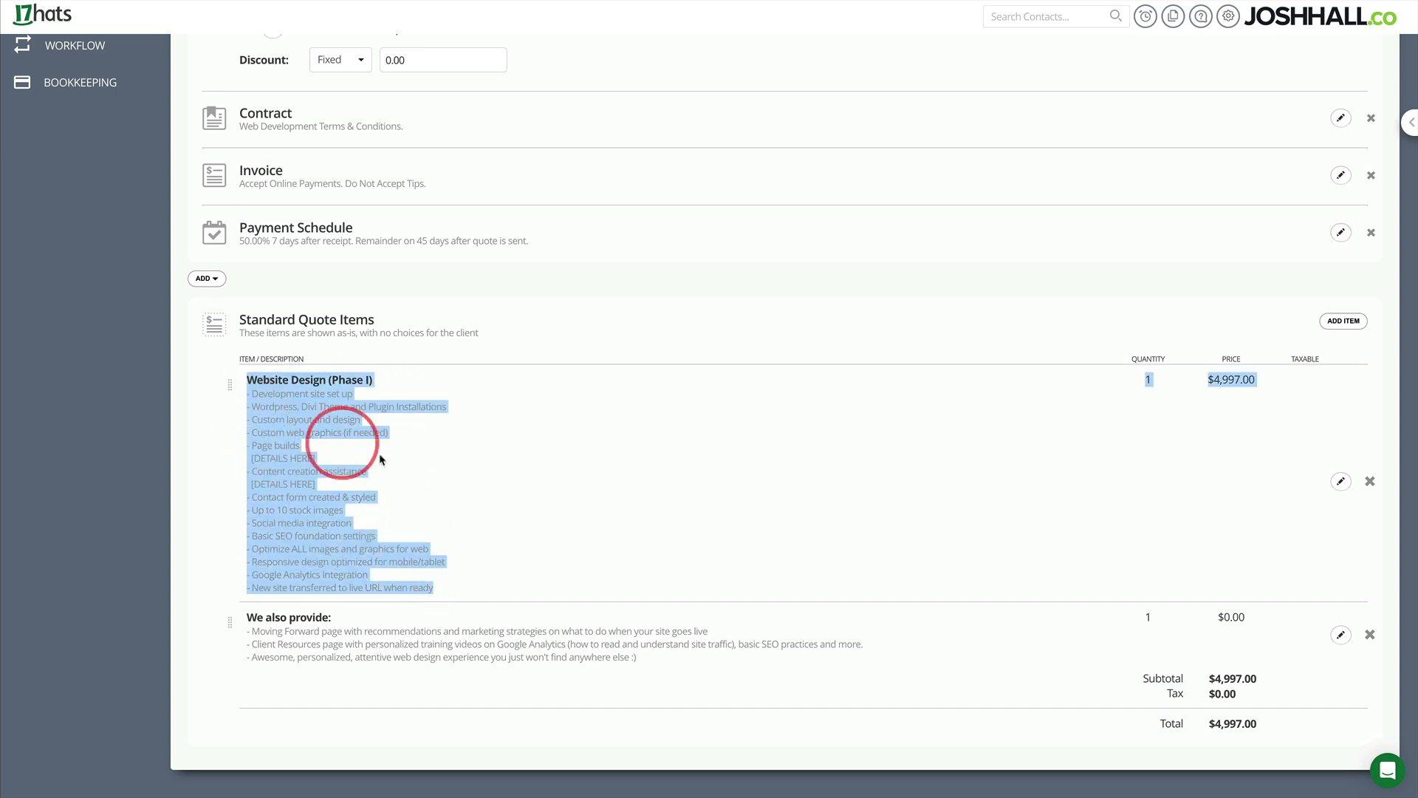
pyautogui.click(1057, 508)
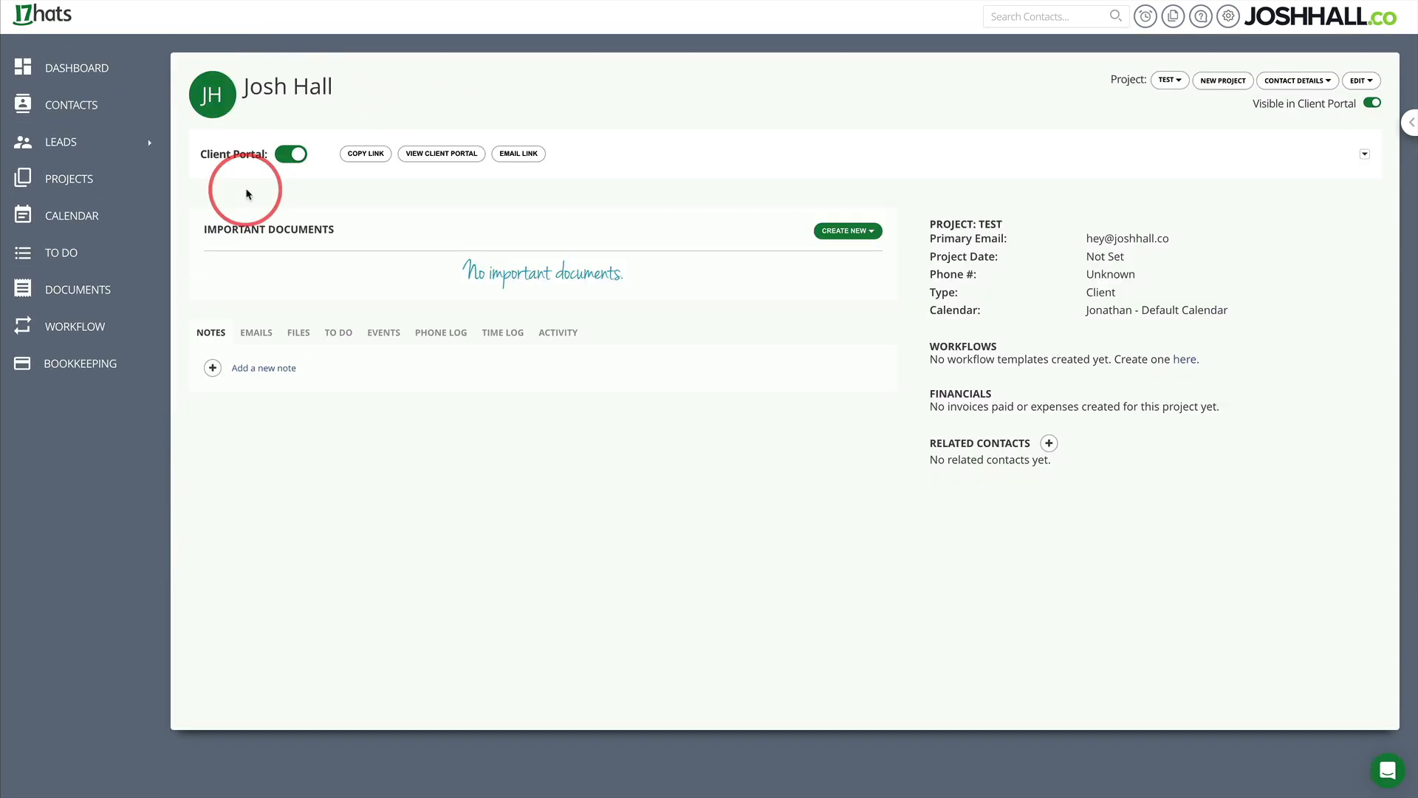
pyautogui.moveTo(588, 230)
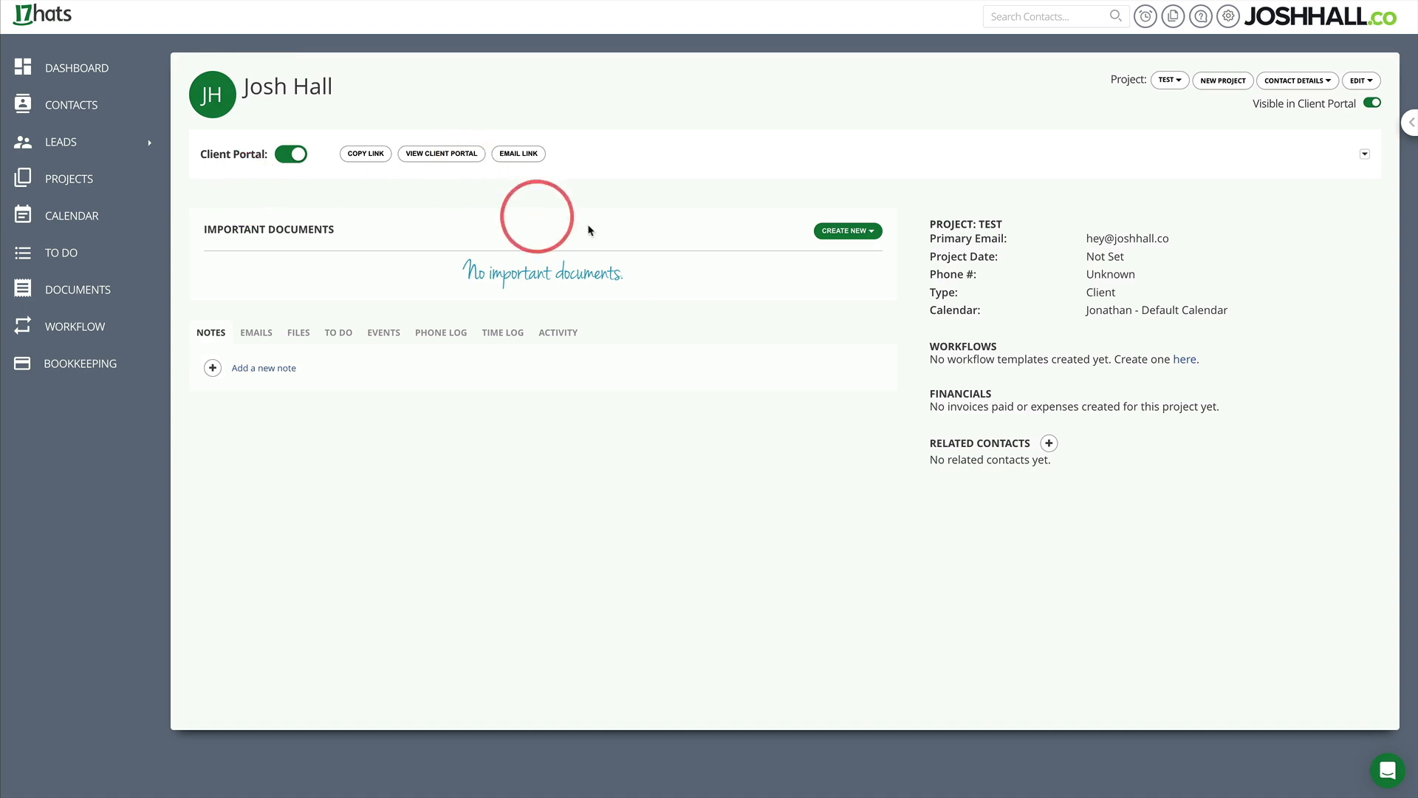
# Open the Create New menu in the Important Documents panel.
pyautogui.click(846, 231)
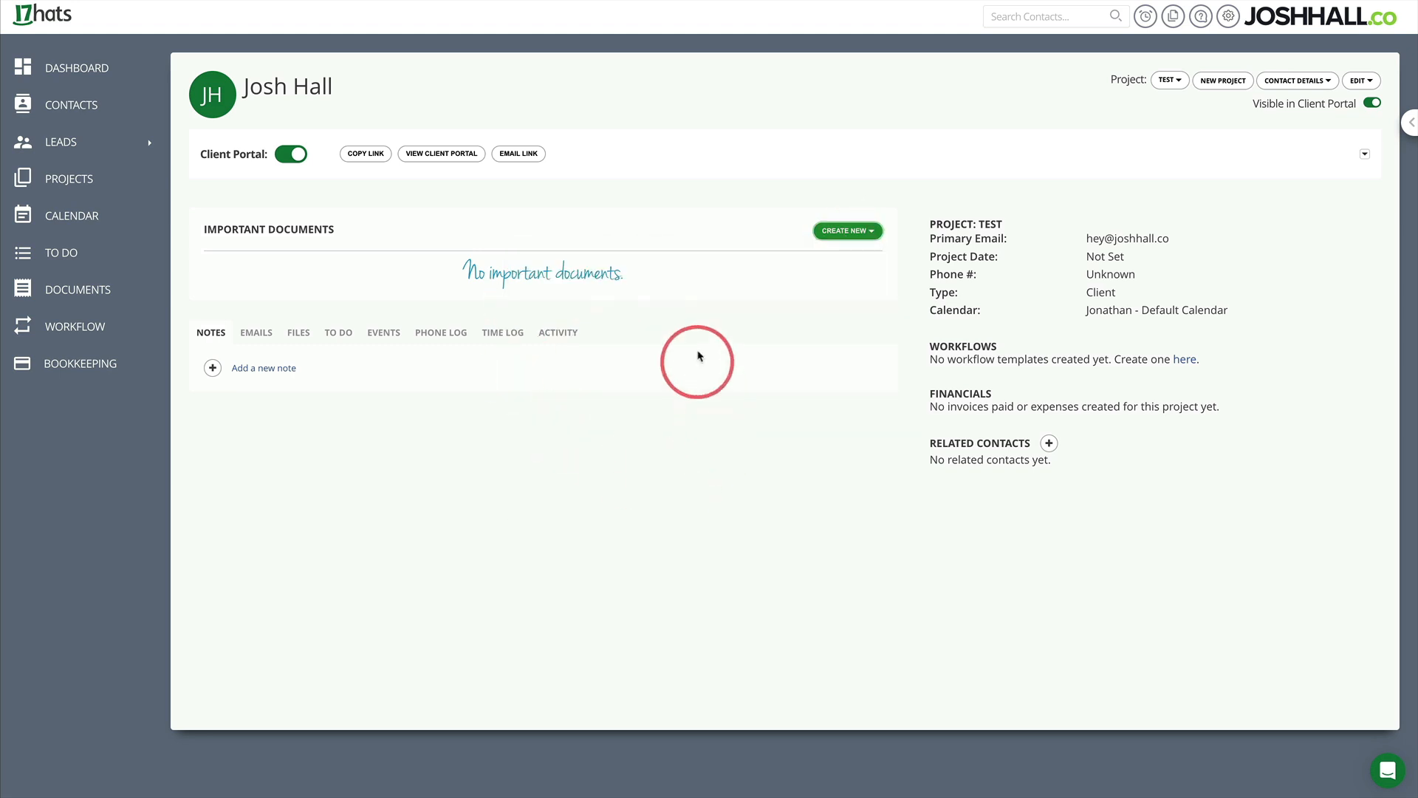
pyautogui.click(846, 230)
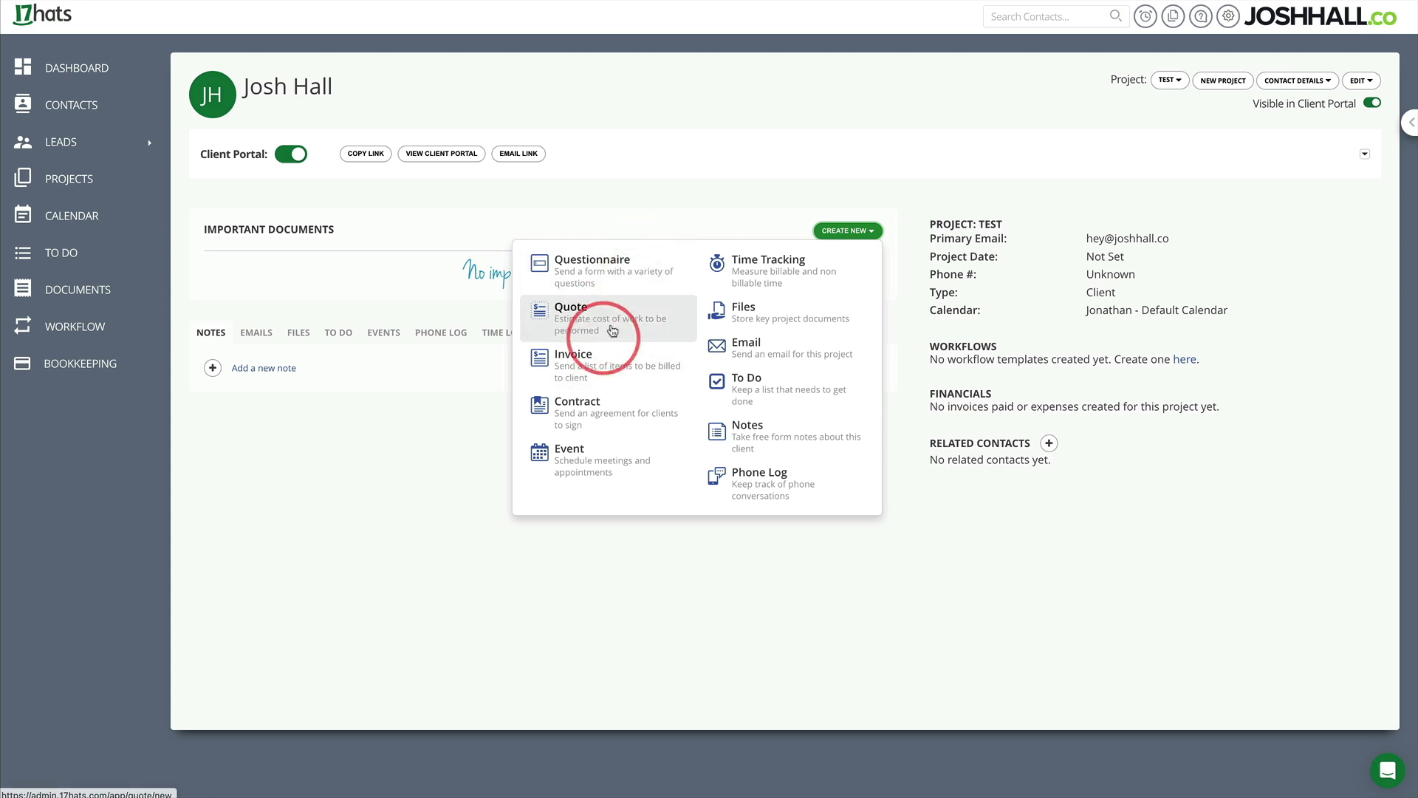
pyautogui.click(572, 318)
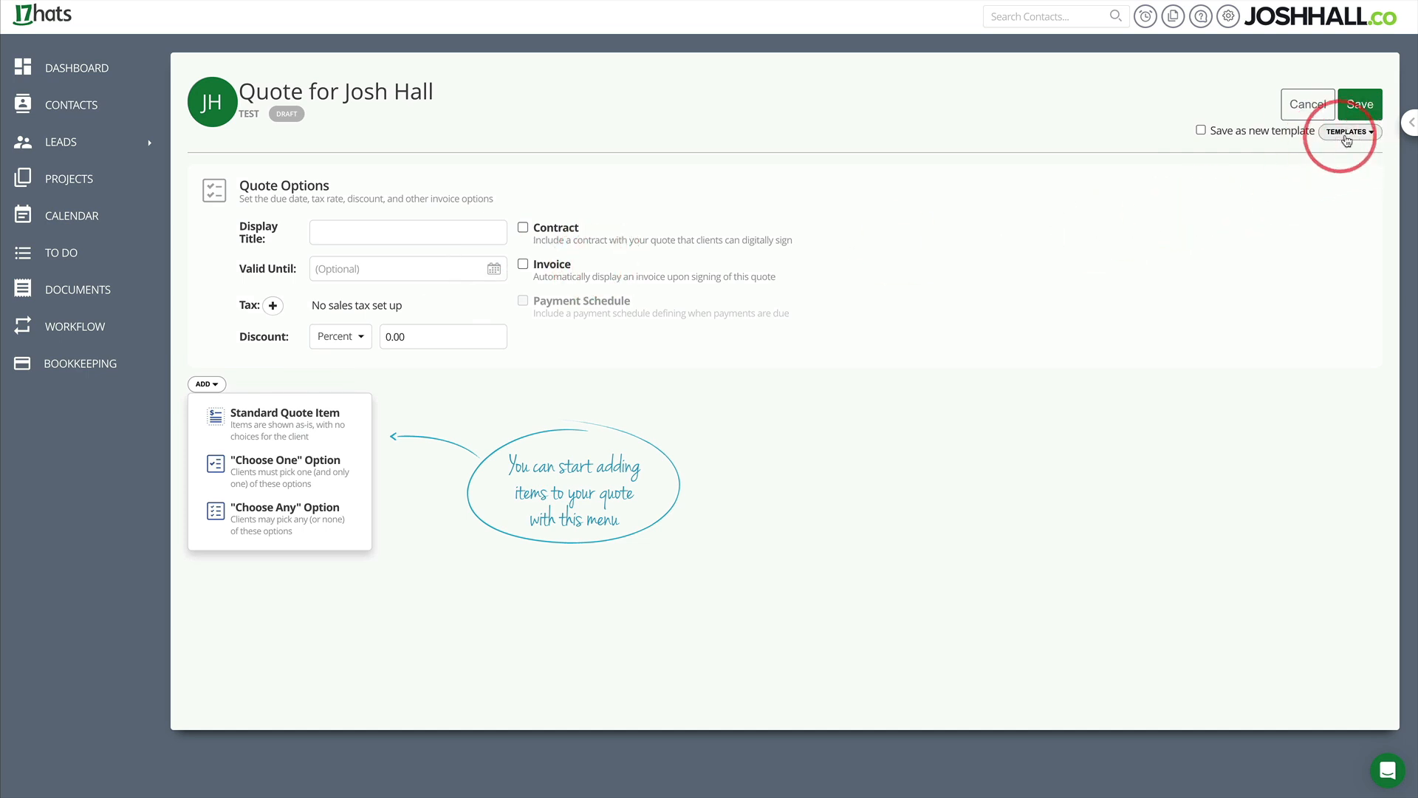
pyautogui.click(1349, 131)
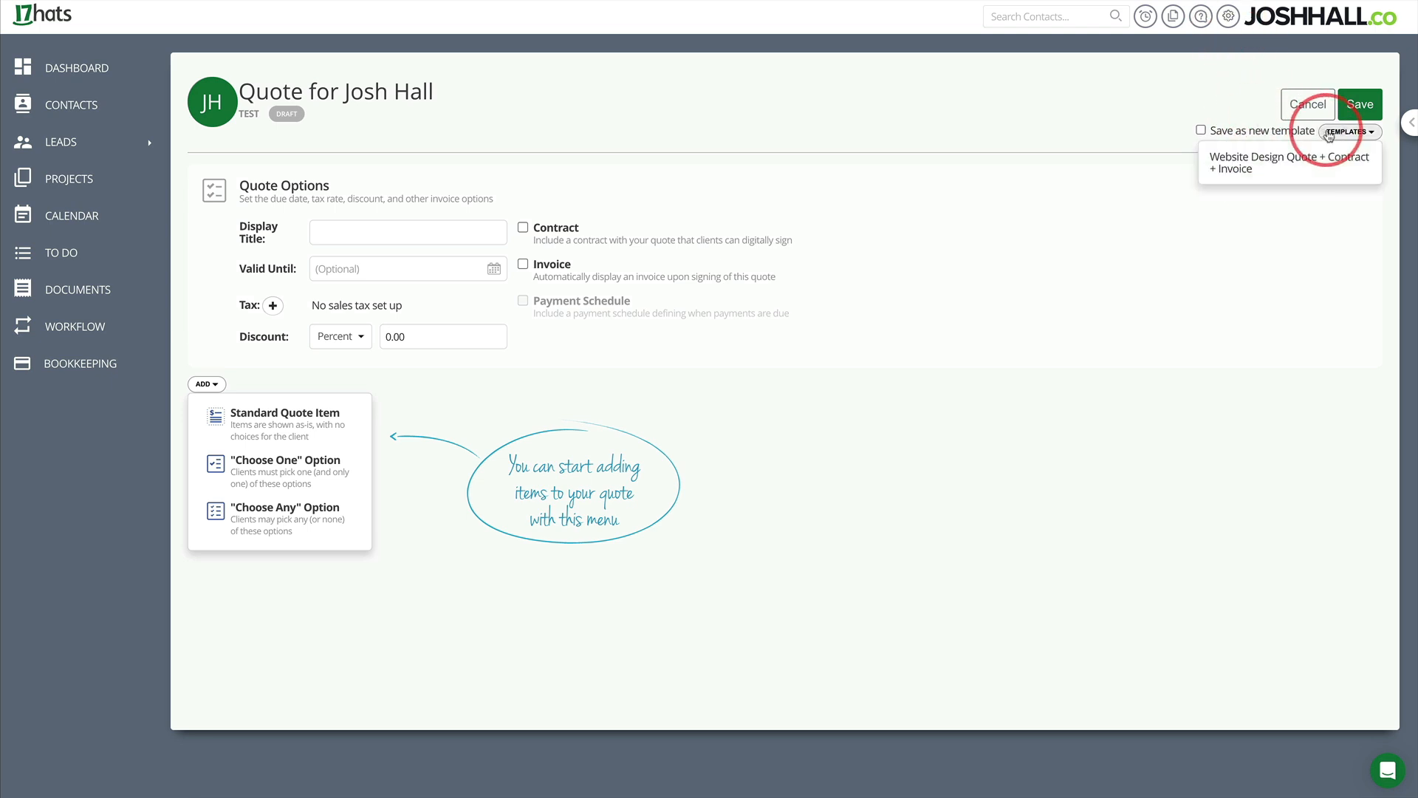
pyautogui.click(1350, 131)
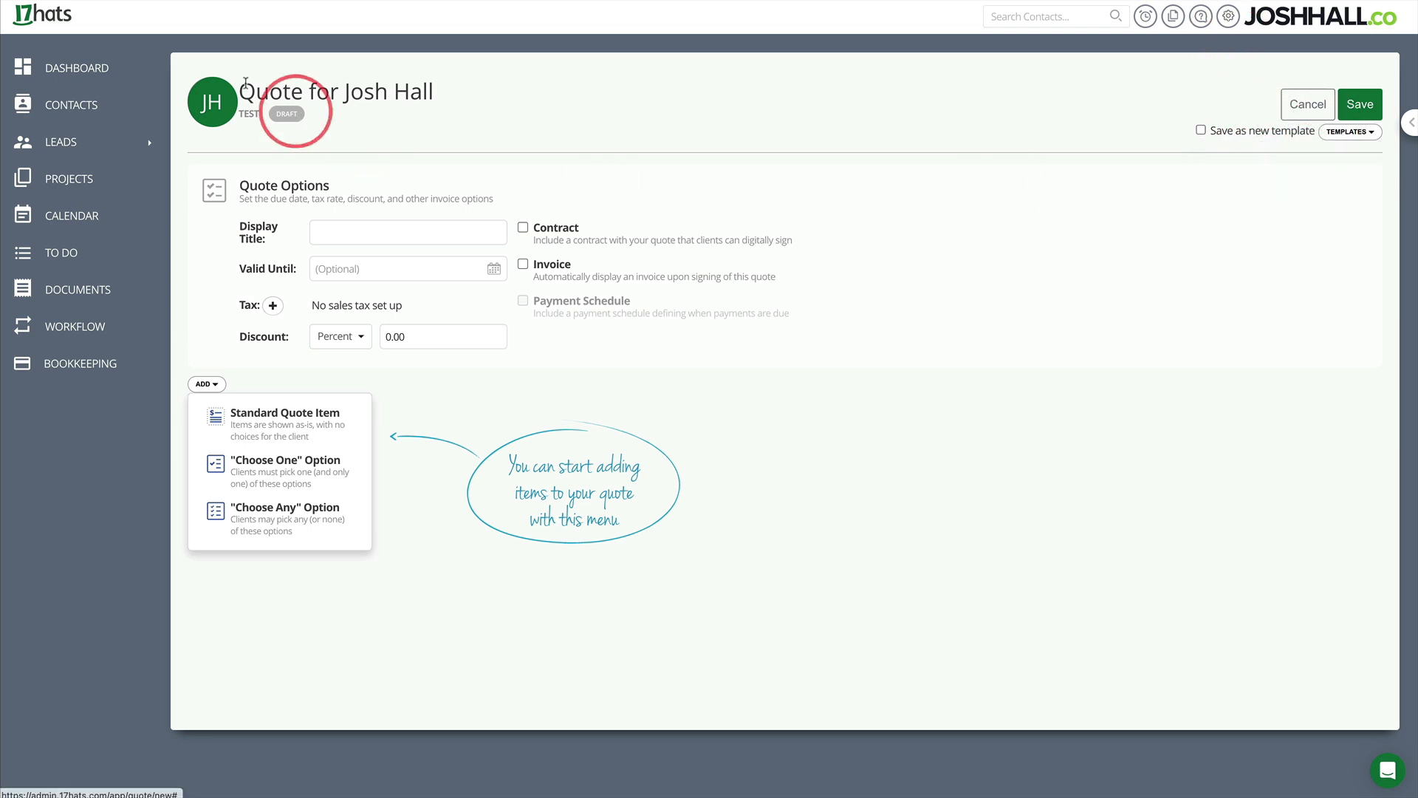
pyautogui.click(1349, 132)
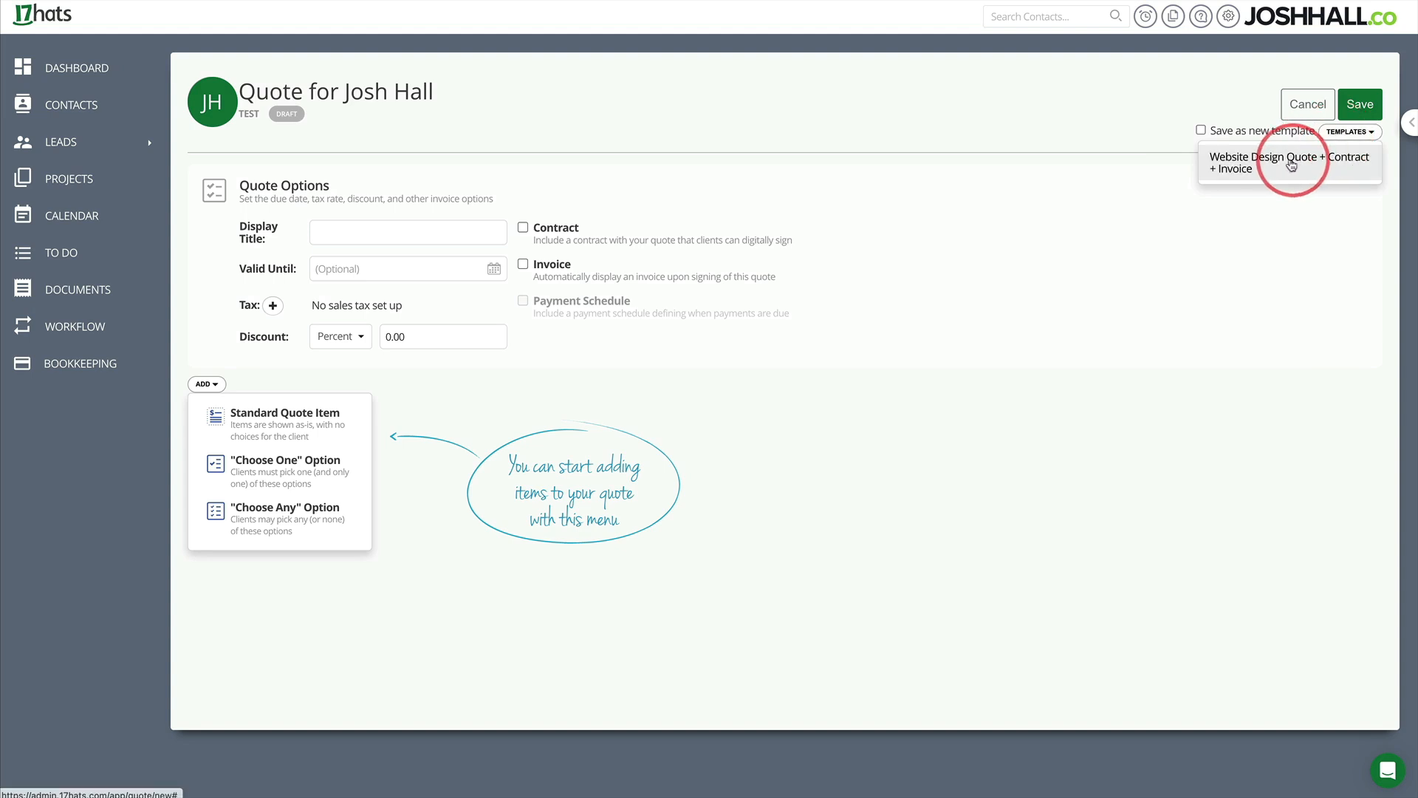
# Apply the Website Design Quote + Contract + Invoice template and review the included contract.
pyautogui.click(1289, 162)
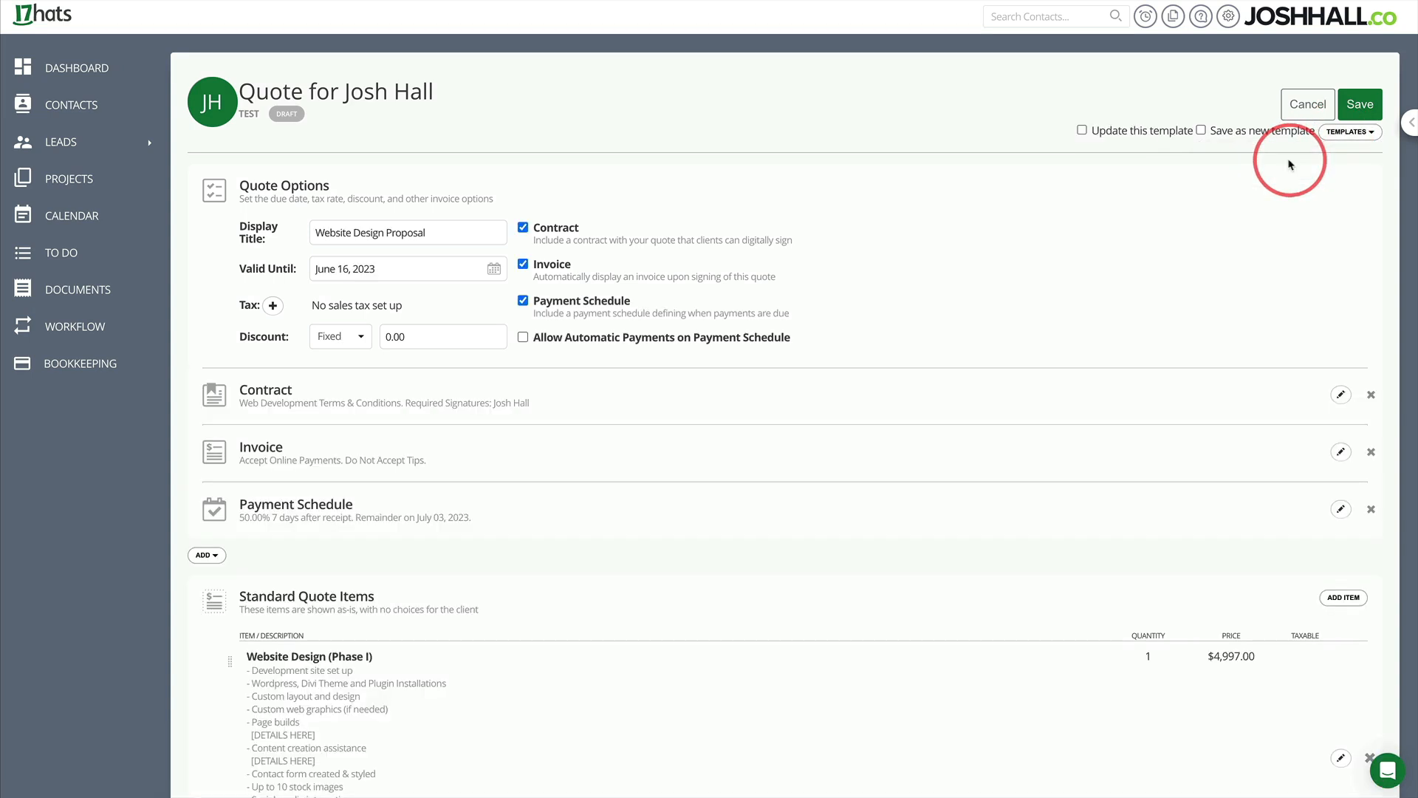
pyautogui.scroll(-3)
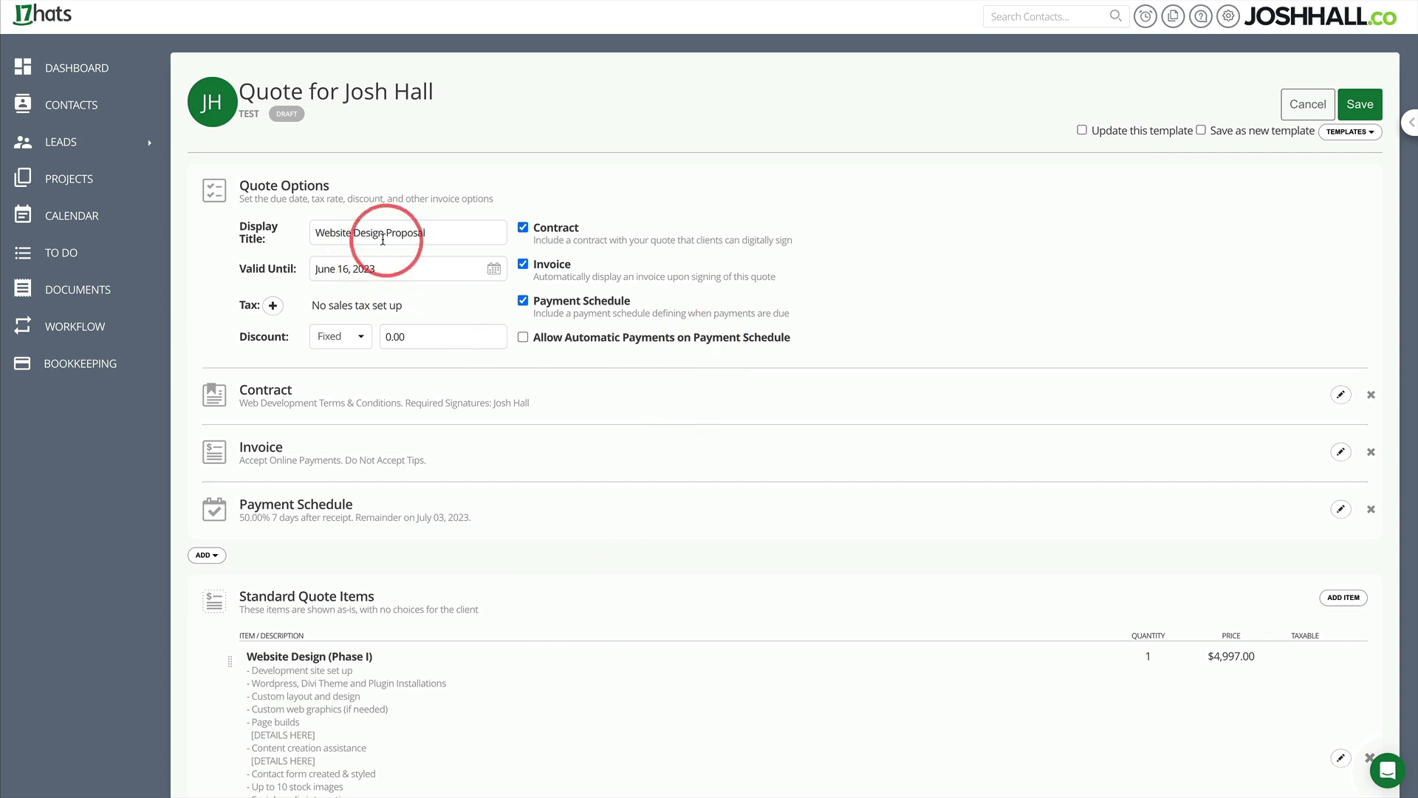
pyautogui.scroll(-3)
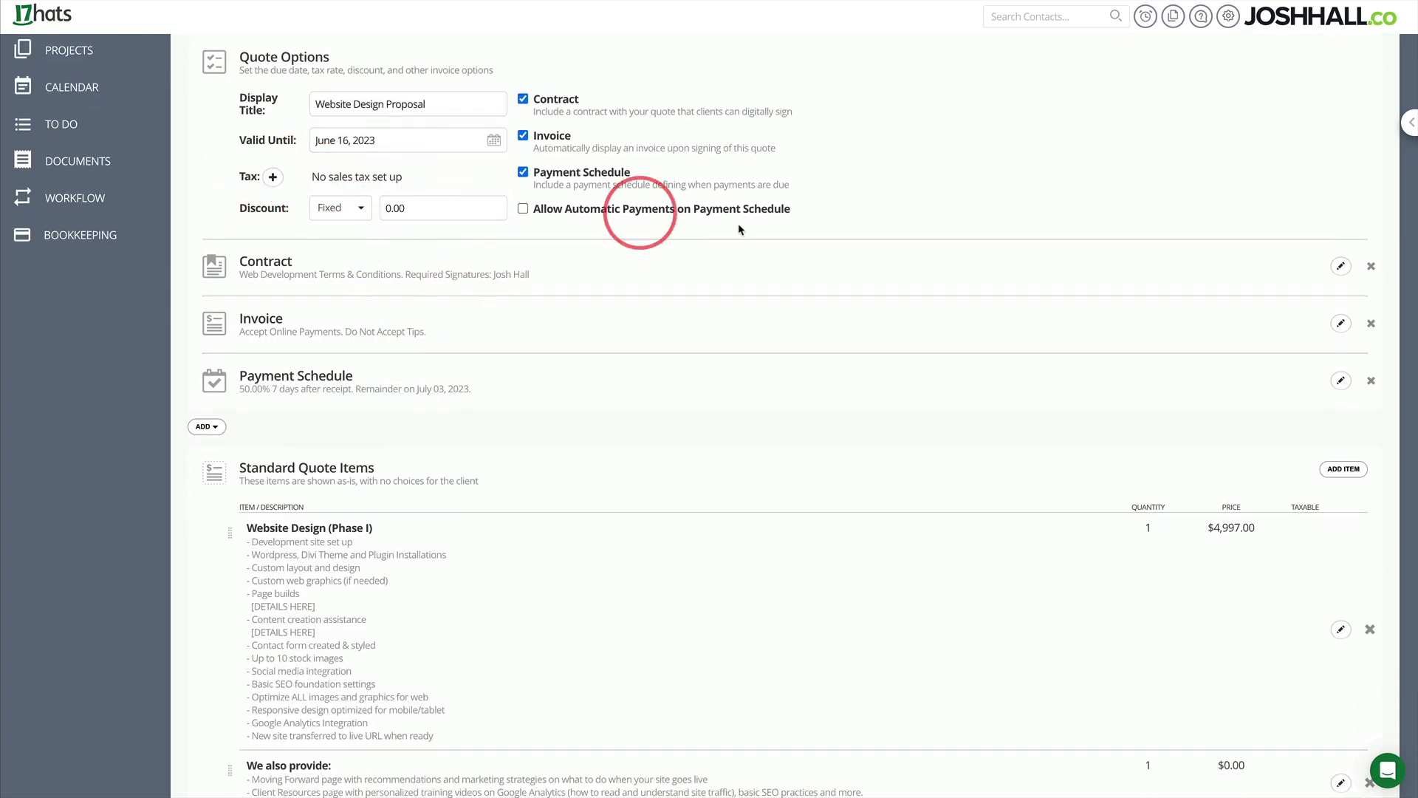
pyautogui.click(1341, 265)
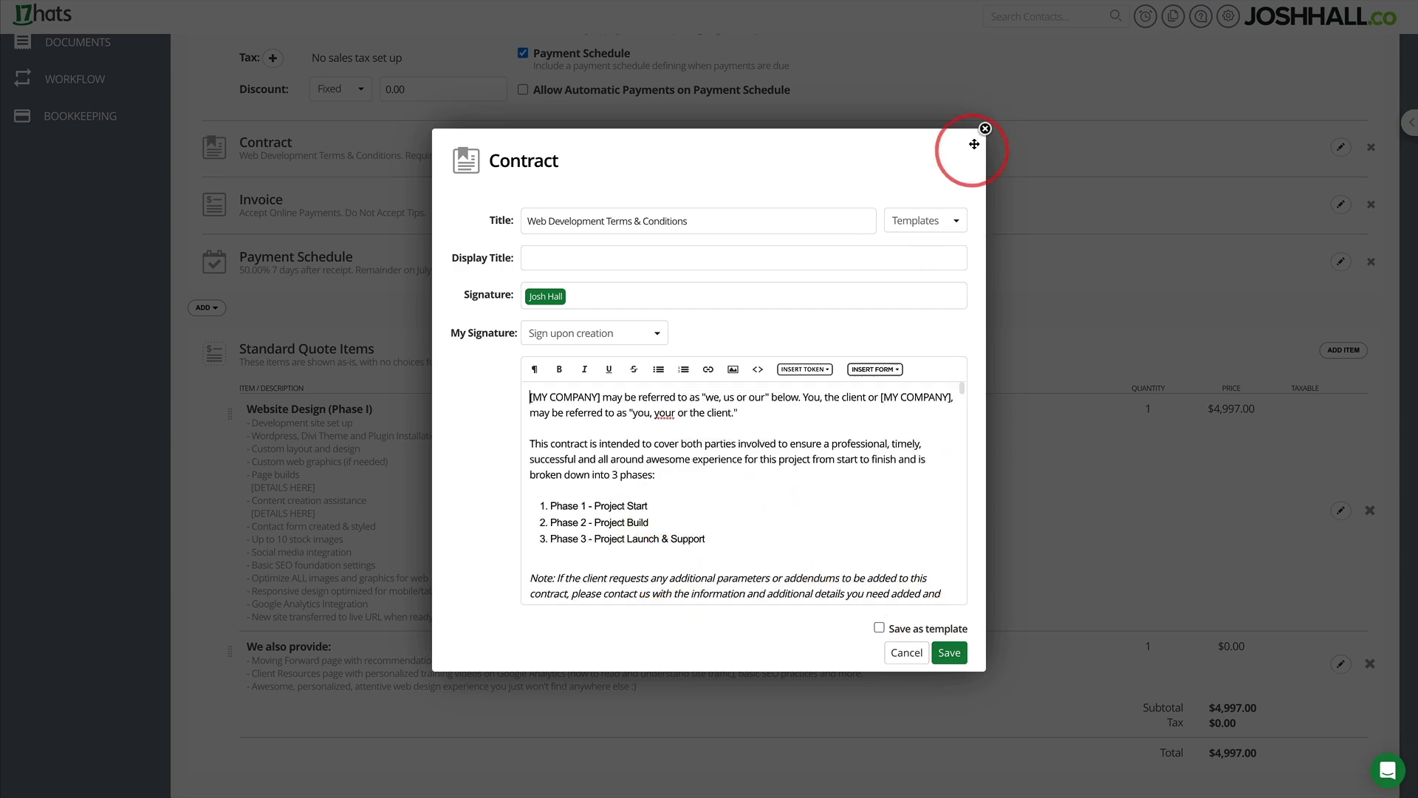
pyautogui.click(984, 129)
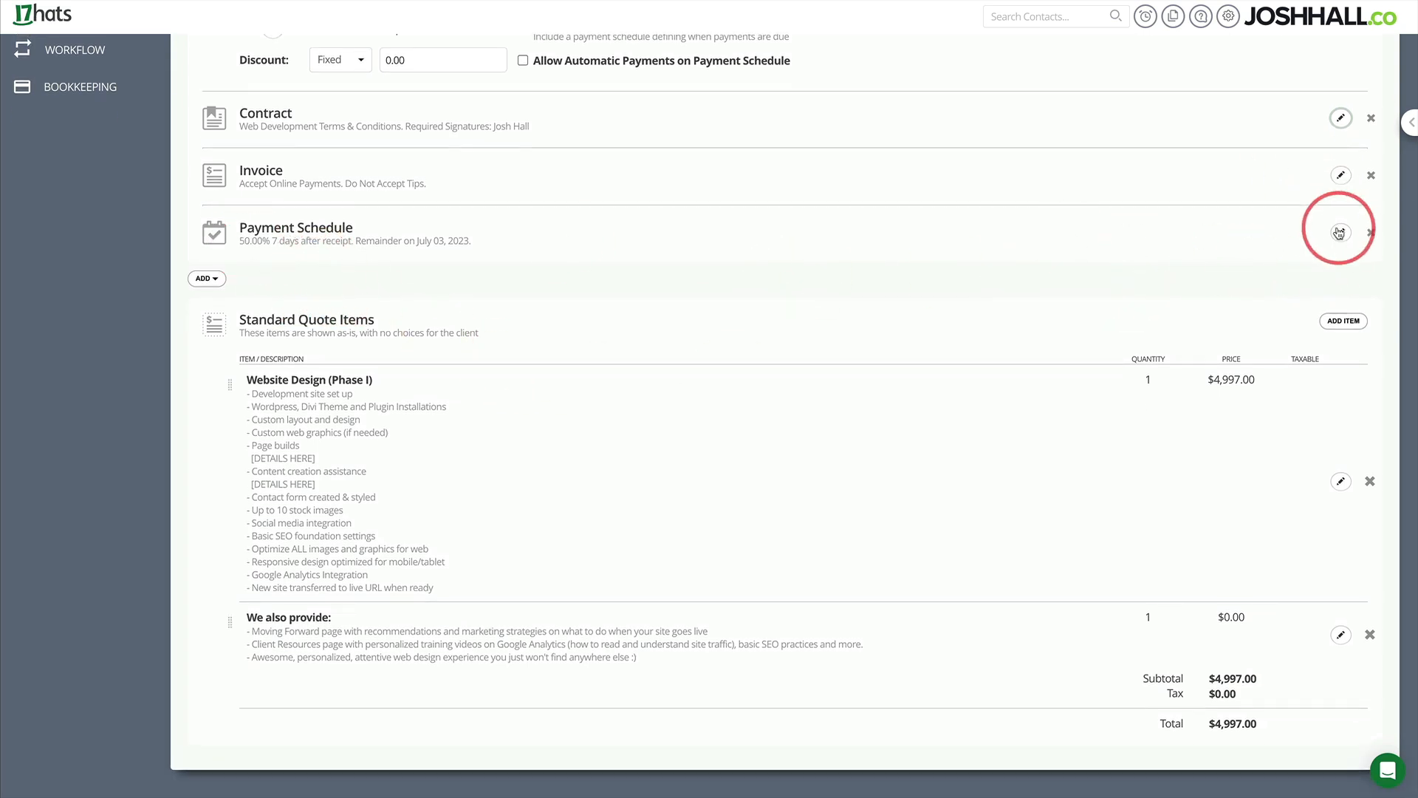
# Change the payment schedule's final due date from July 3 to June 19, 2023.
pyautogui.click(1341, 231)
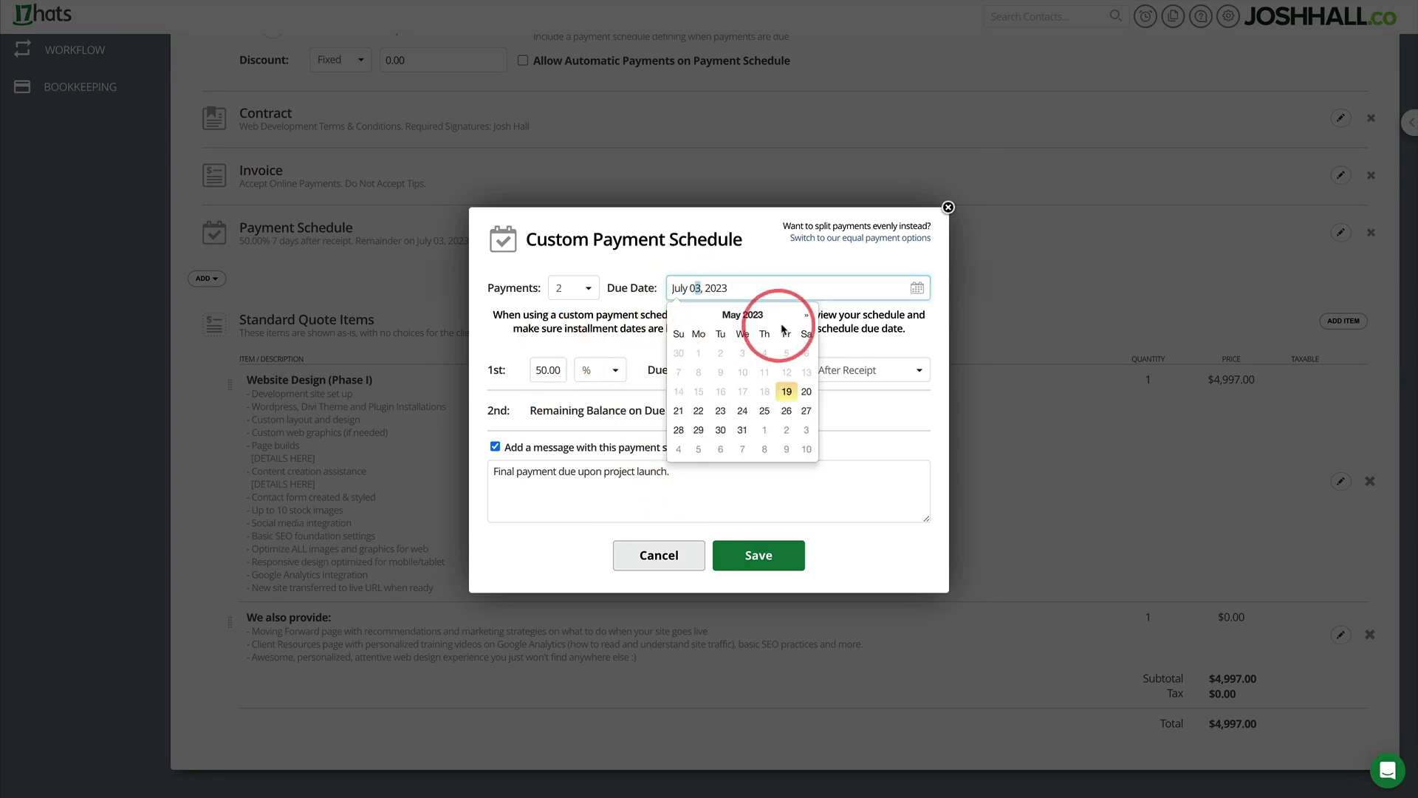
pyautogui.click(804, 315)
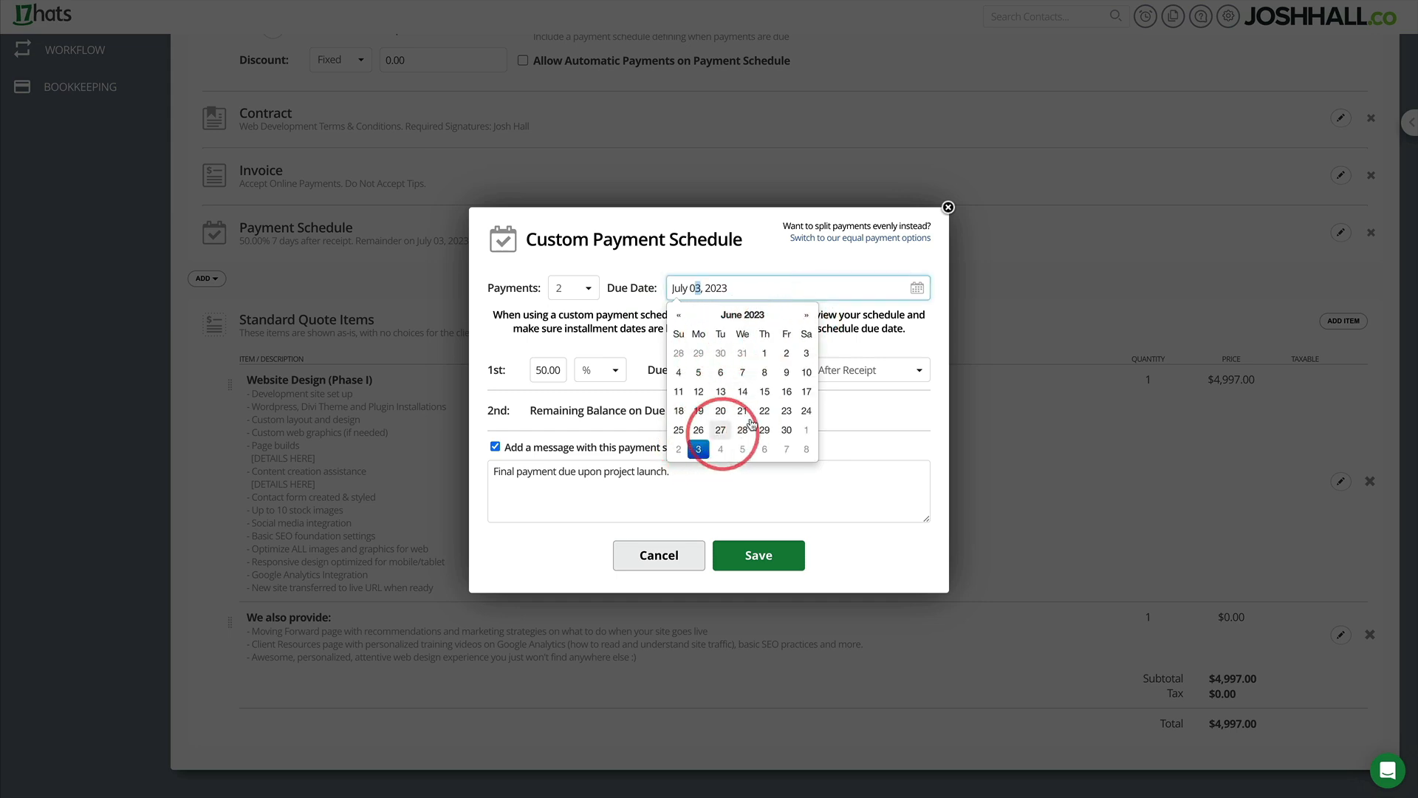
pyautogui.moveTo(765, 412)
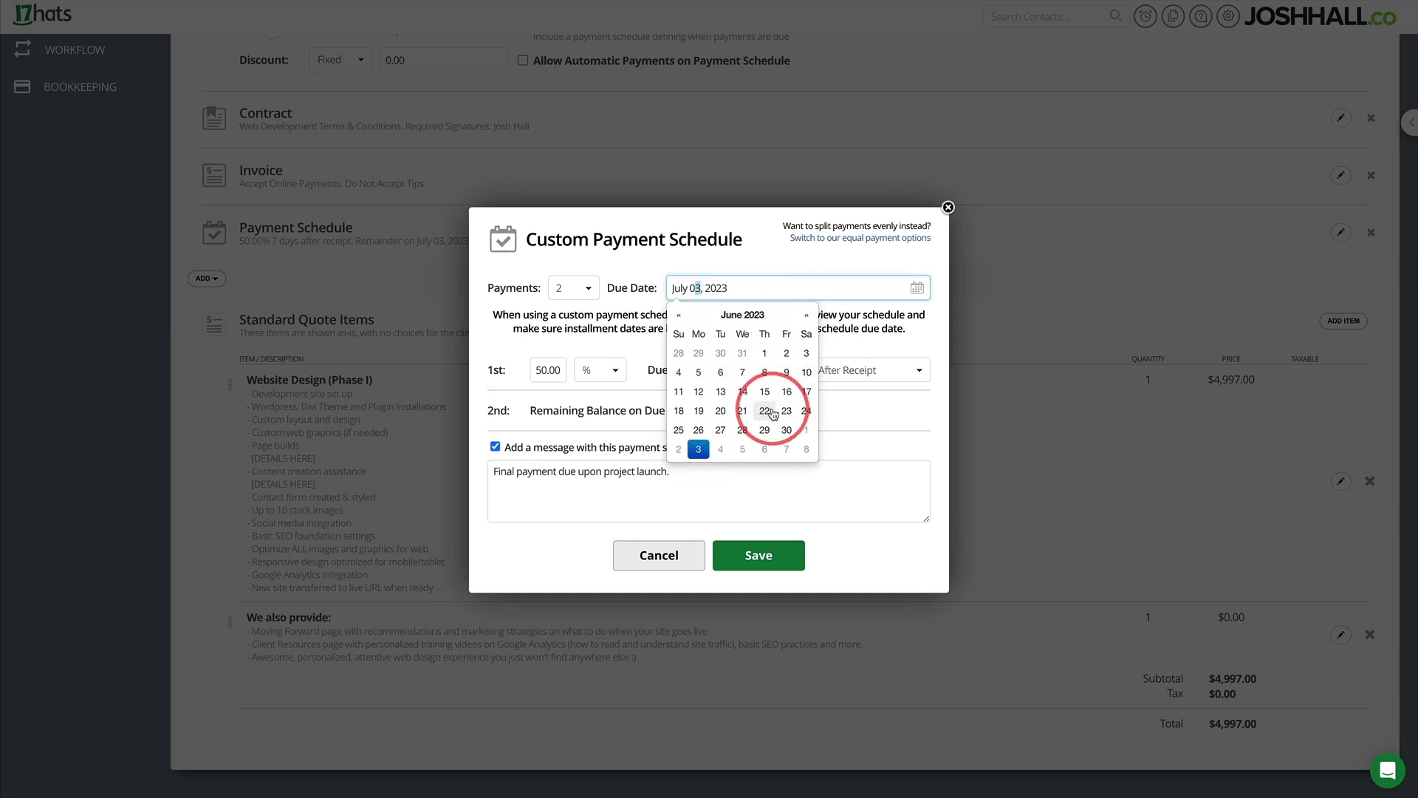
pyautogui.click(697, 411)
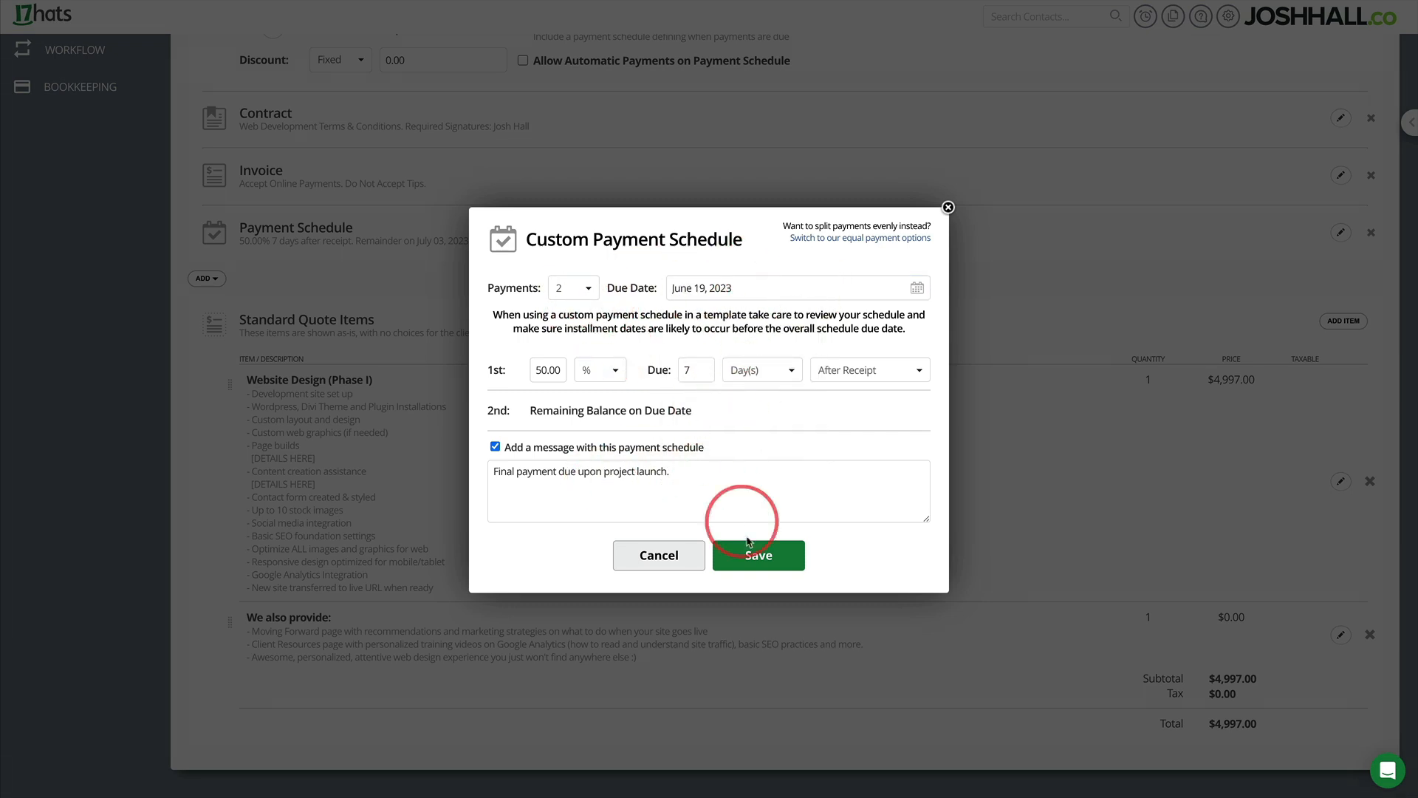
pyautogui.click(758, 555)
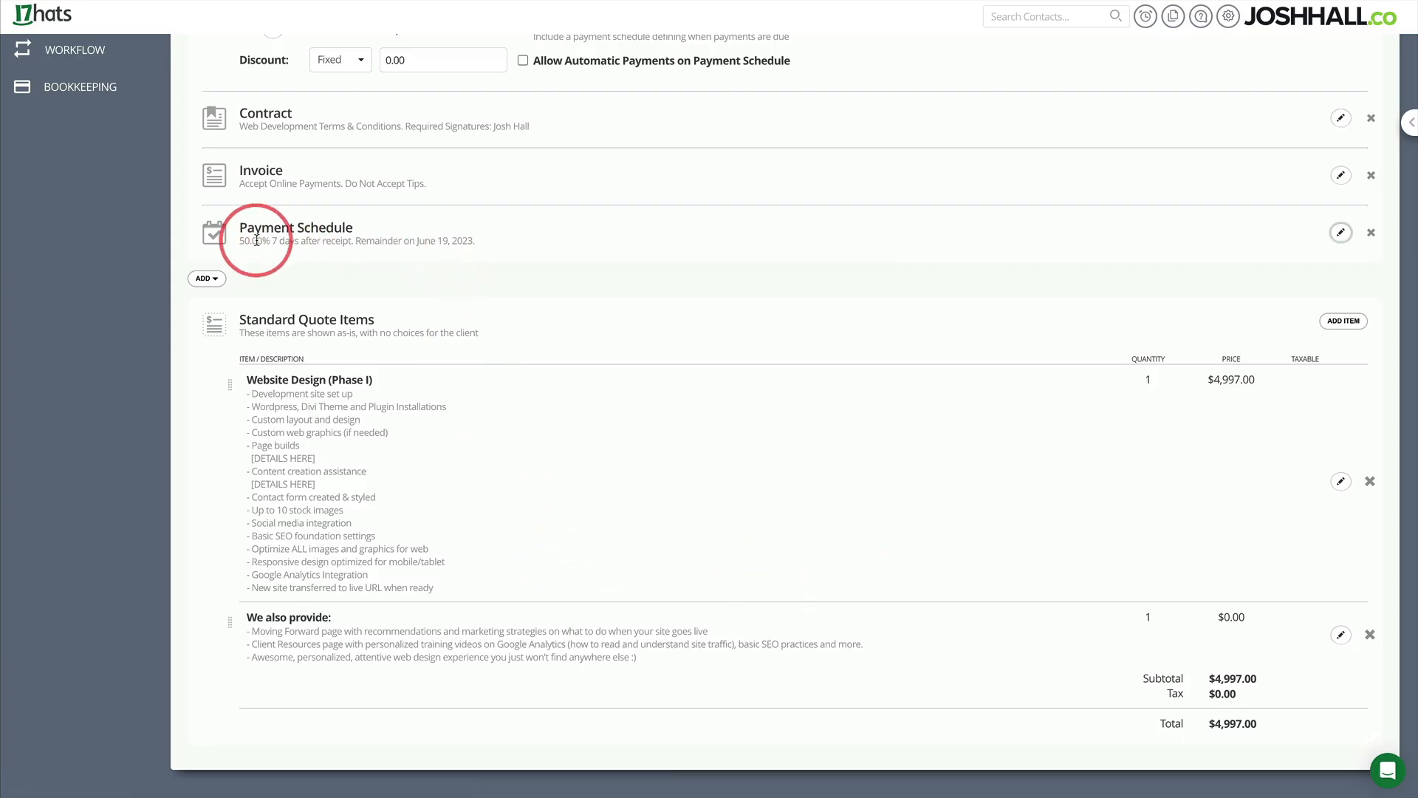
pyautogui.moveTo(321, 239)
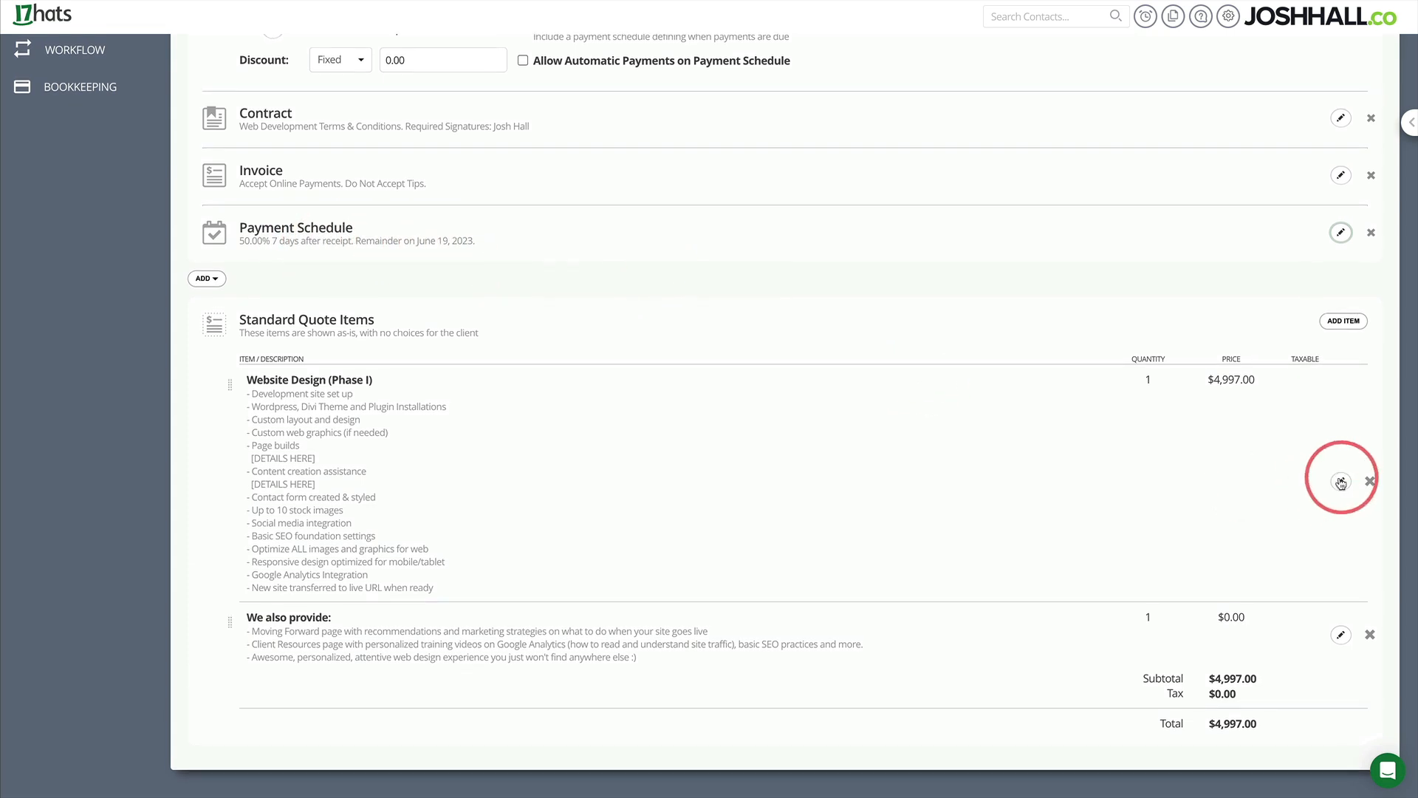
# Price Website Design (Phase I) at $9,997.00, add 'thanks' notes, and save the quote.
pyautogui.click(1341, 480)
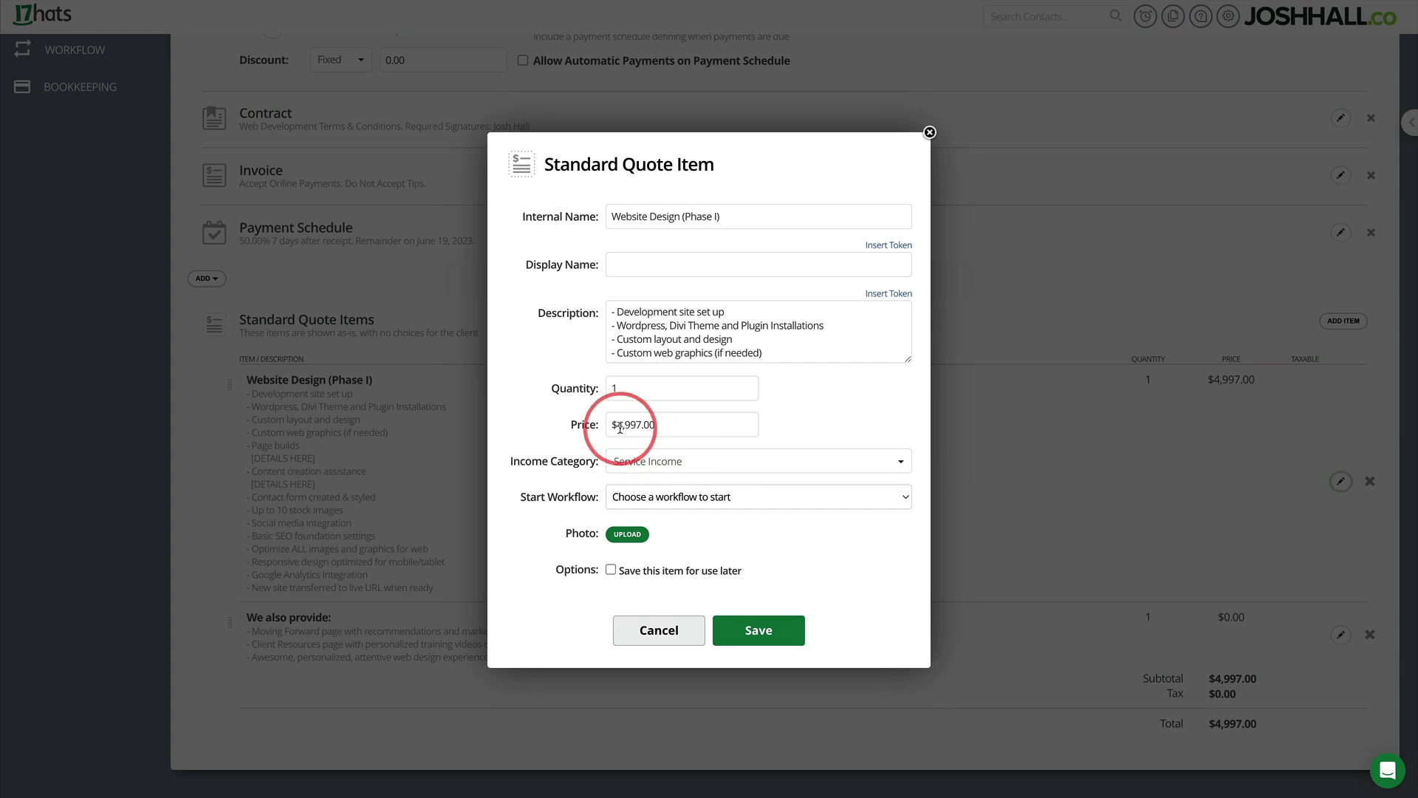
pyautogui.click(680, 424)
pyautogui.write('5')
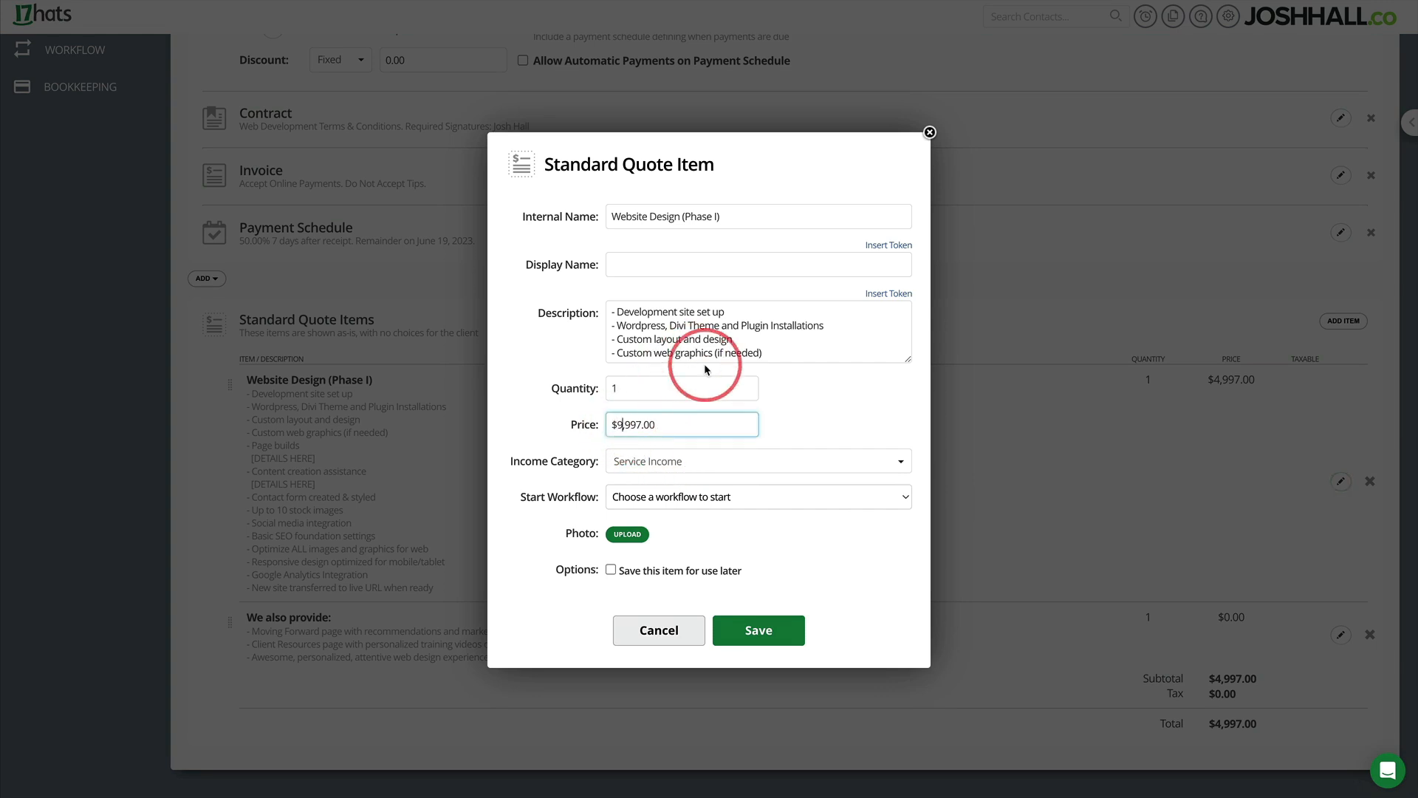
pyautogui.moveTo(907, 357); pyautogui.dragTo(907, 470)
pyautogui.write('No')
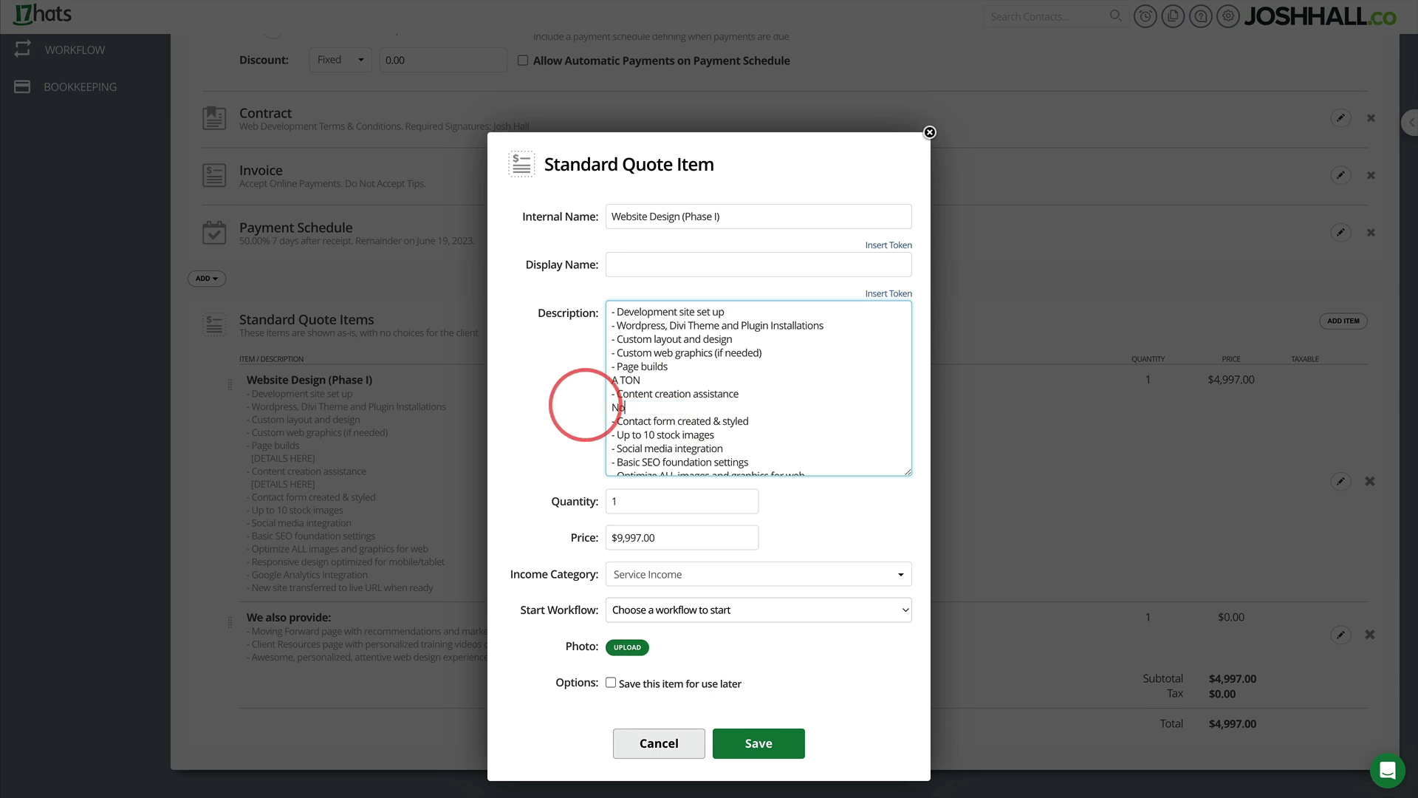
pyautogui.write('thanks')
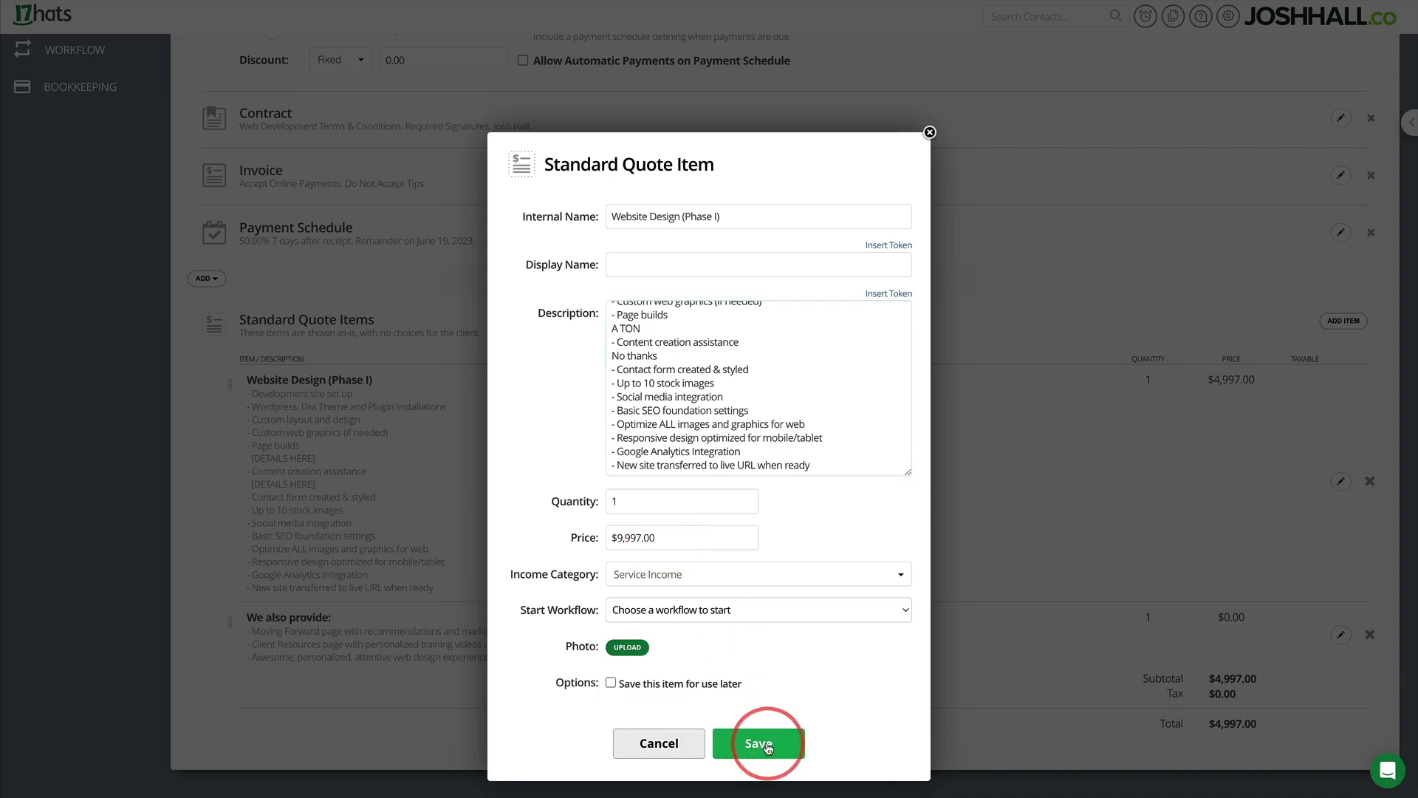
pyautogui.click(761, 742)
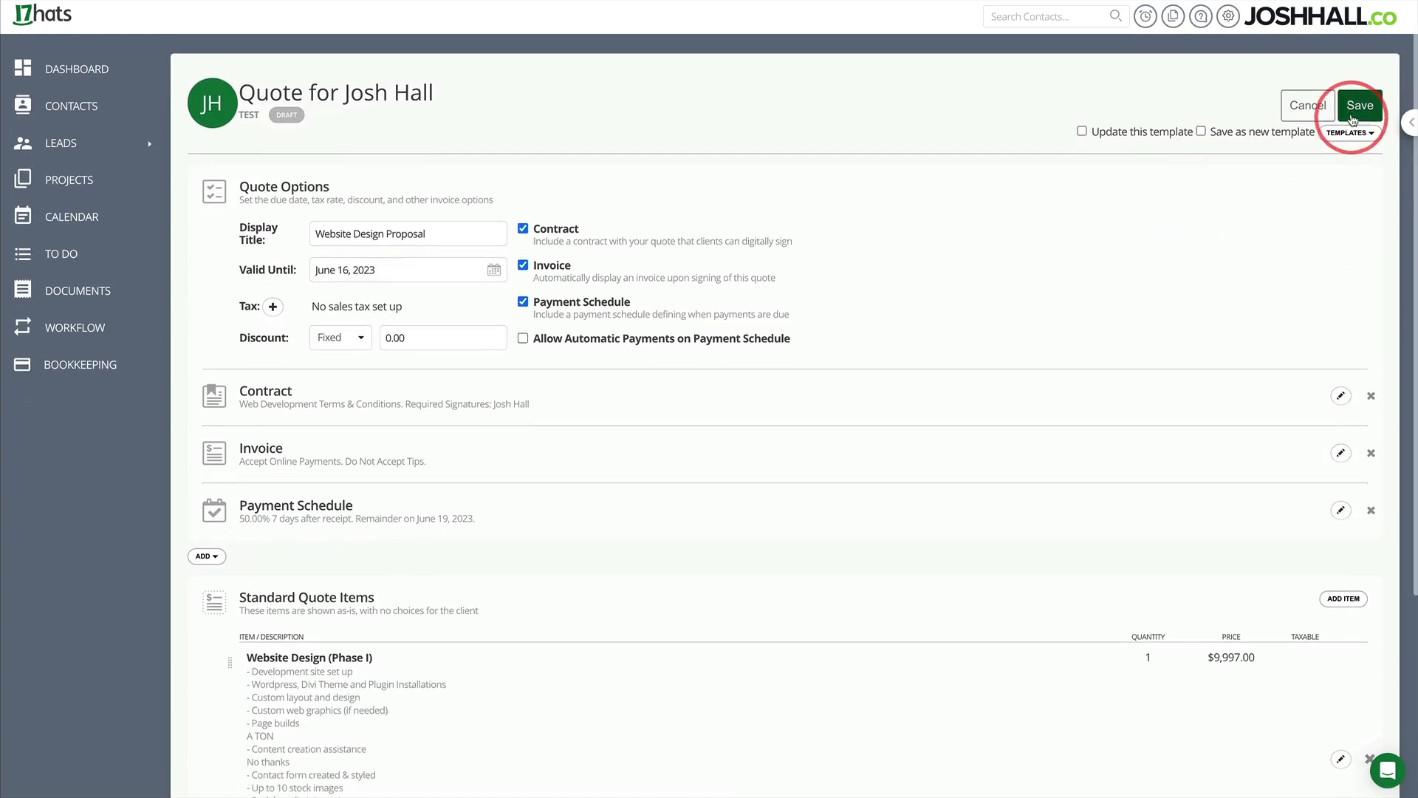
pyautogui.click(1358, 104)
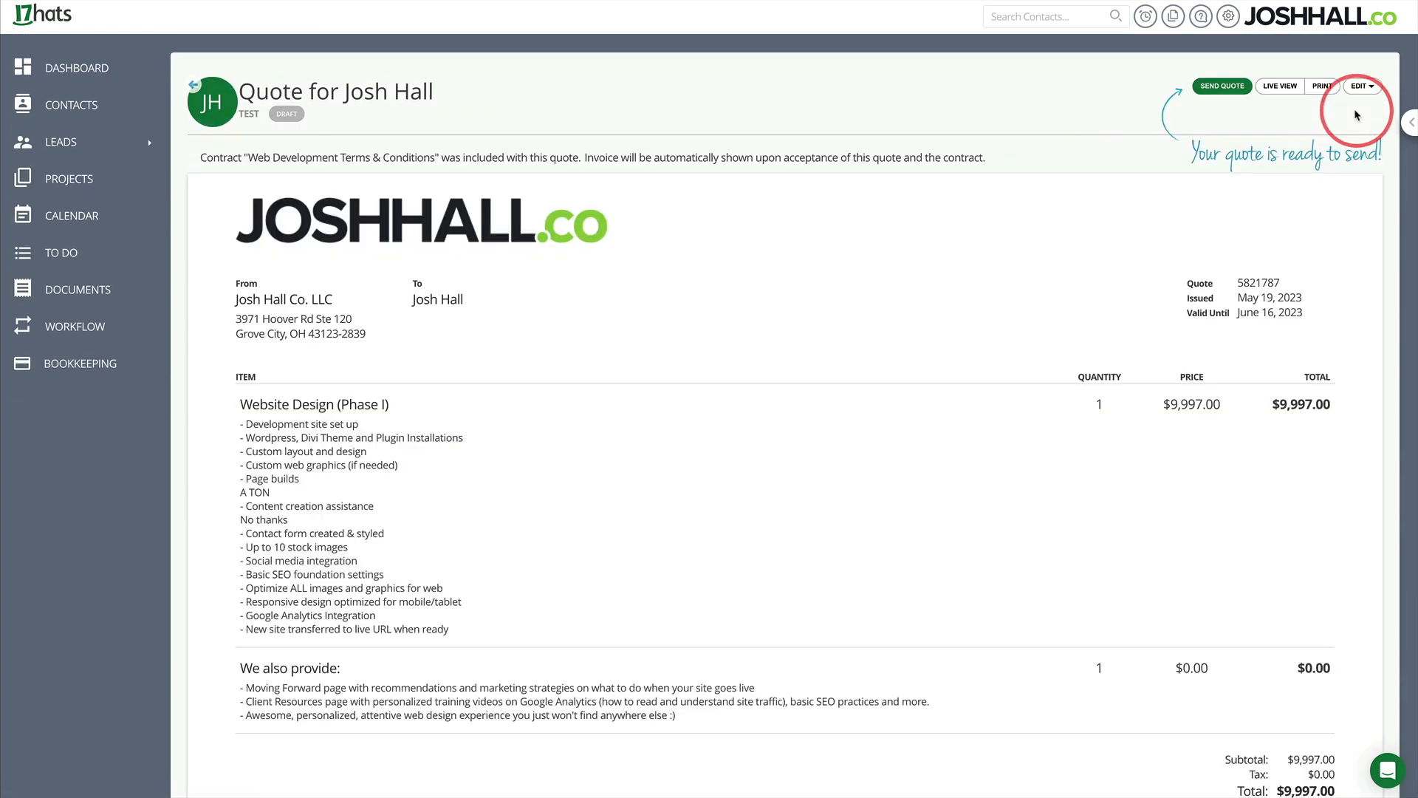
pyautogui.scroll(-3)
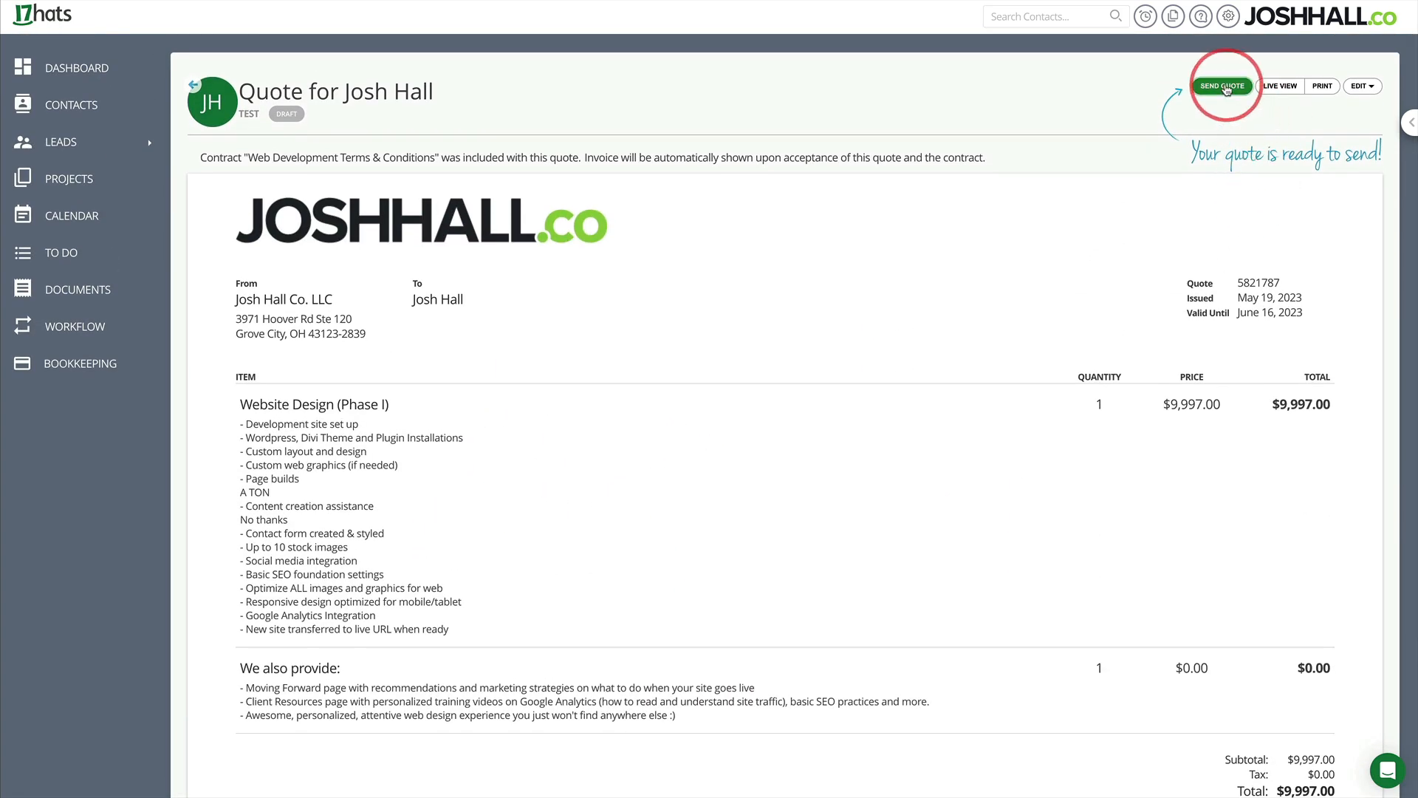
pyautogui.click(1222, 85)
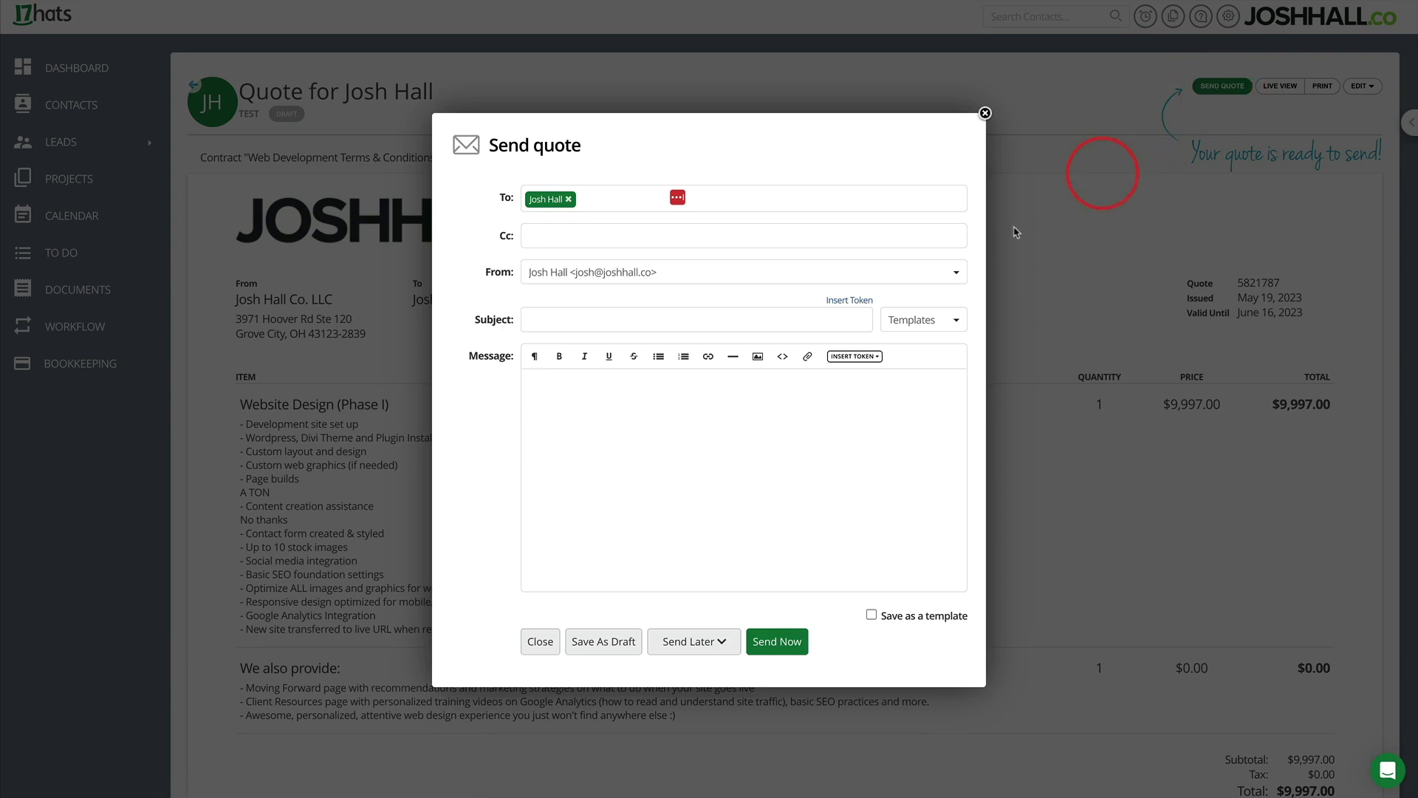
pyautogui.moveTo(906, 266)
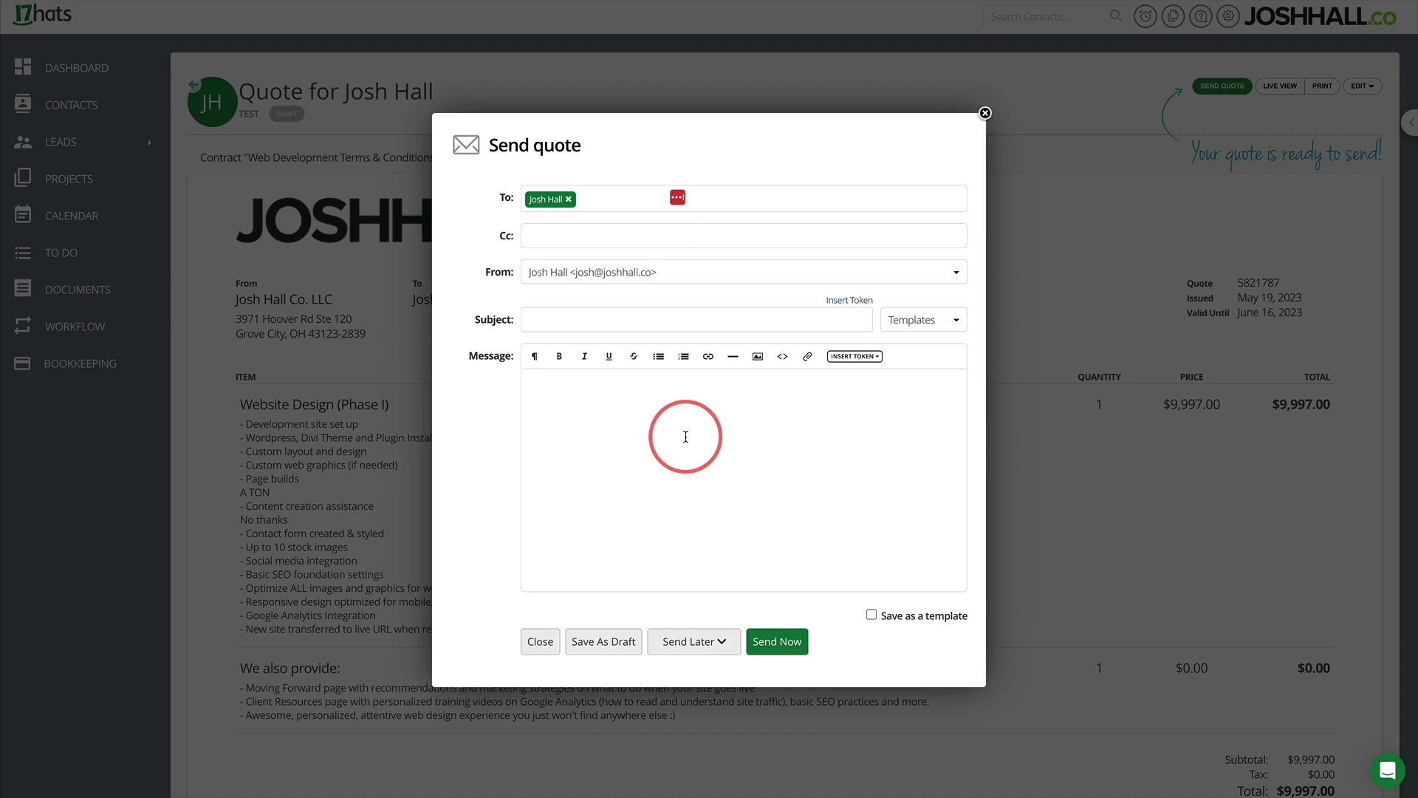
pyautogui.moveTo(926, 347)
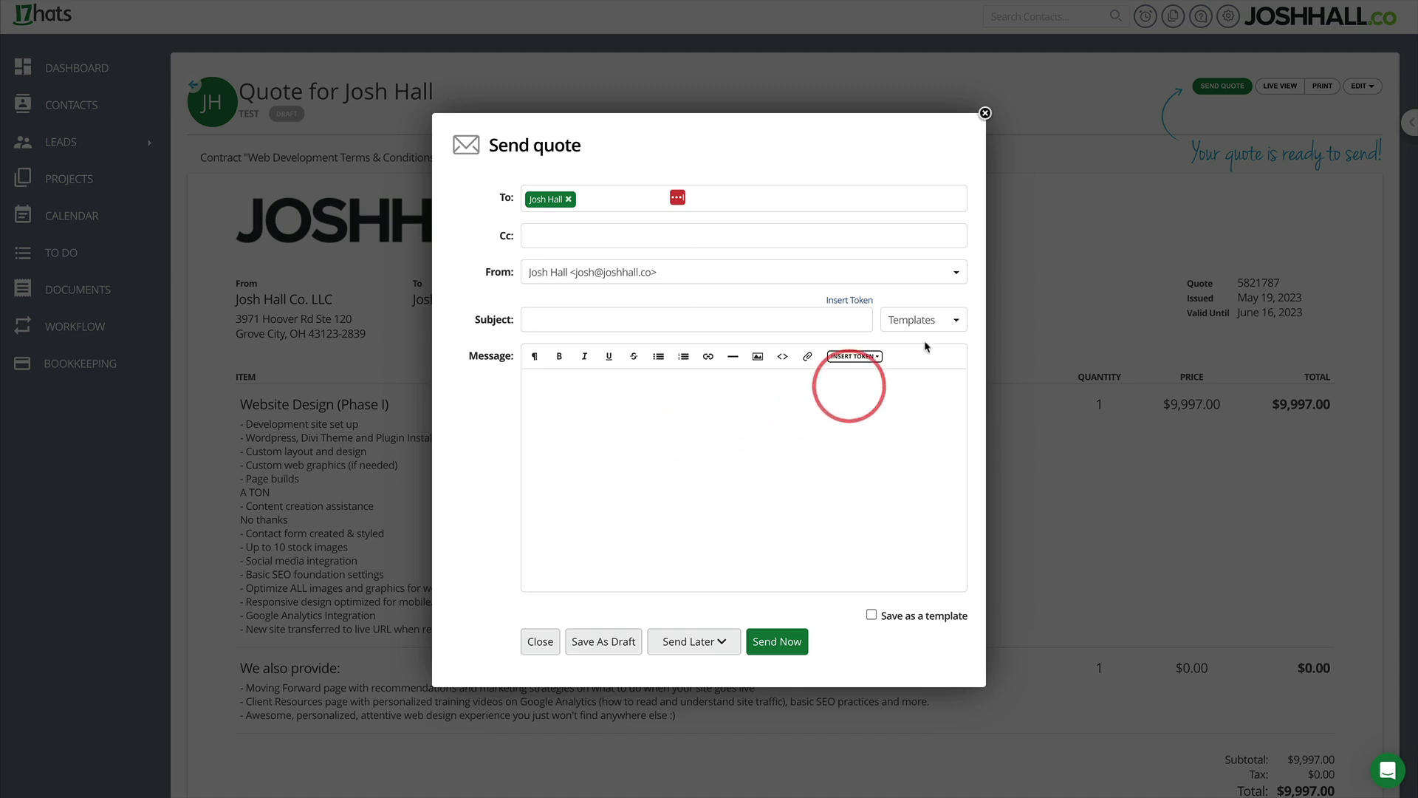
pyautogui.click(921, 319)
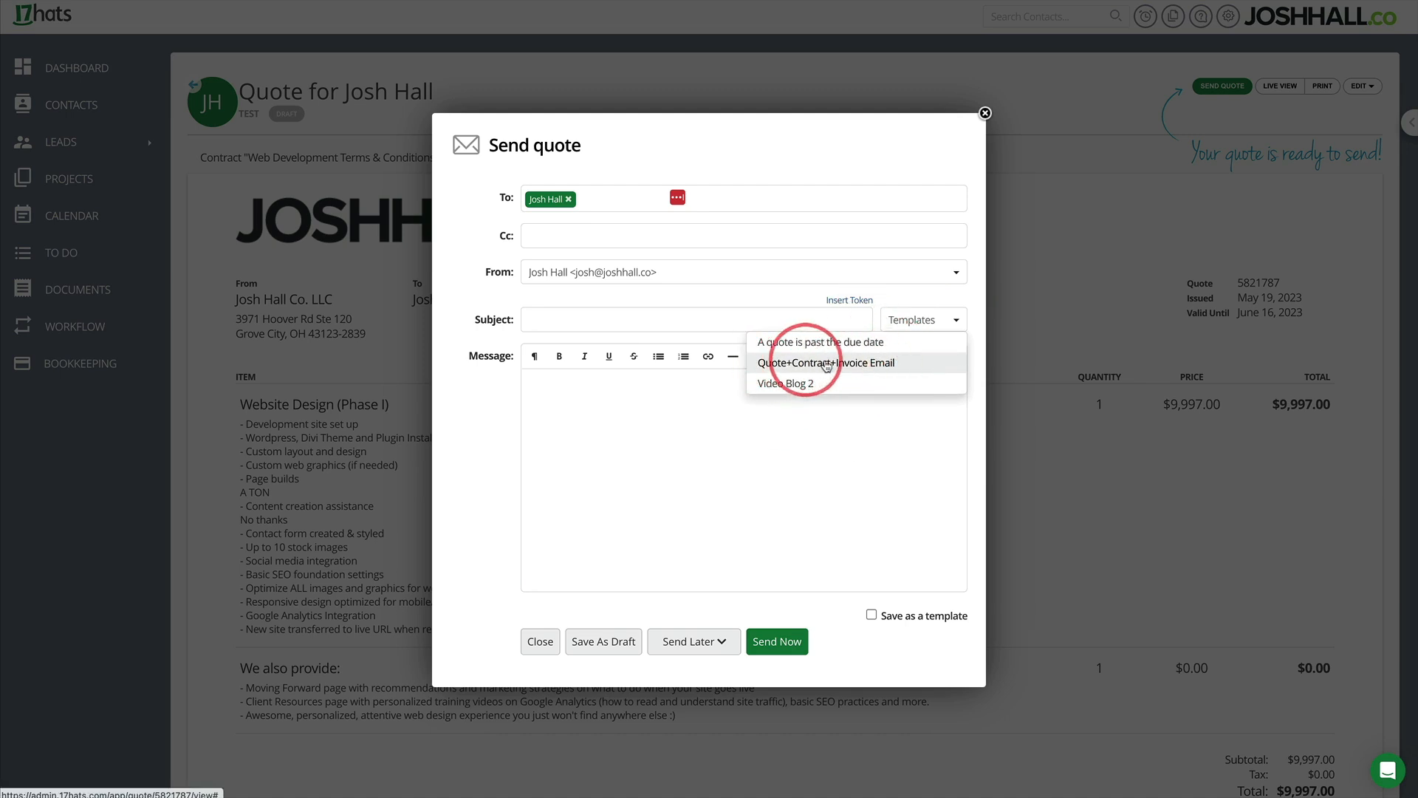
# Send the Quote+Contract+Invoice Email with the added goal 'Make Josh look good FINALLY'.
pyautogui.click(825, 363)
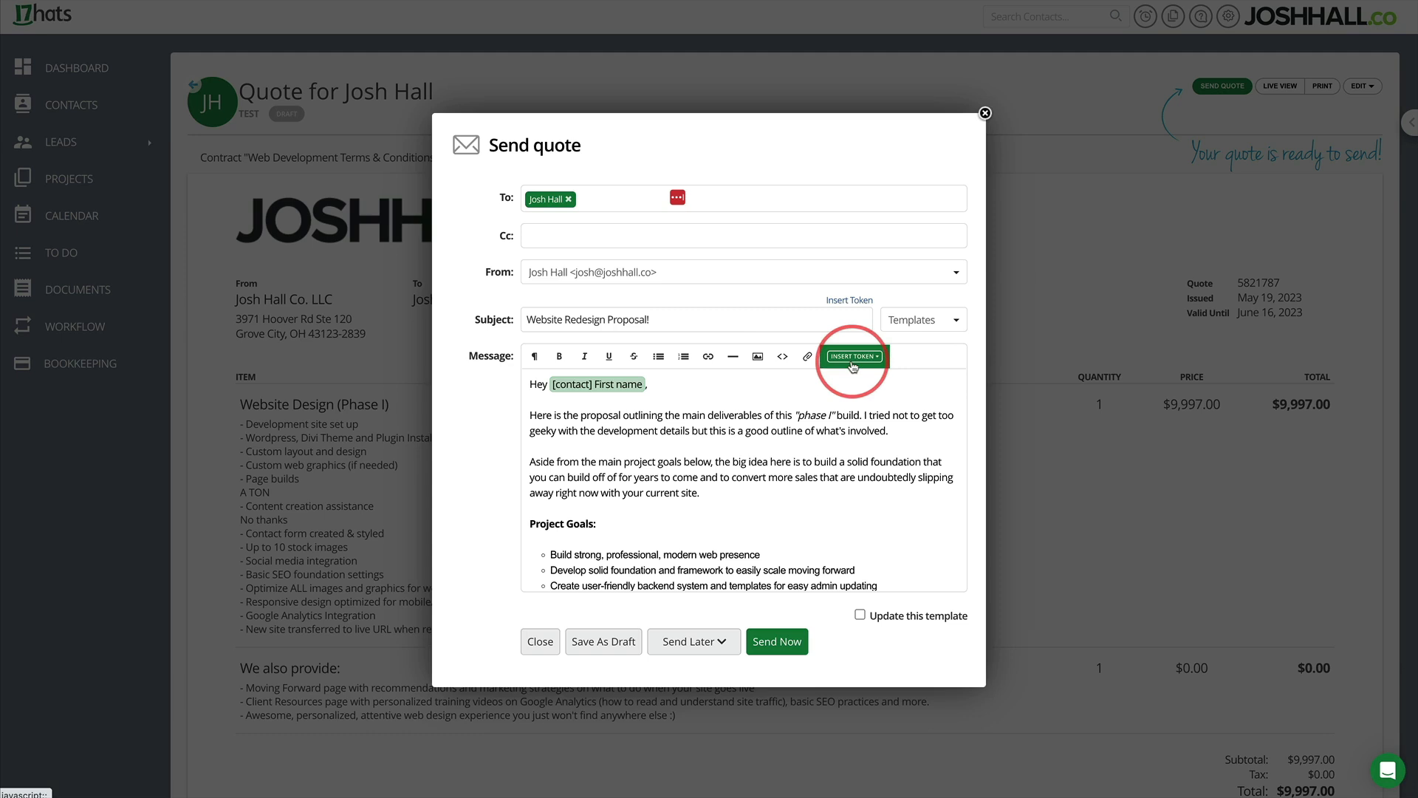
pyautogui.scroll(-3)
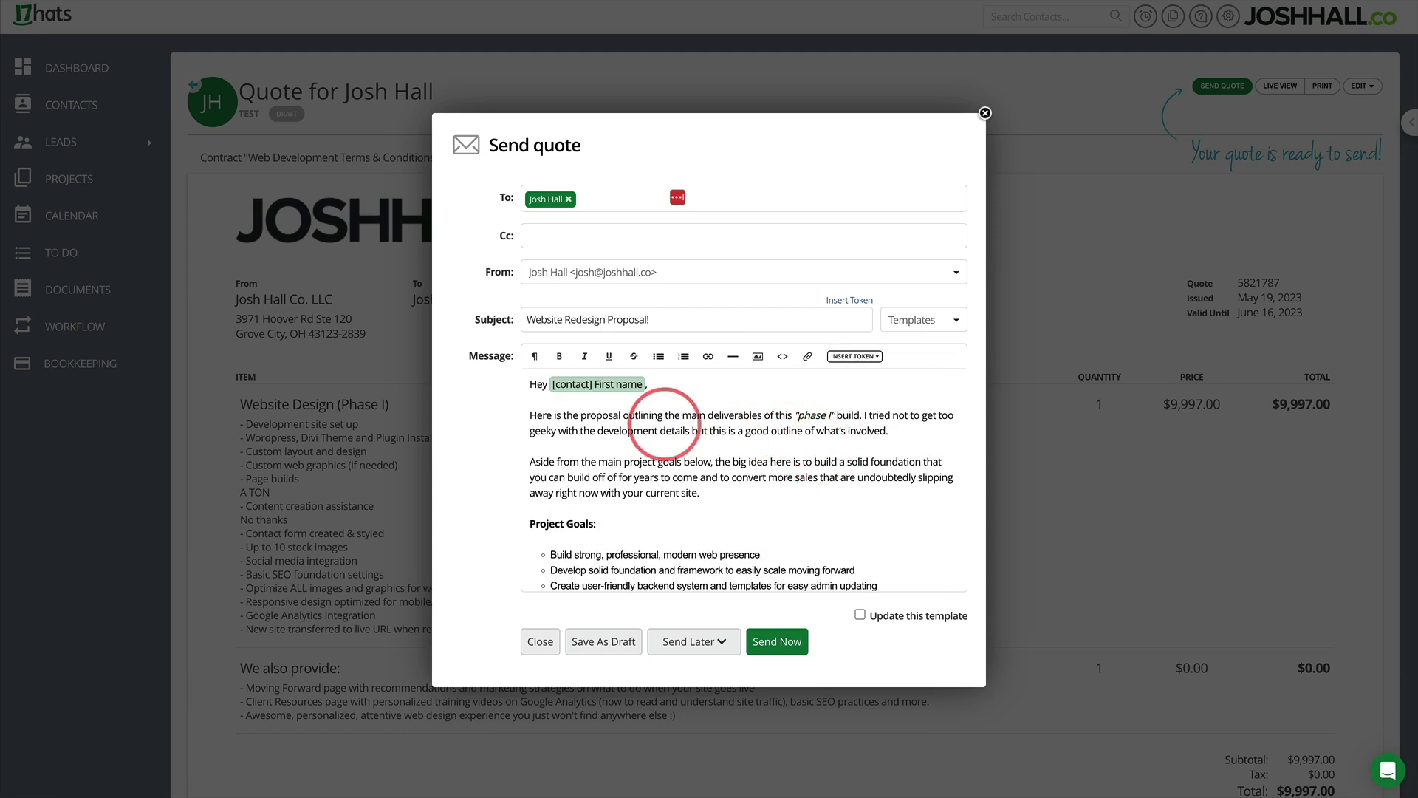
pyautogui.scroll(-3)
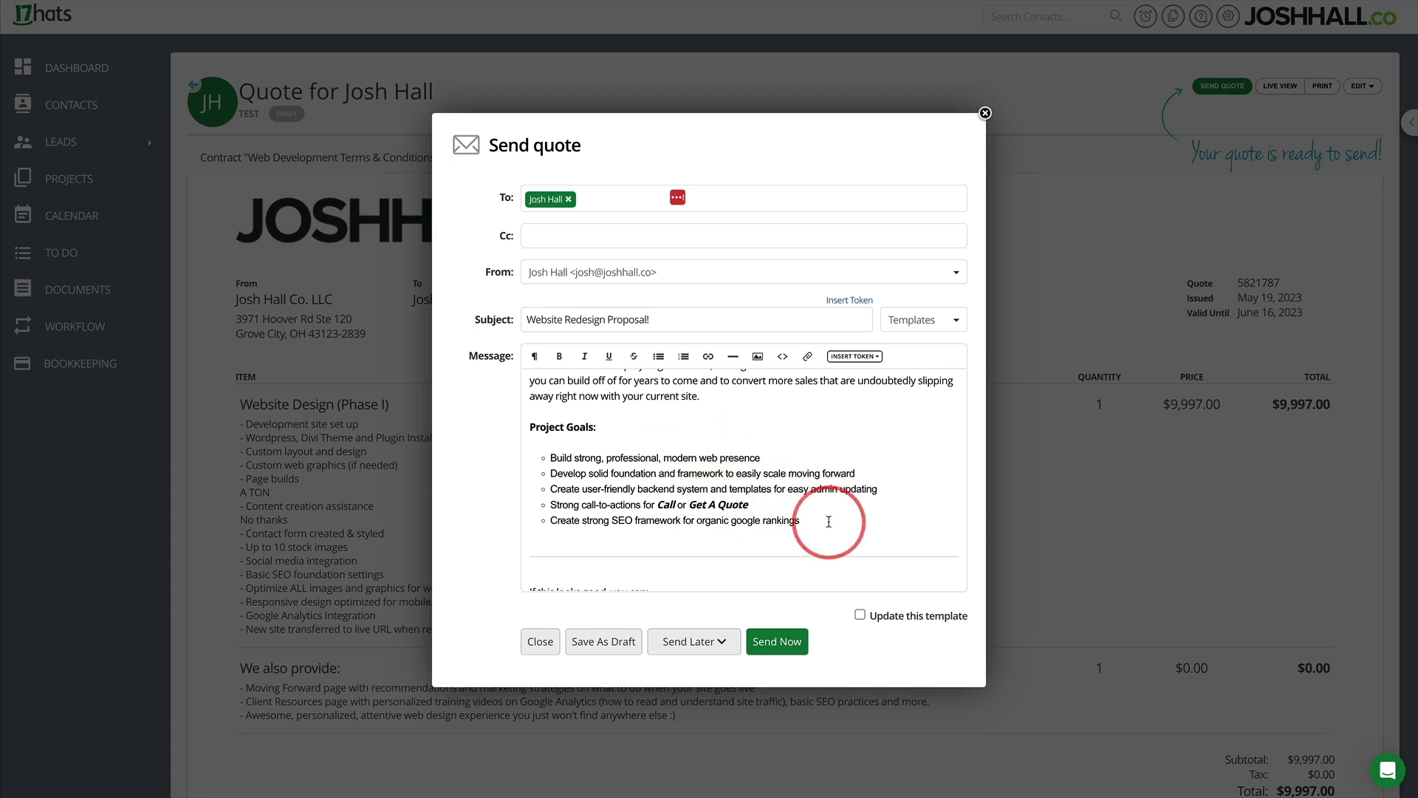
pyautogui.write('Make Josh look good FINA')
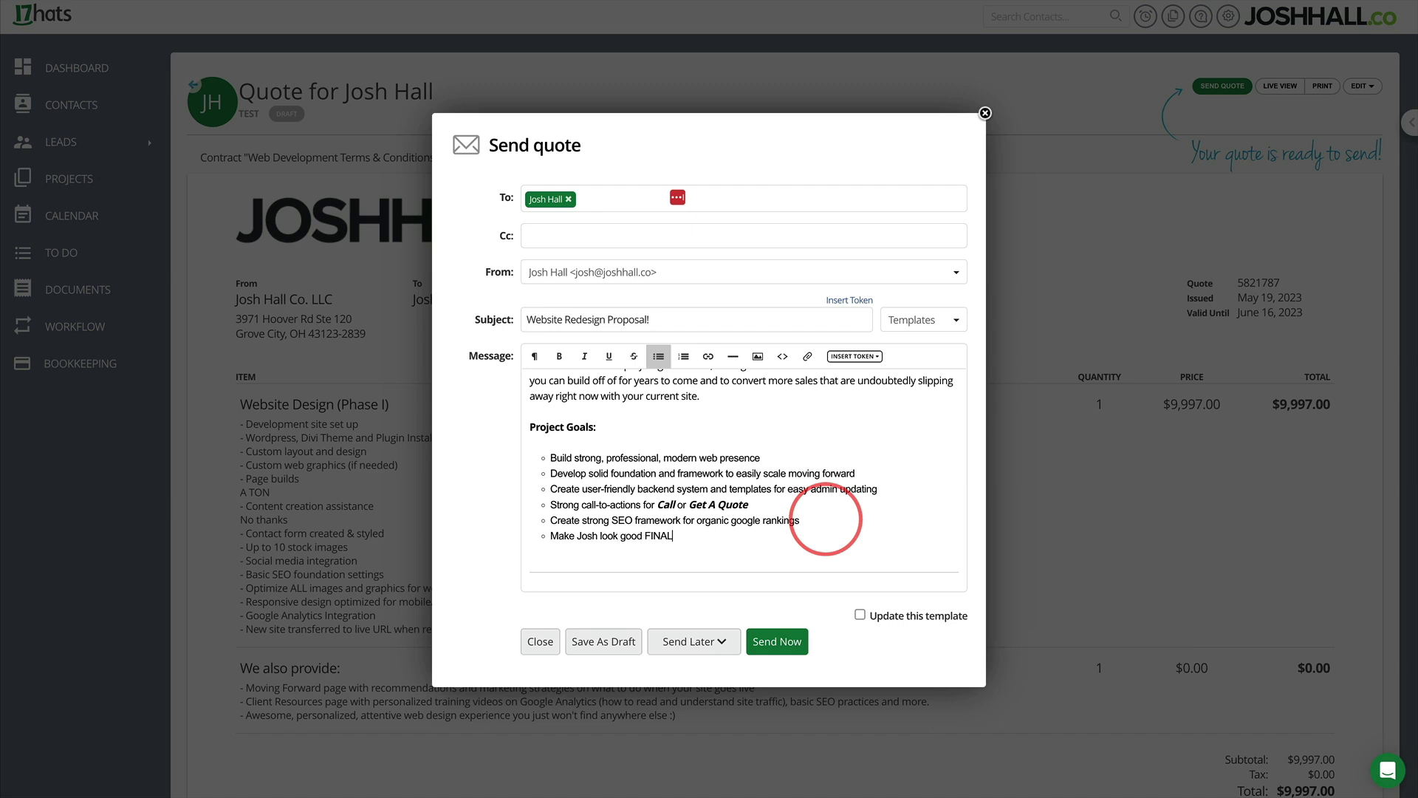
pyautogui.write('LY.')
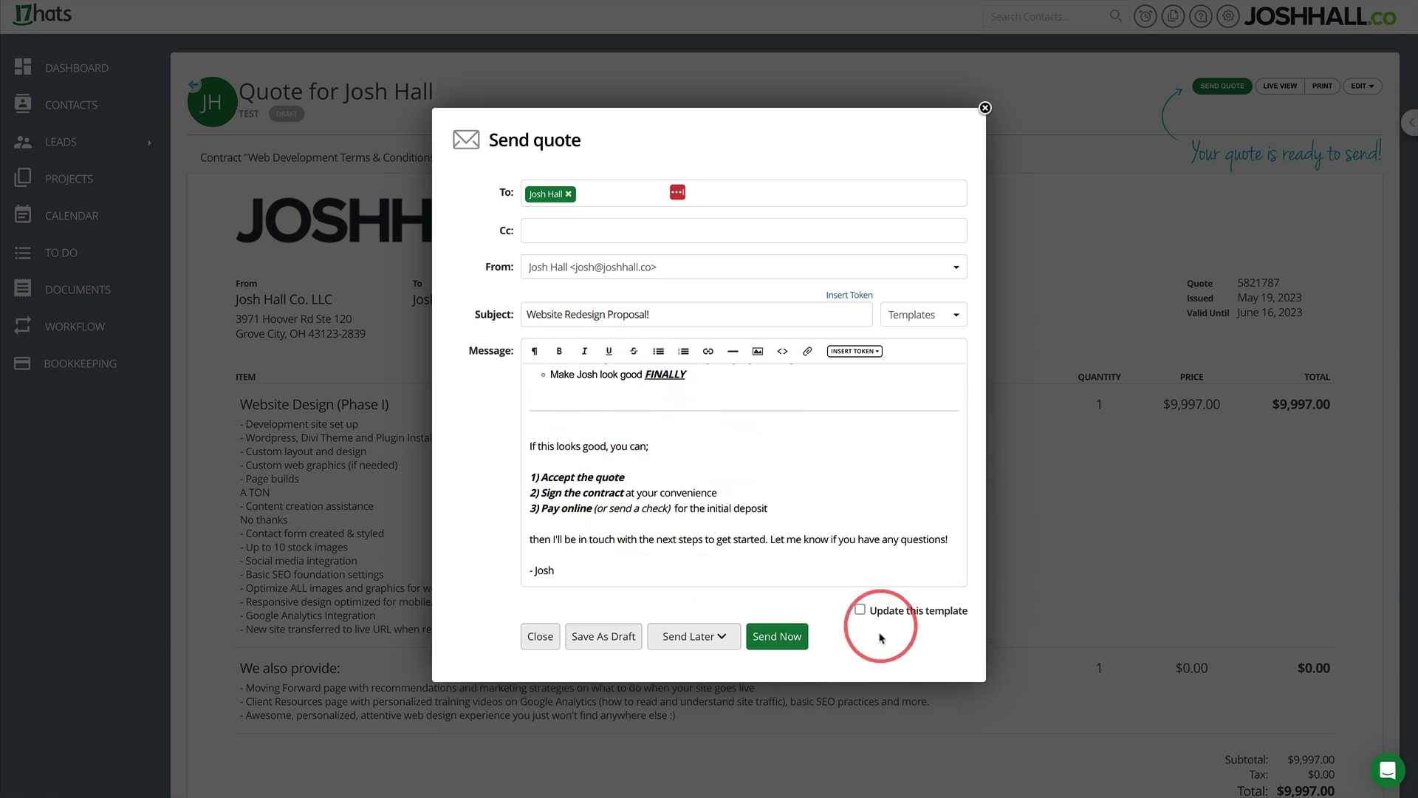
pyautogui.click(776, 636)
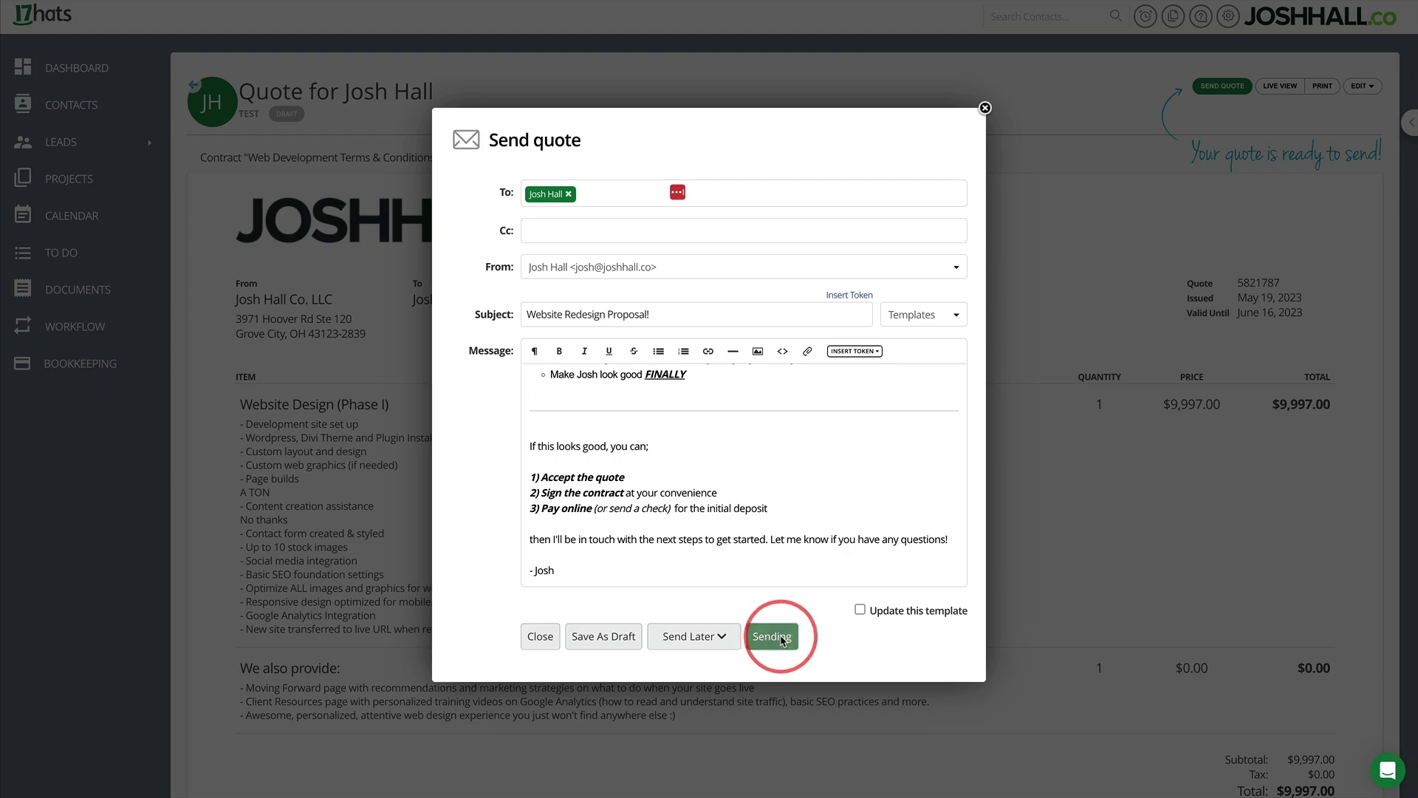
pyautogui.click(771, 636)
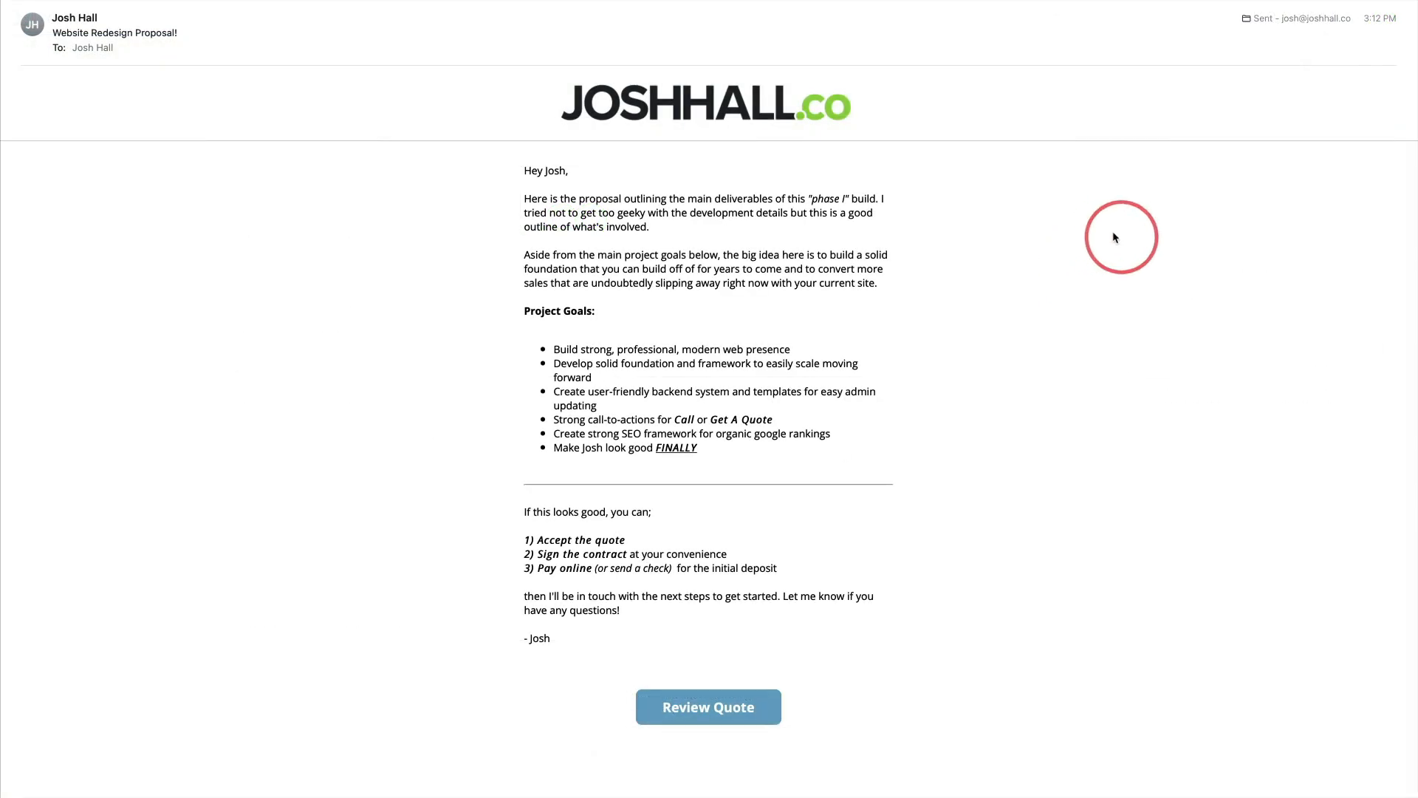
pyautogui.moveTo(660, 189)
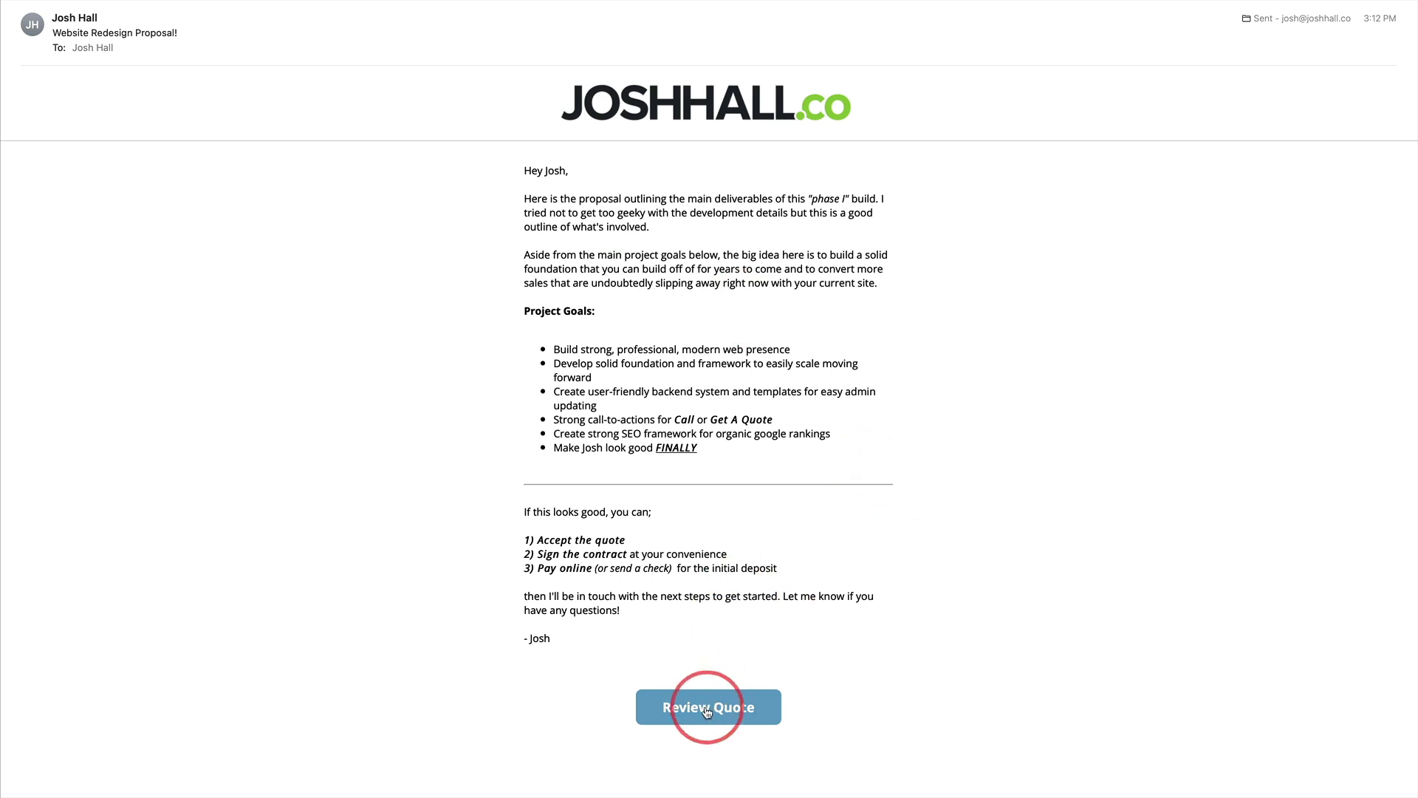
pyautogui.moveTo(709, 708)
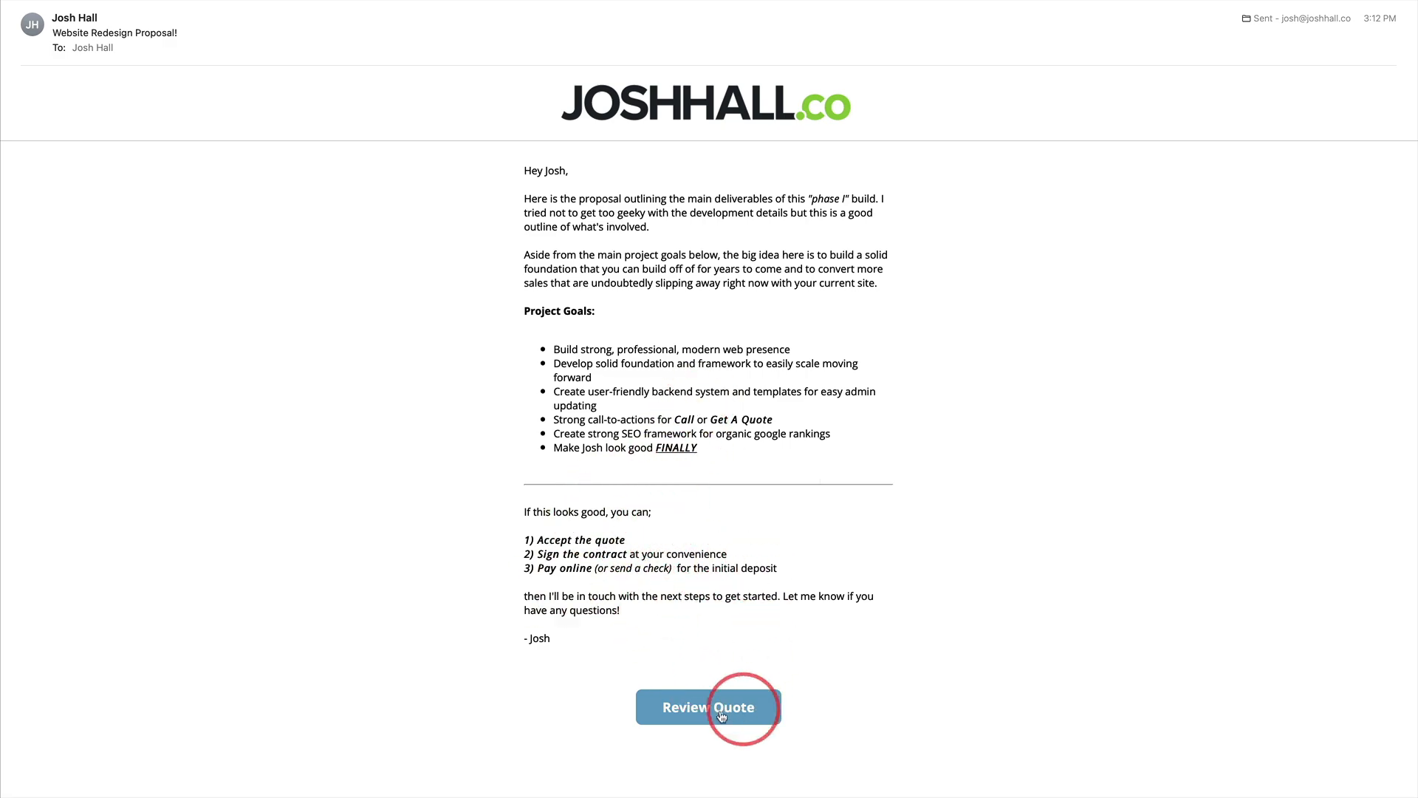
# Open the quote from the email and preview the contract document.
pyautogui.click(708, 706)
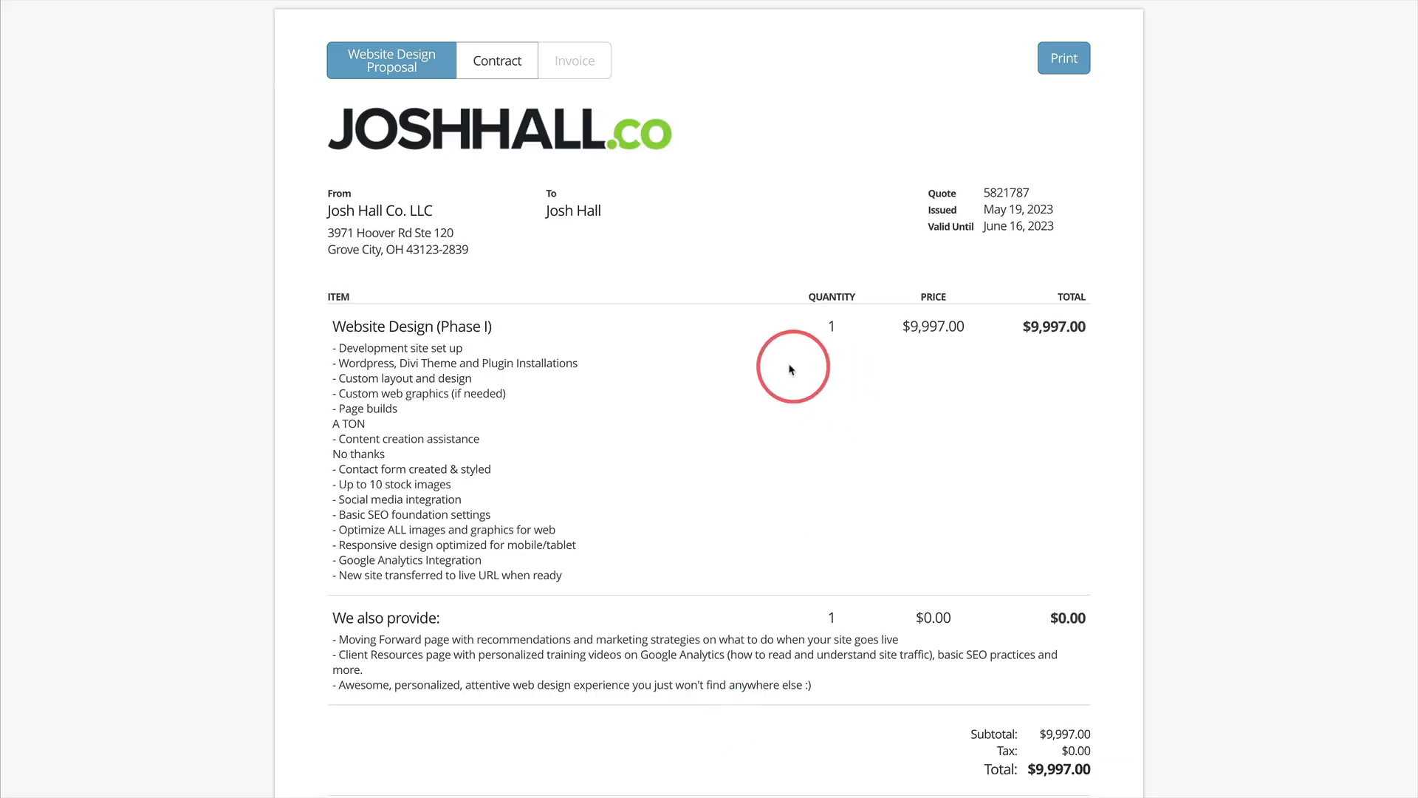
pyautogui.scroll(-3)
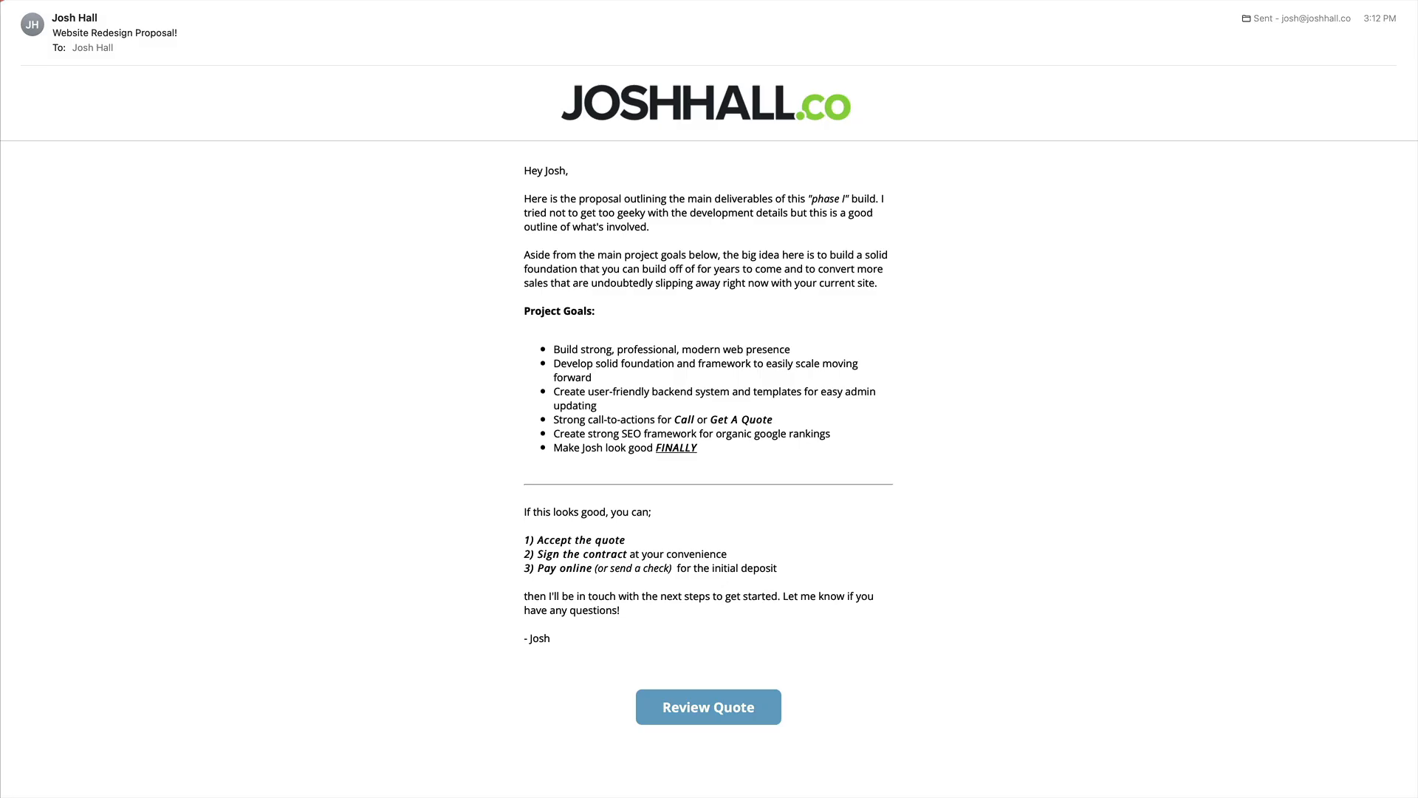
pyautogui.click(708, 707)
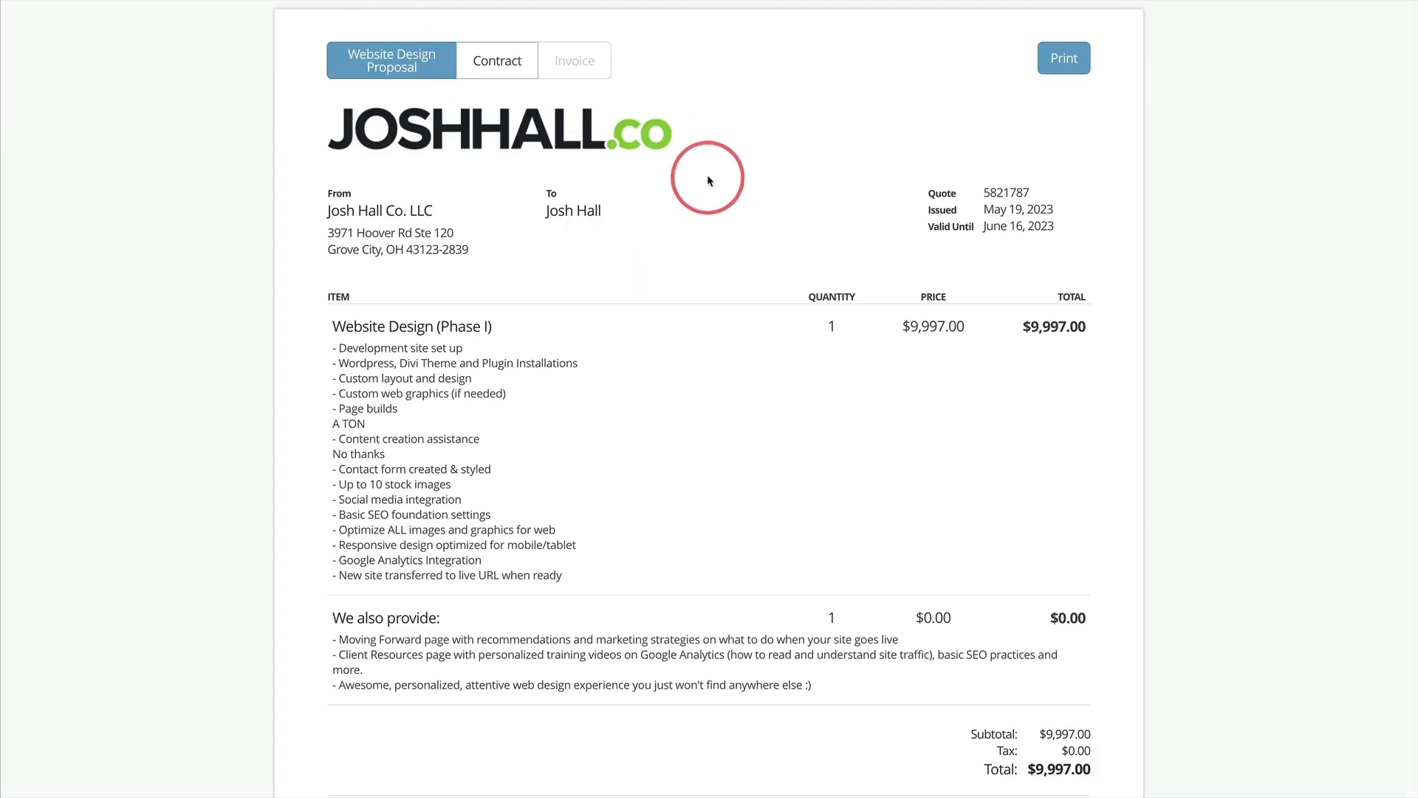
pyautogui.moveTo(713, 177)
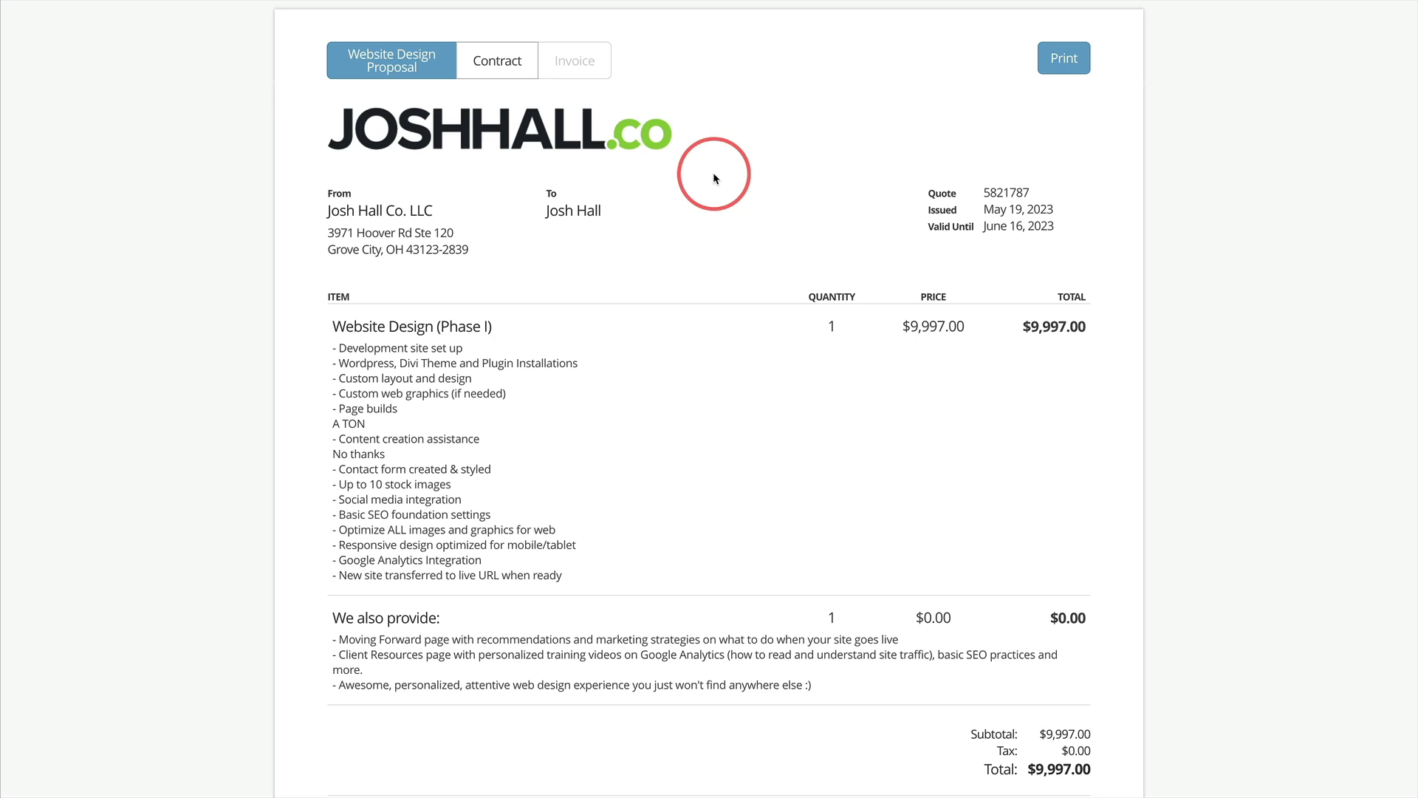
pyautogui.scroll(-3)
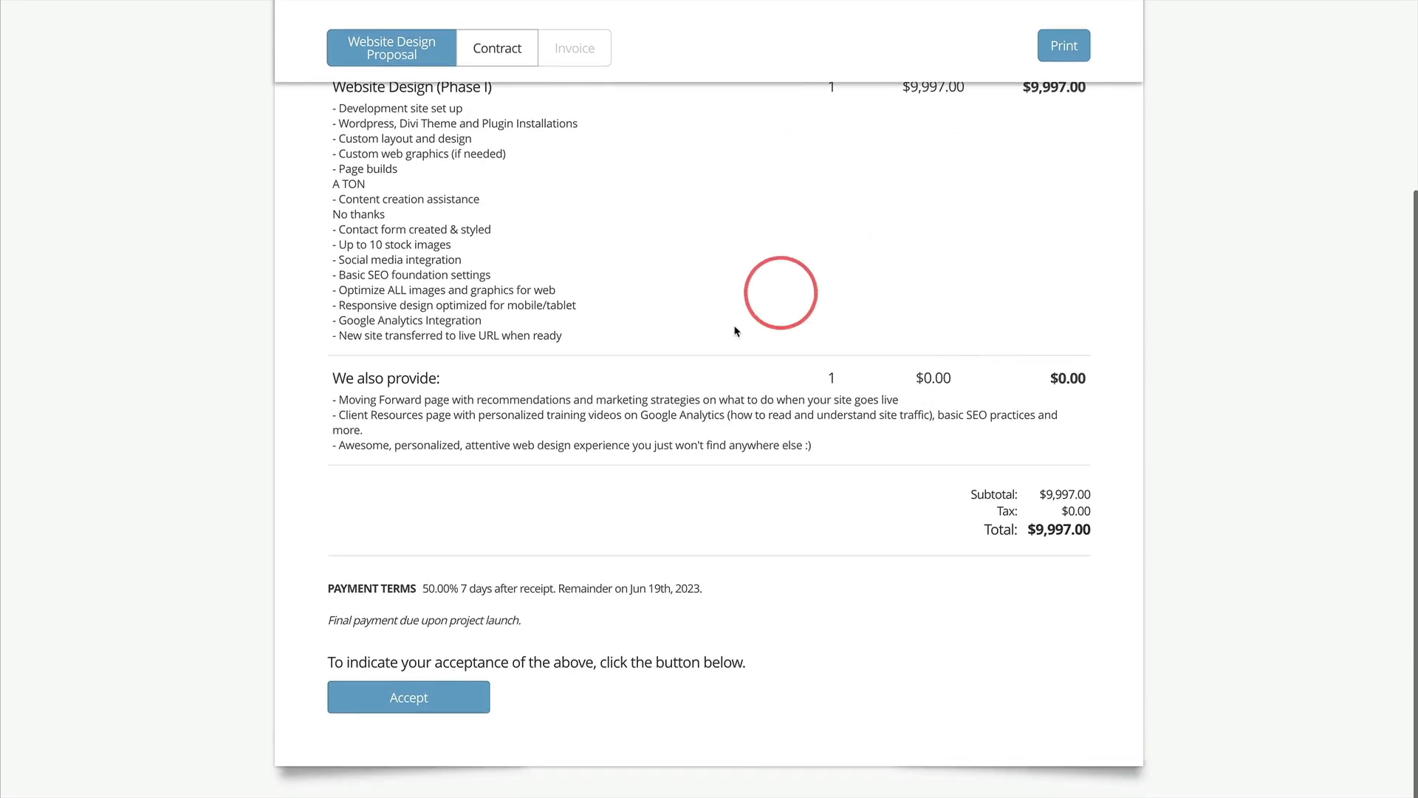
pyautogui.click(496, 61)
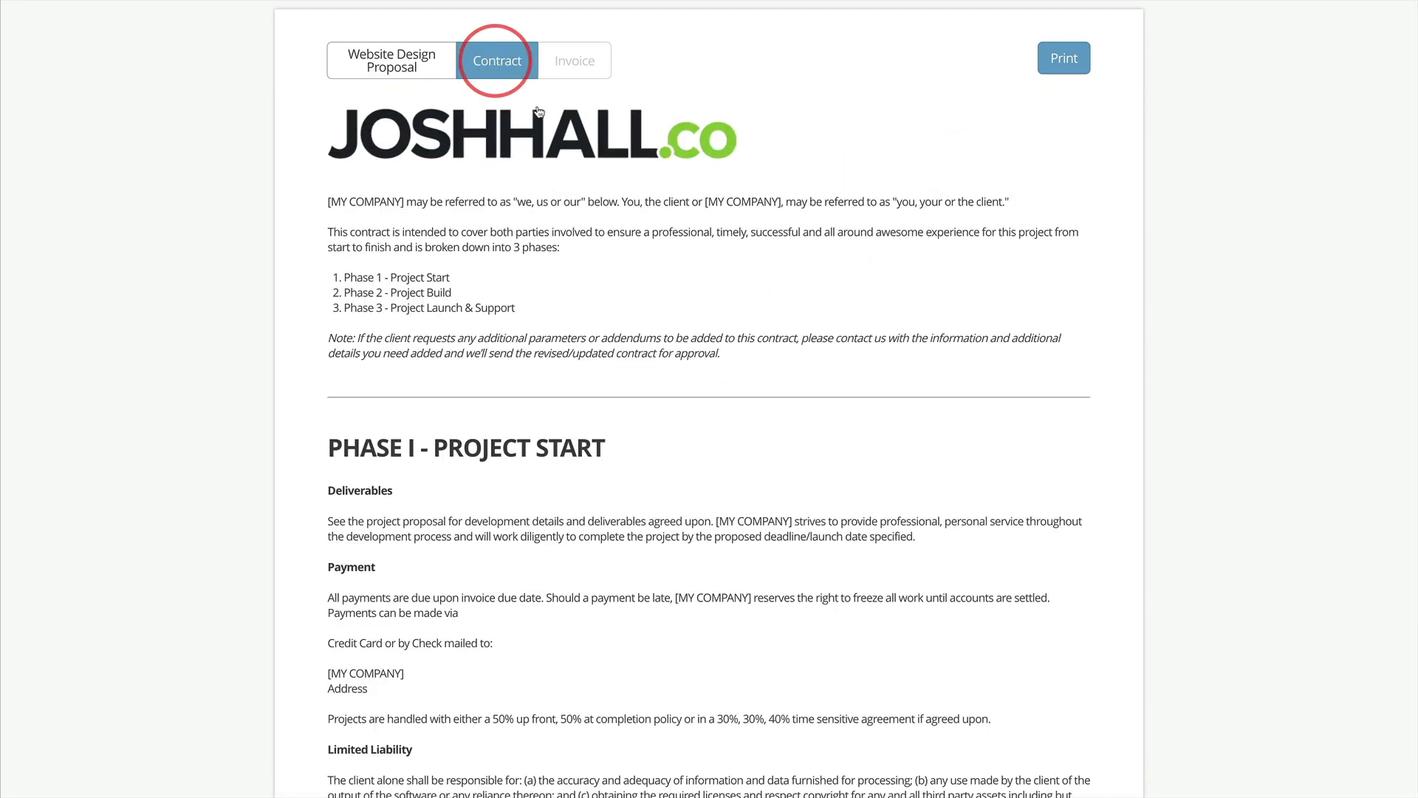
pyautogui.scroll(-3)
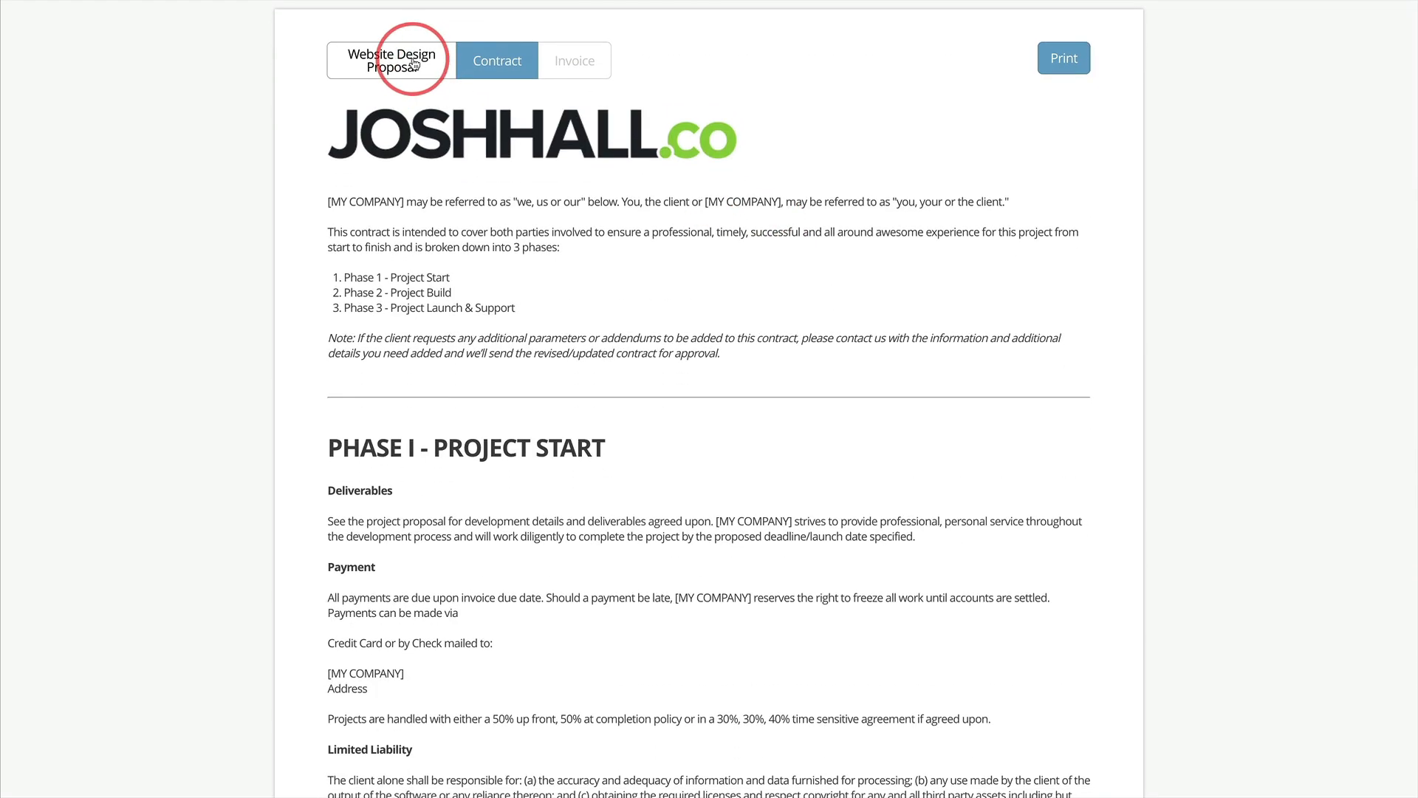
pyautogui.click(390, 61)
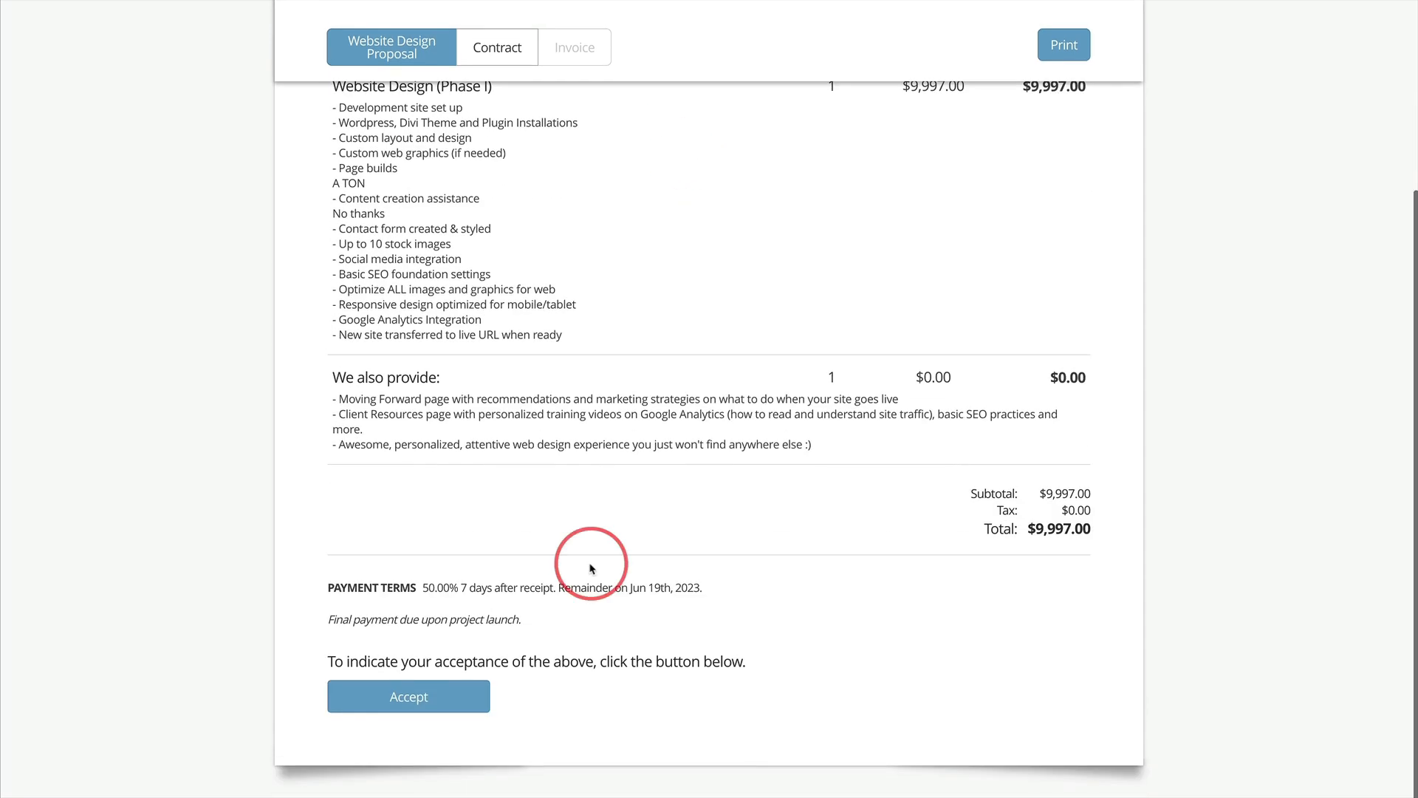
# Accept the website design proposal and sign the contract as 'Josh'.
pyautogui.click(407, 697)
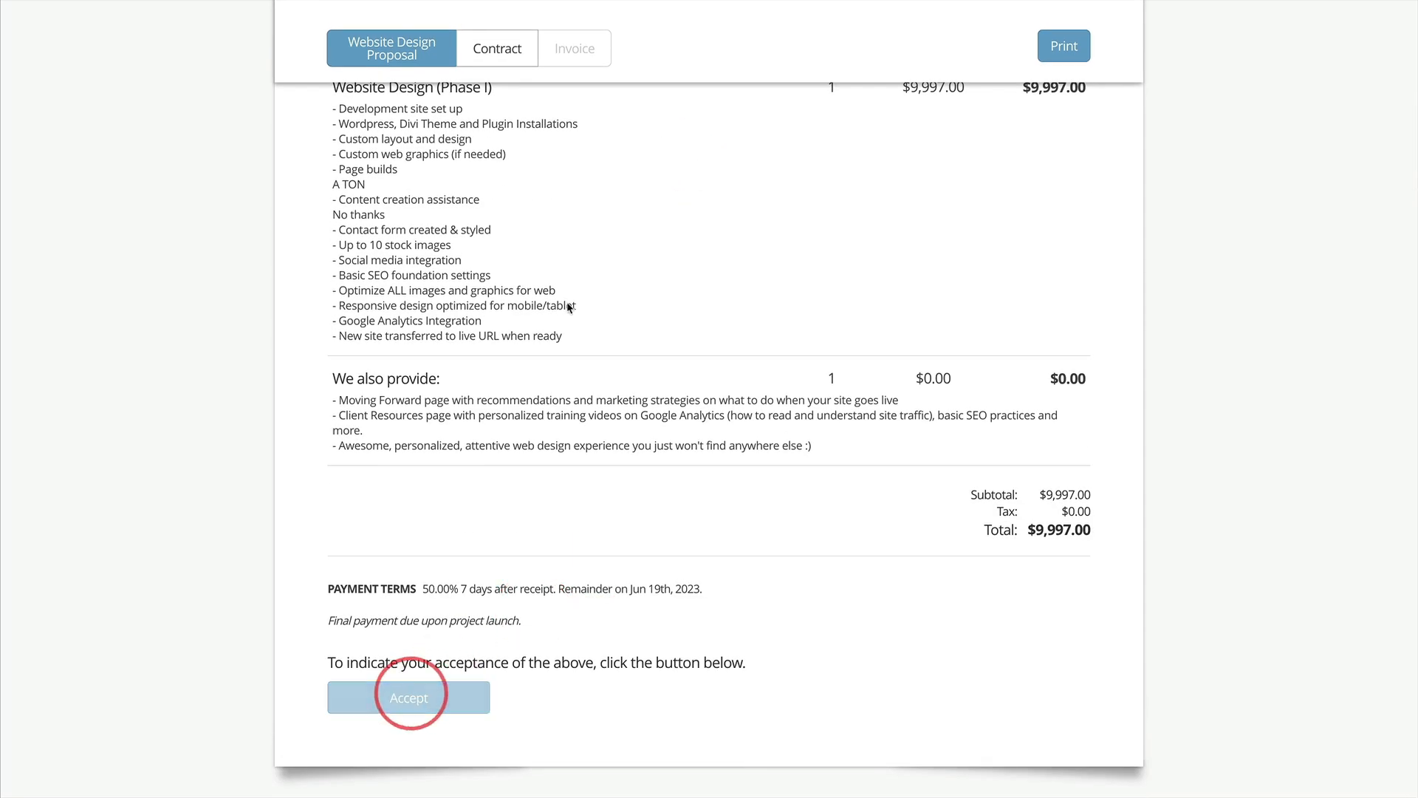
pyautogui.click(408, 698)
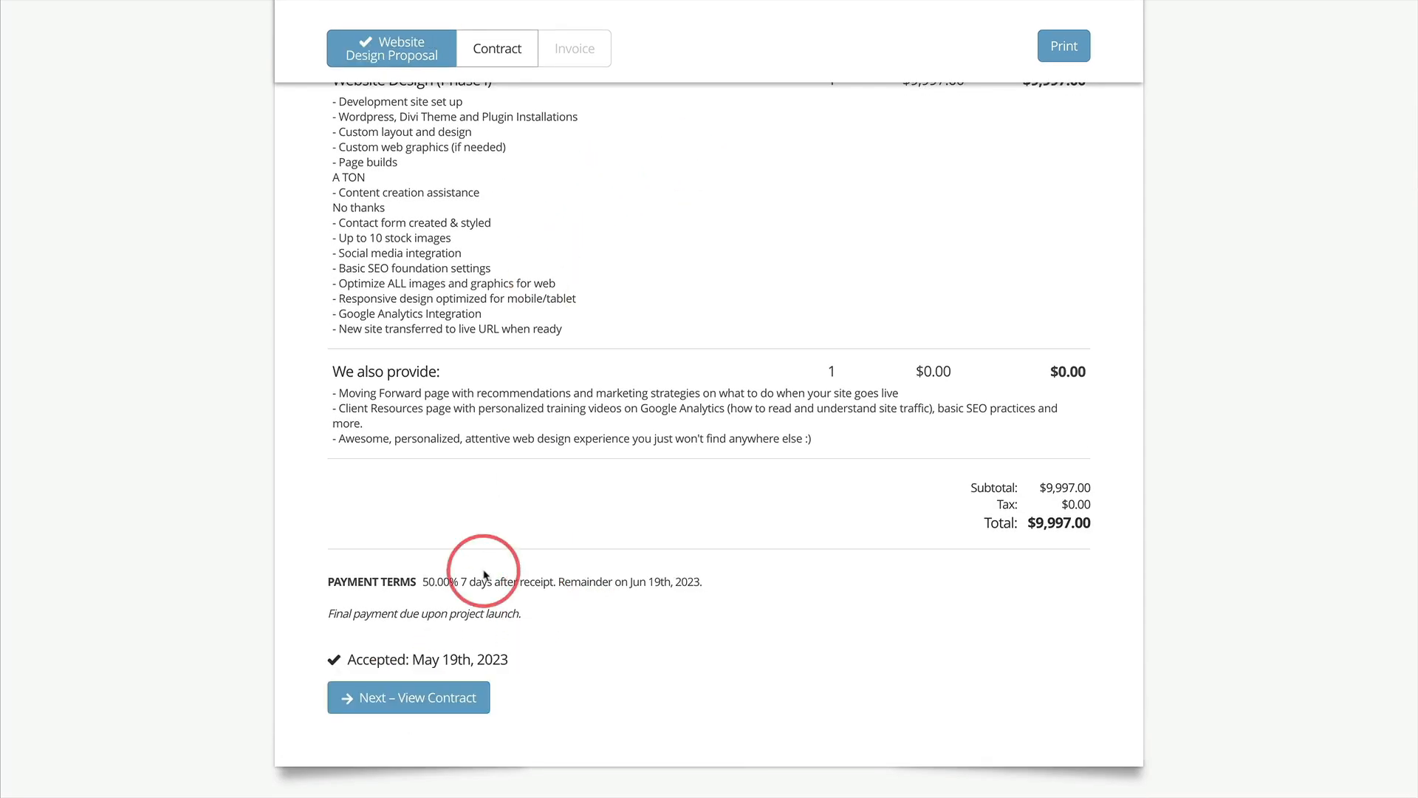
pyautogui.click(497, 48)
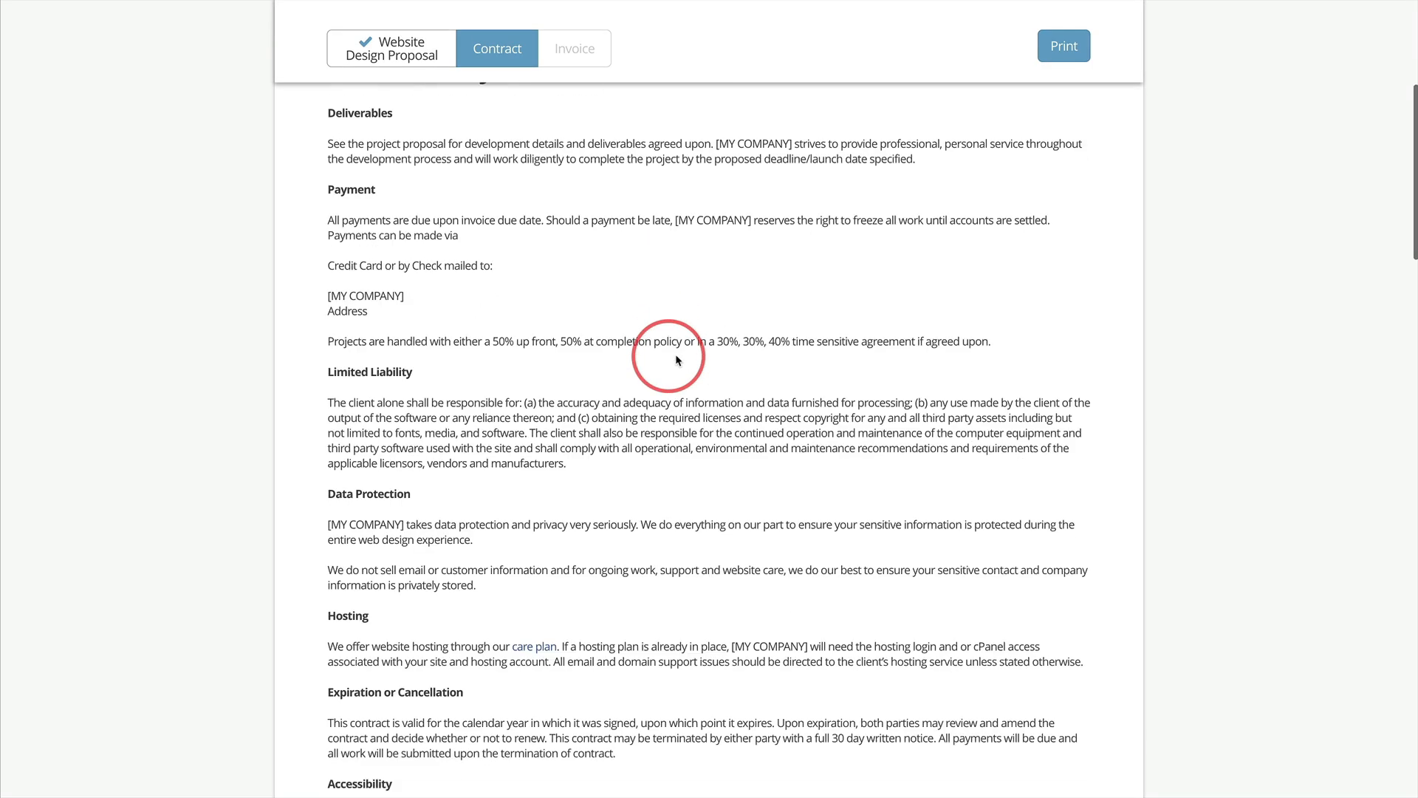
pyautogui.scroll(-3)
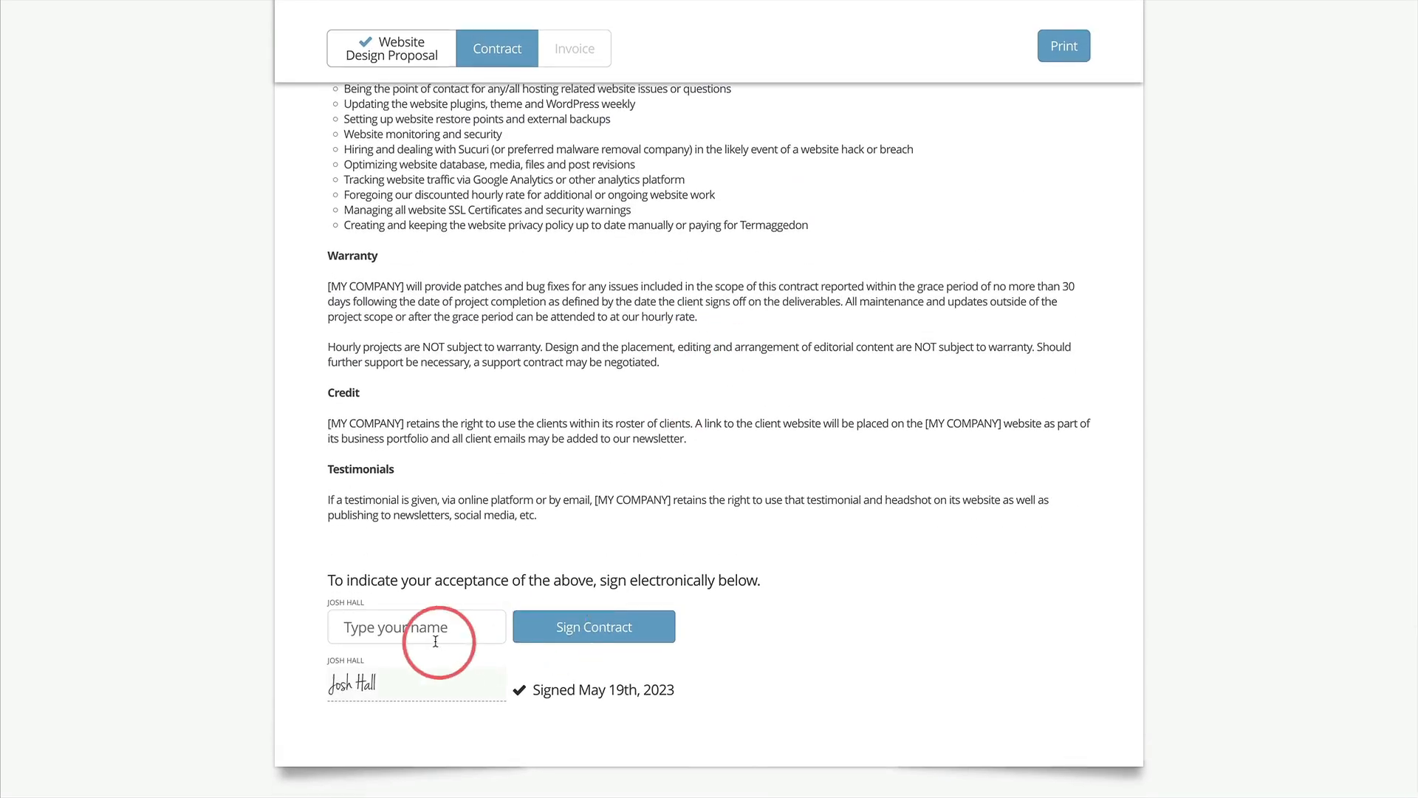
pyautogui.write('Joshya H')
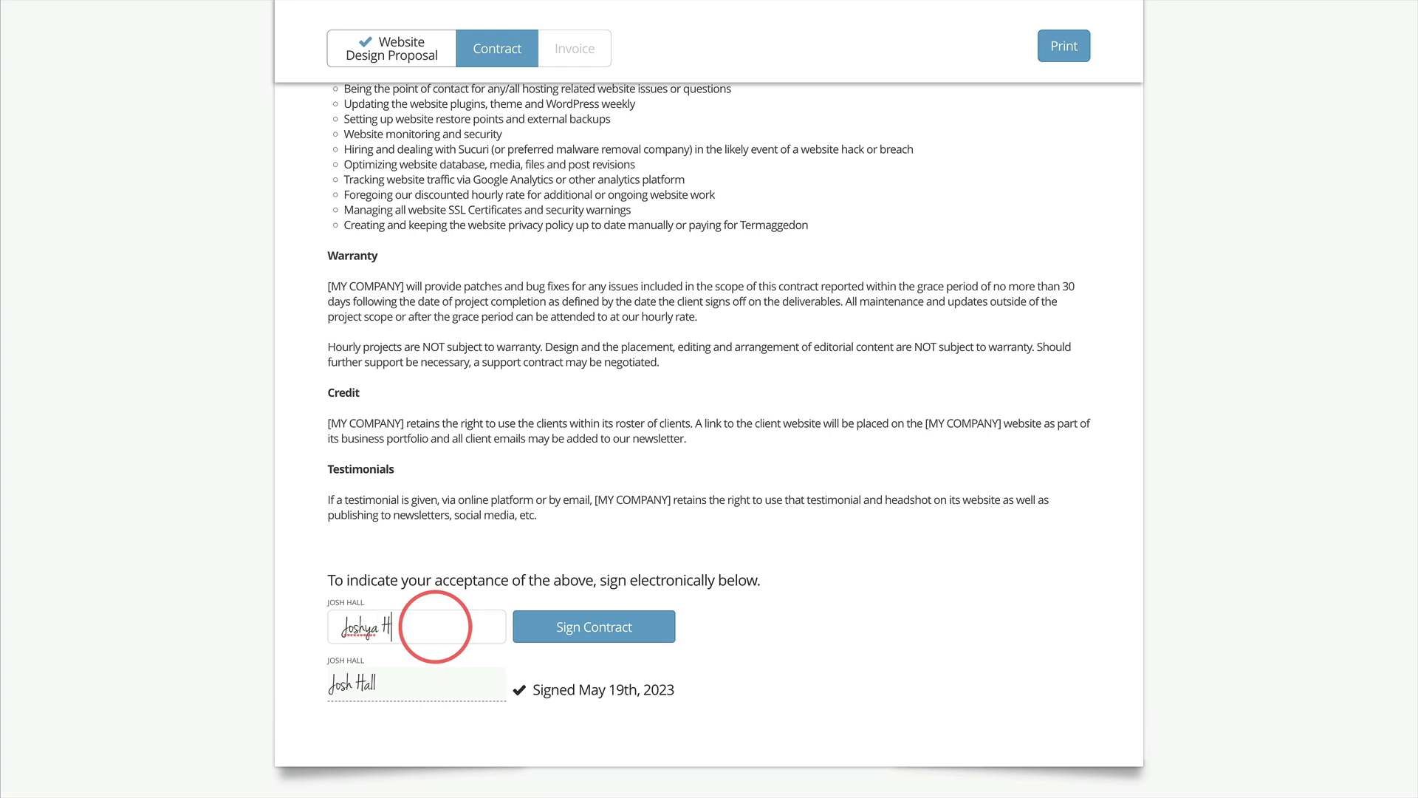
pyautogui.click(594, 625)
pyautogui.write('all')
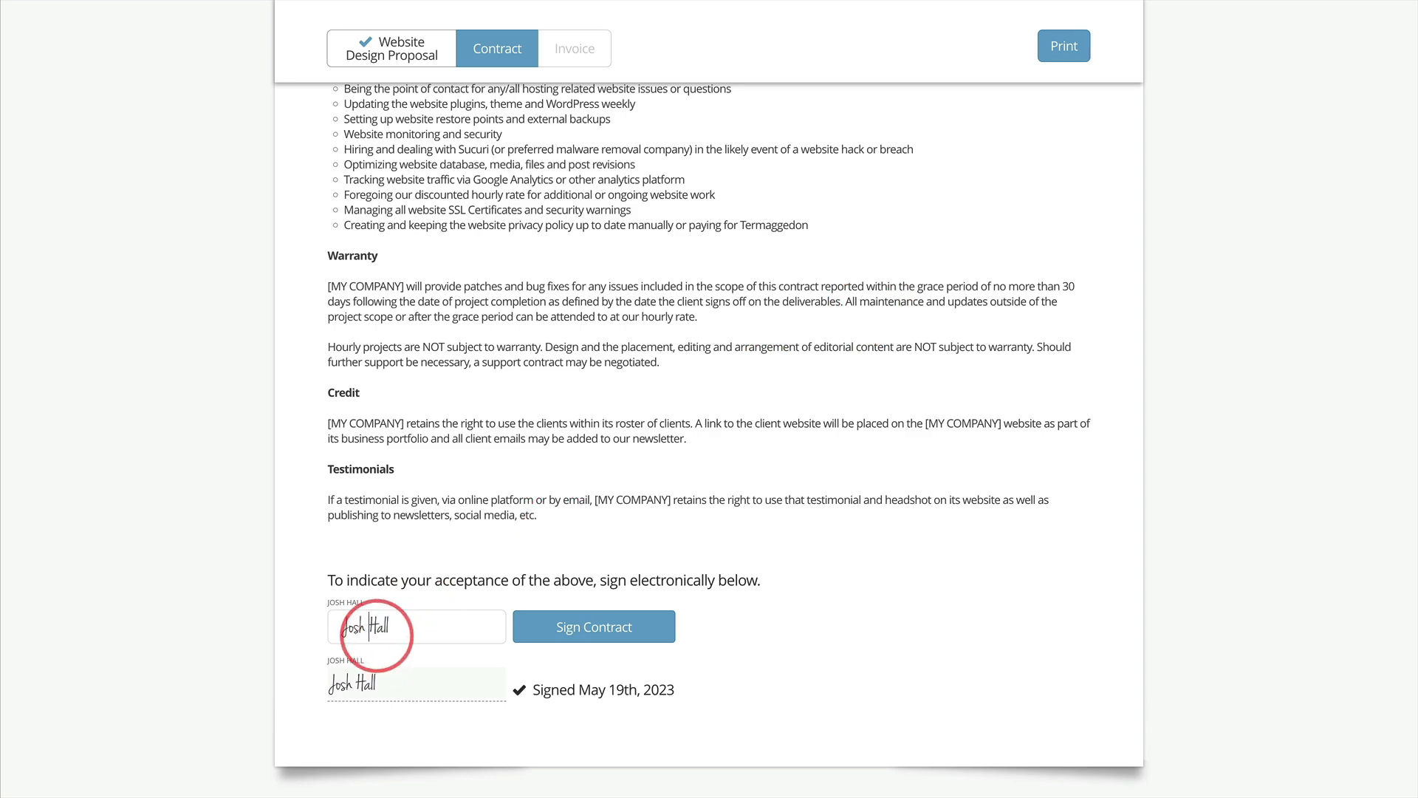
pyautogui.click(593, 626)
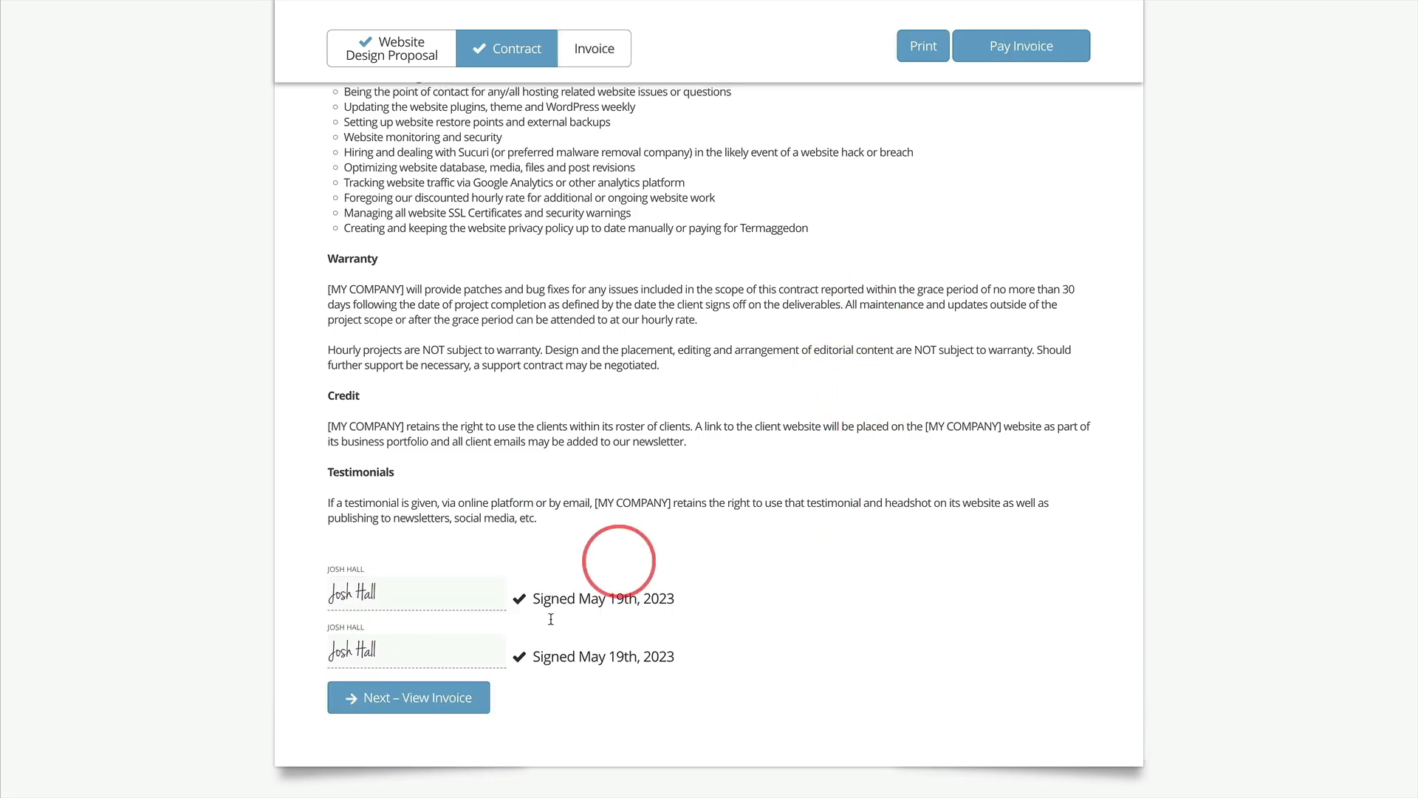
# Preview the invoice's Full and Due payment amounts in the portal, then return to Josh Hall's quote.
pyautogui.click(594, 48)
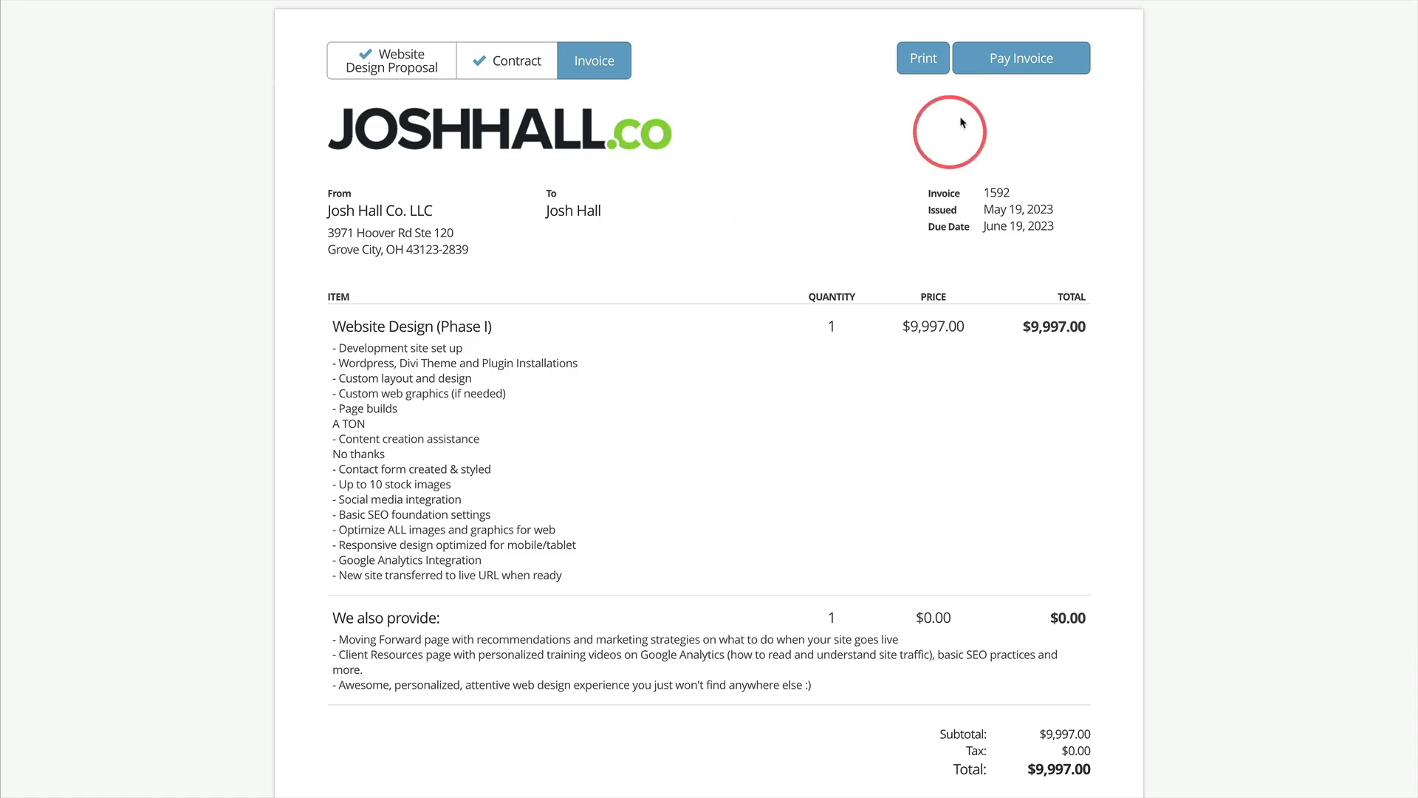
pyautogui.click(1020, 58)
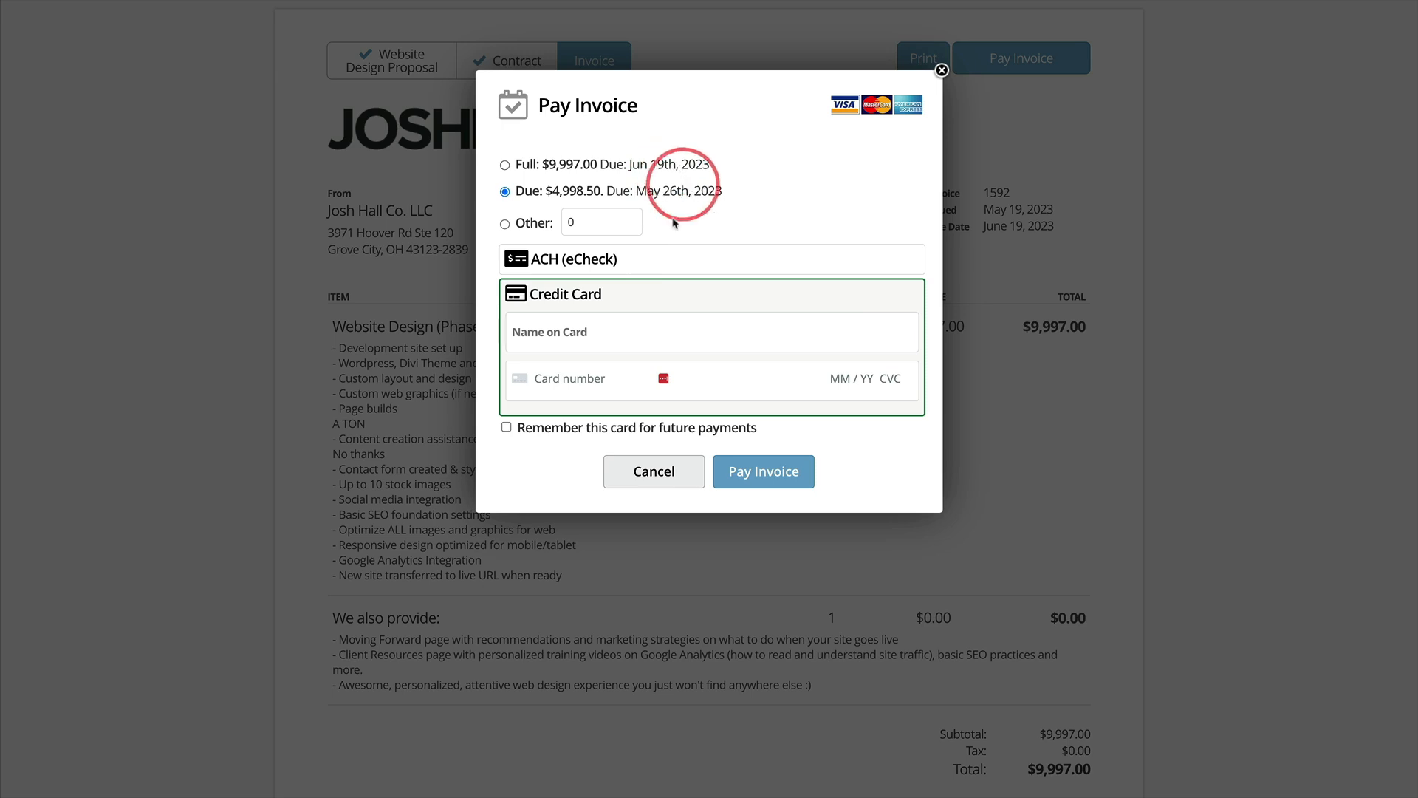
pyautogui.click(505, 164)
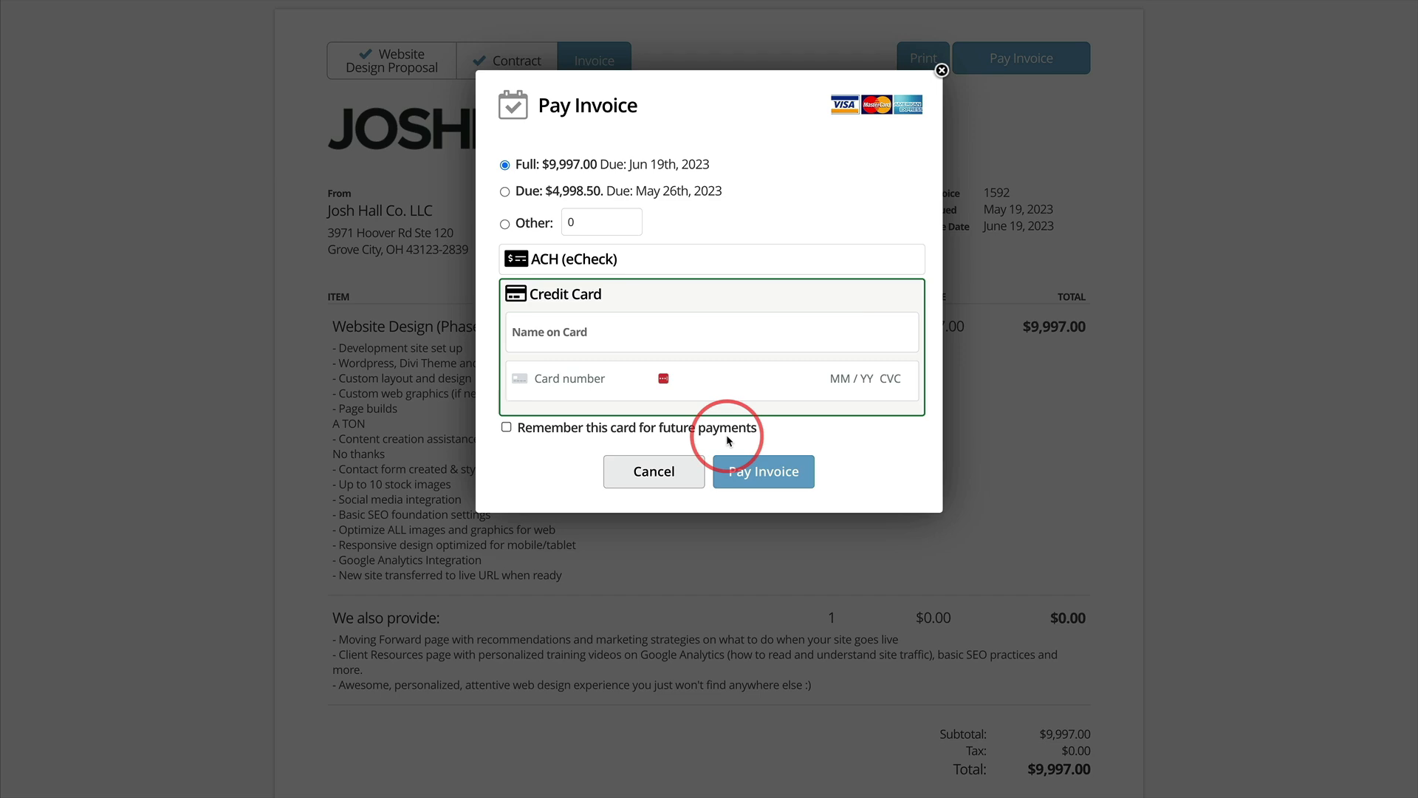
pyautogui.click(940, 69)
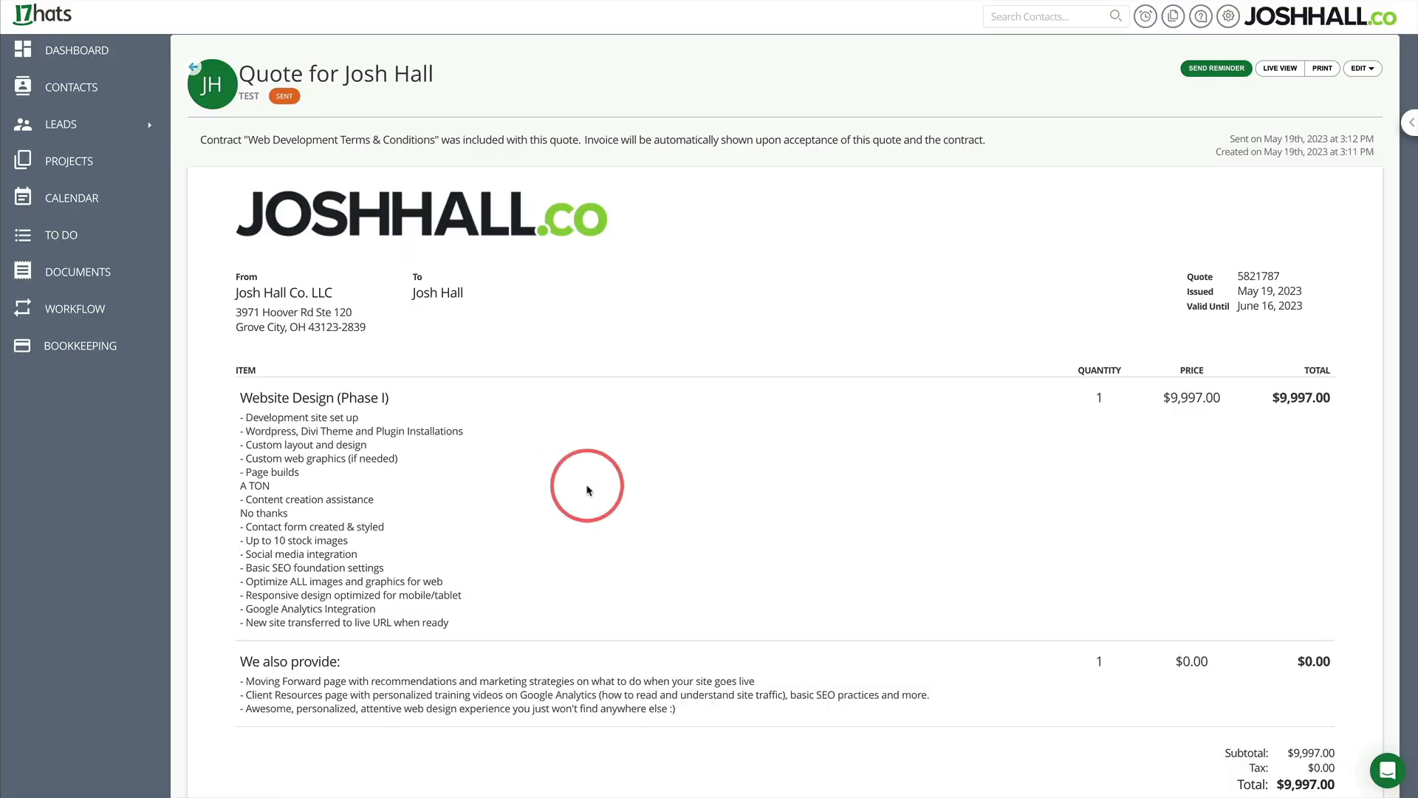
# Scroll the portal invoice to the May 26 payment schedule of $4,998.50.
pyautogui.scroll(-3)
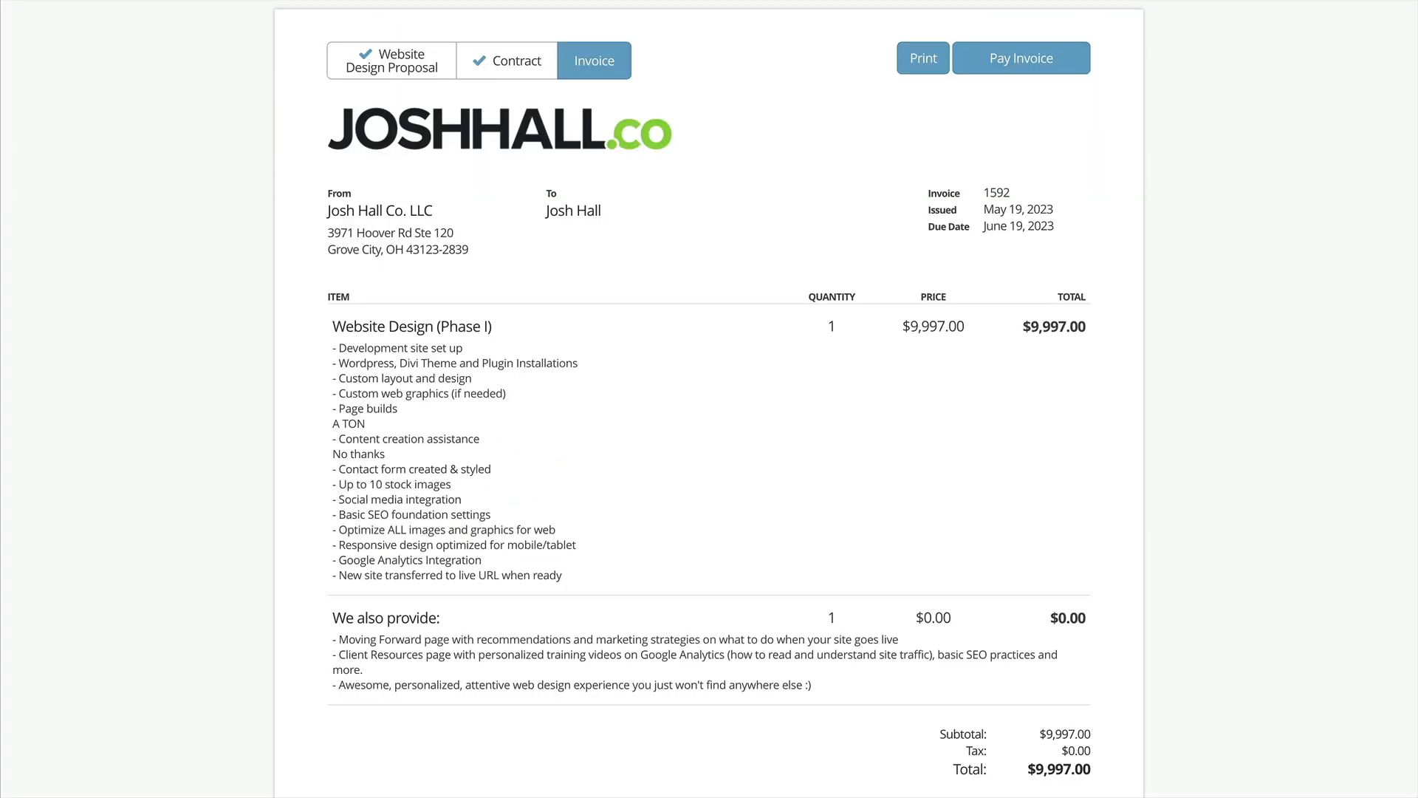
pyautogui.scroll(-3)
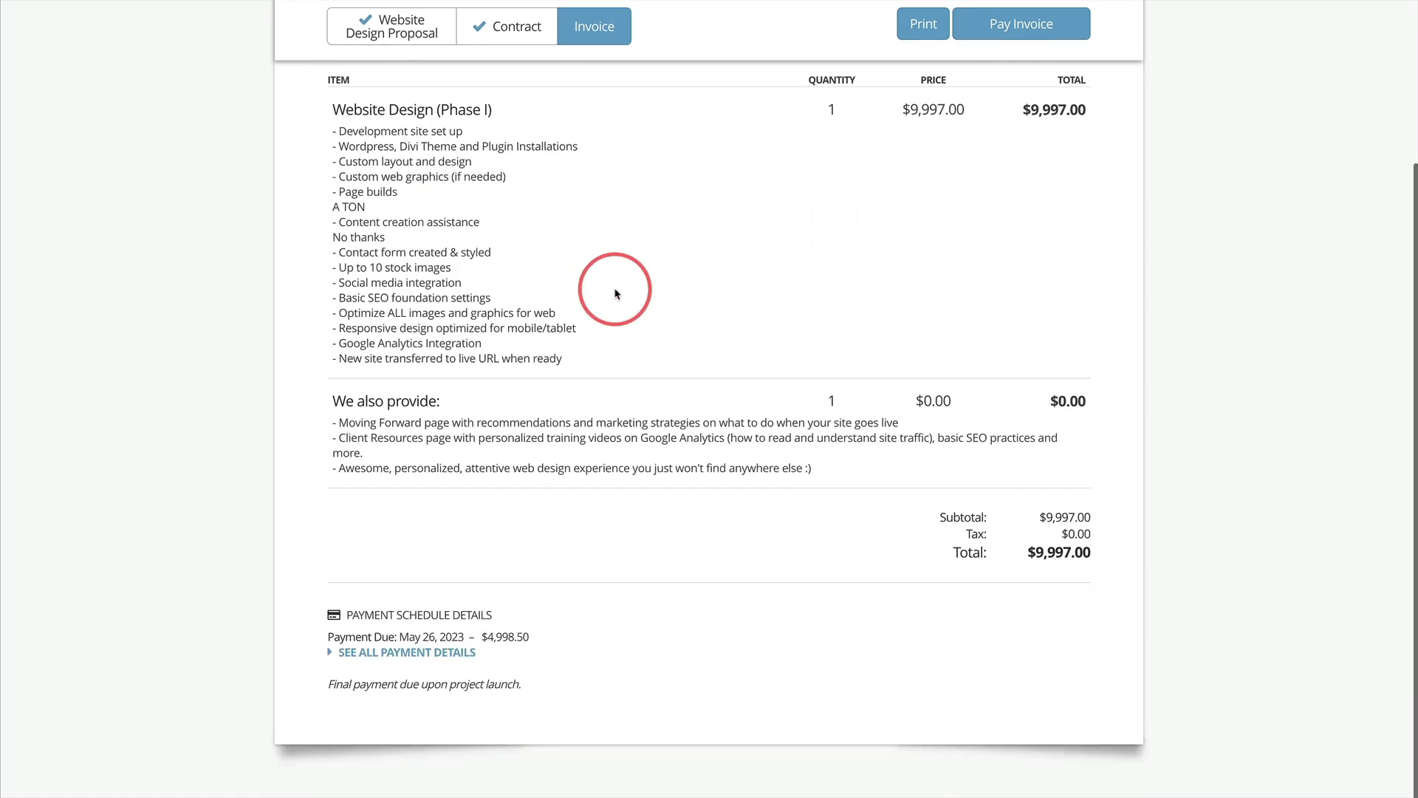
pyautogui.scroll(-3)
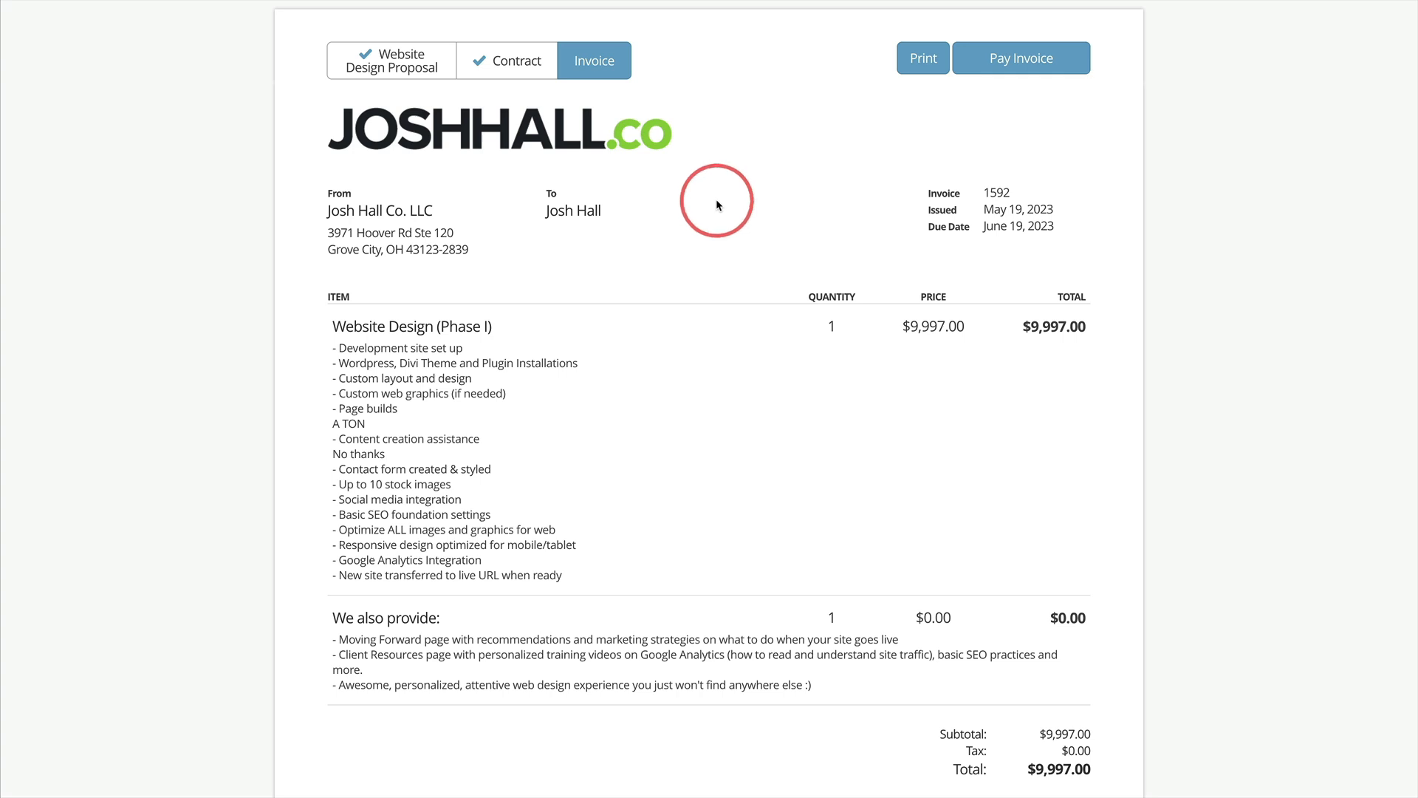
pyautogui.moveTo(723, 206)
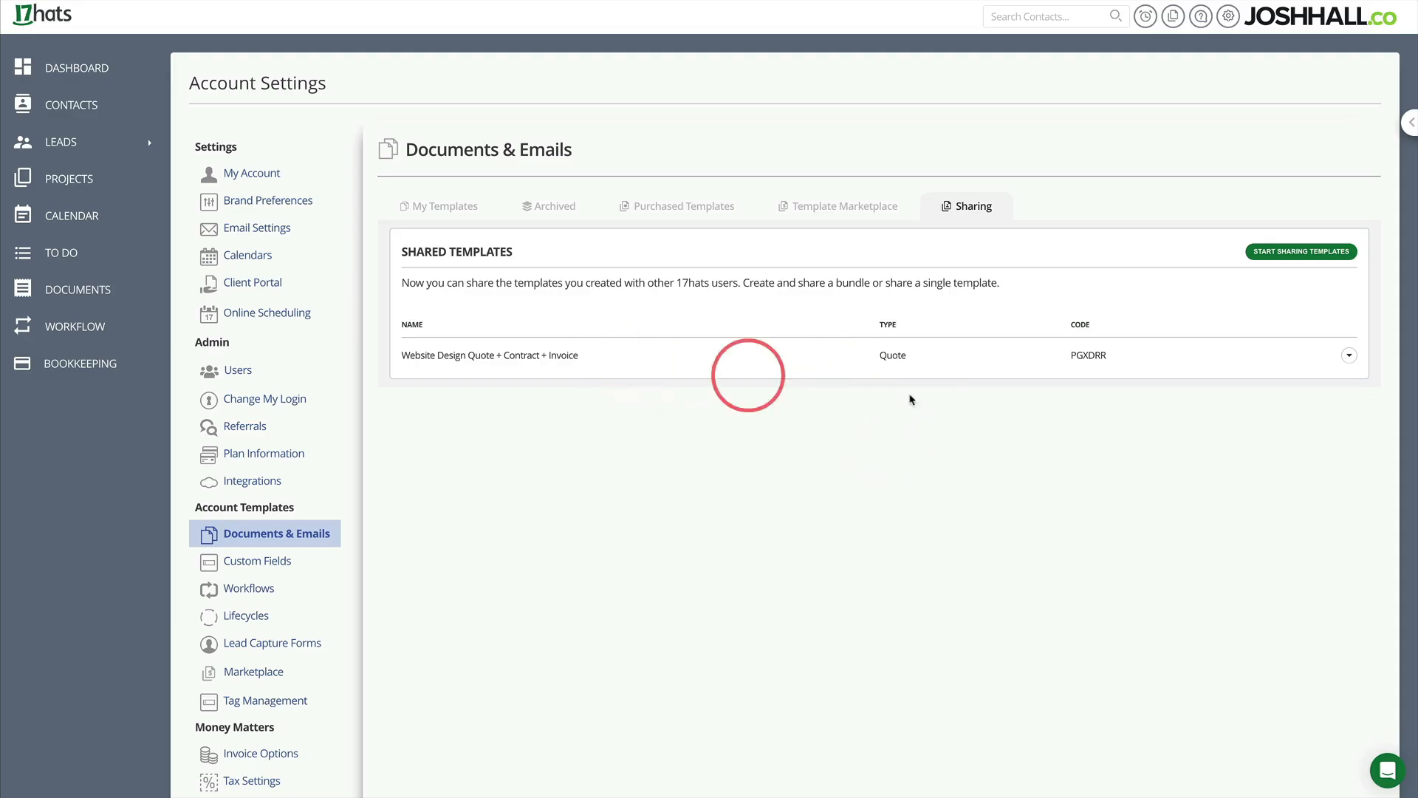
pyautogui.moveTo(1348, 355)
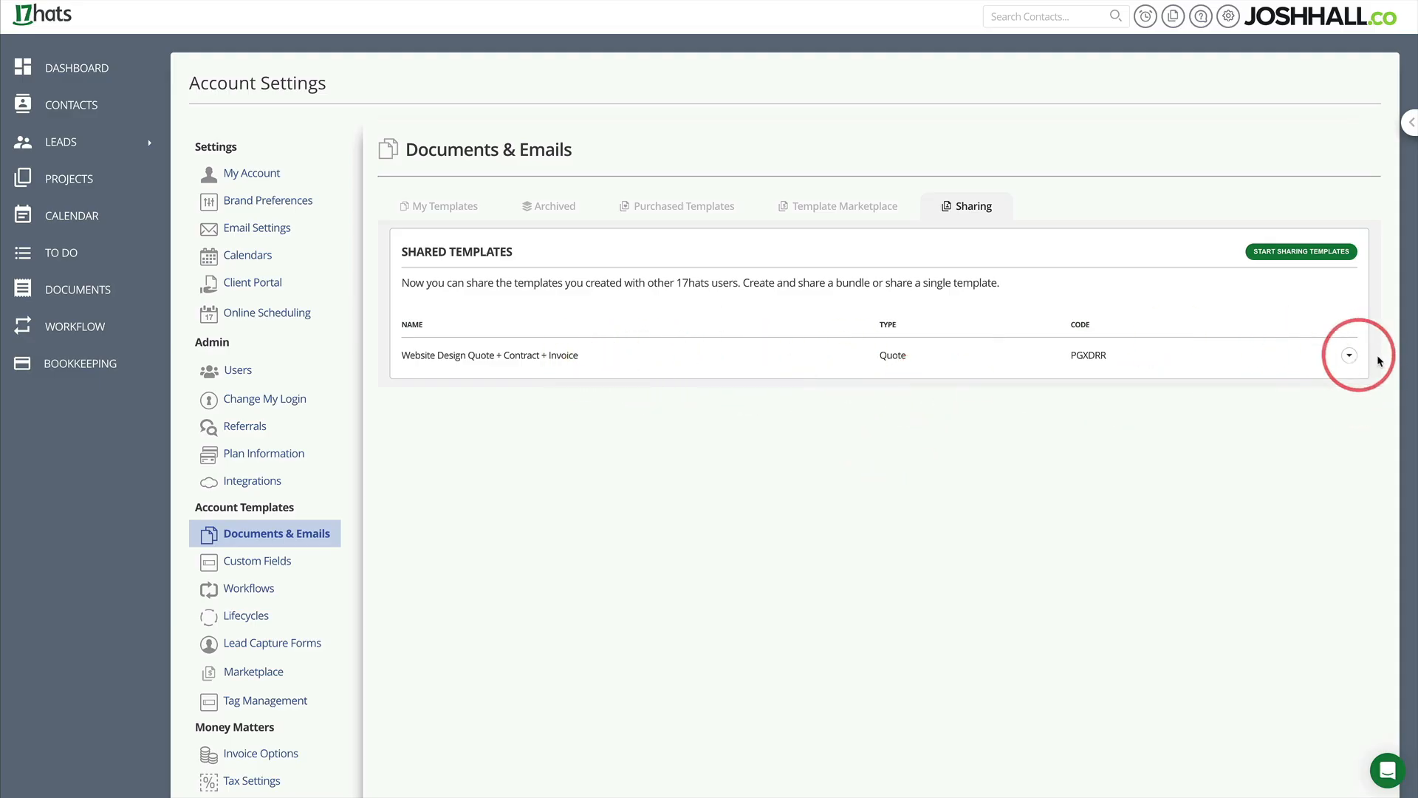
# Edit the Website Design Quote + Contract + Invoice template and review its $4,997 quote items.
pyautogui.click(1349, 573)
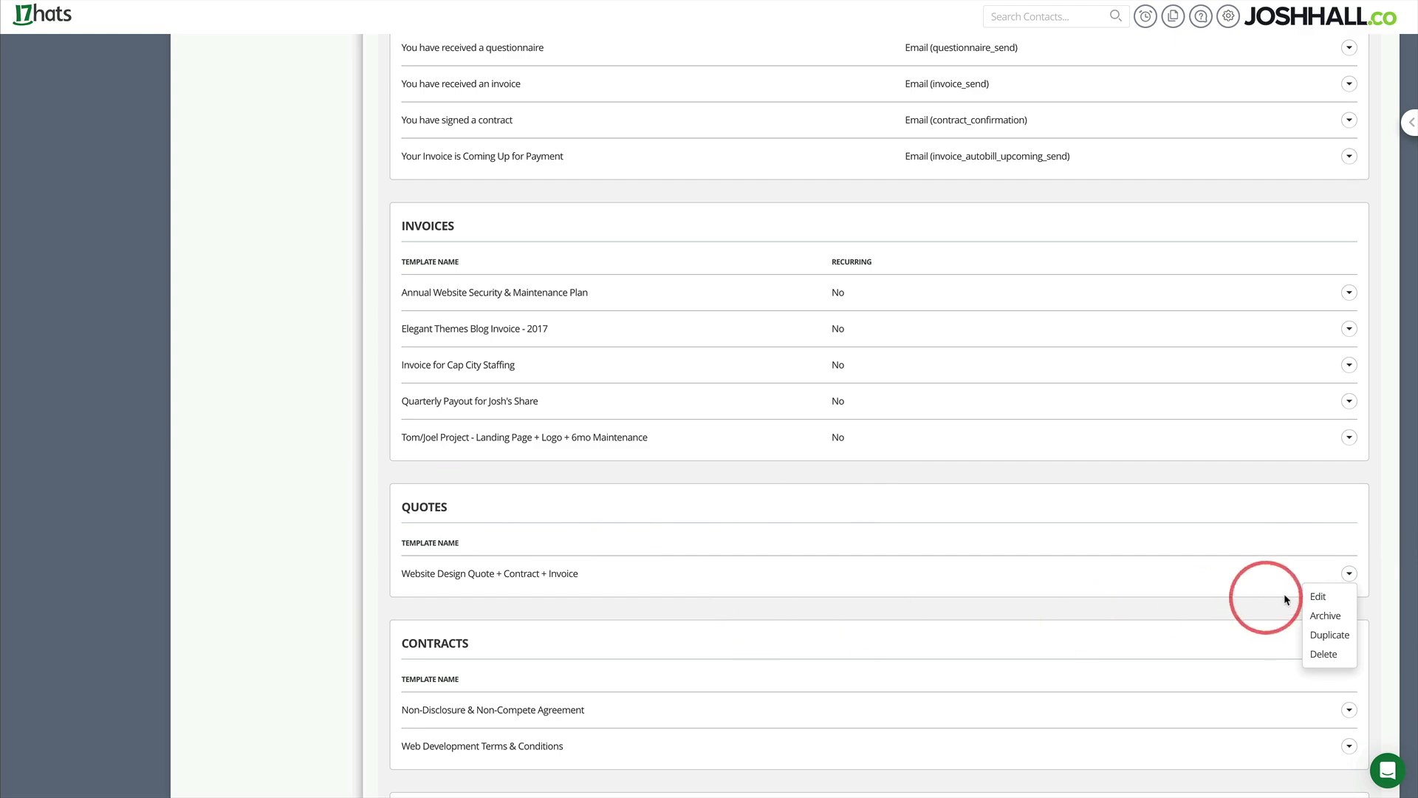
pyautogui.click(1318, 596)
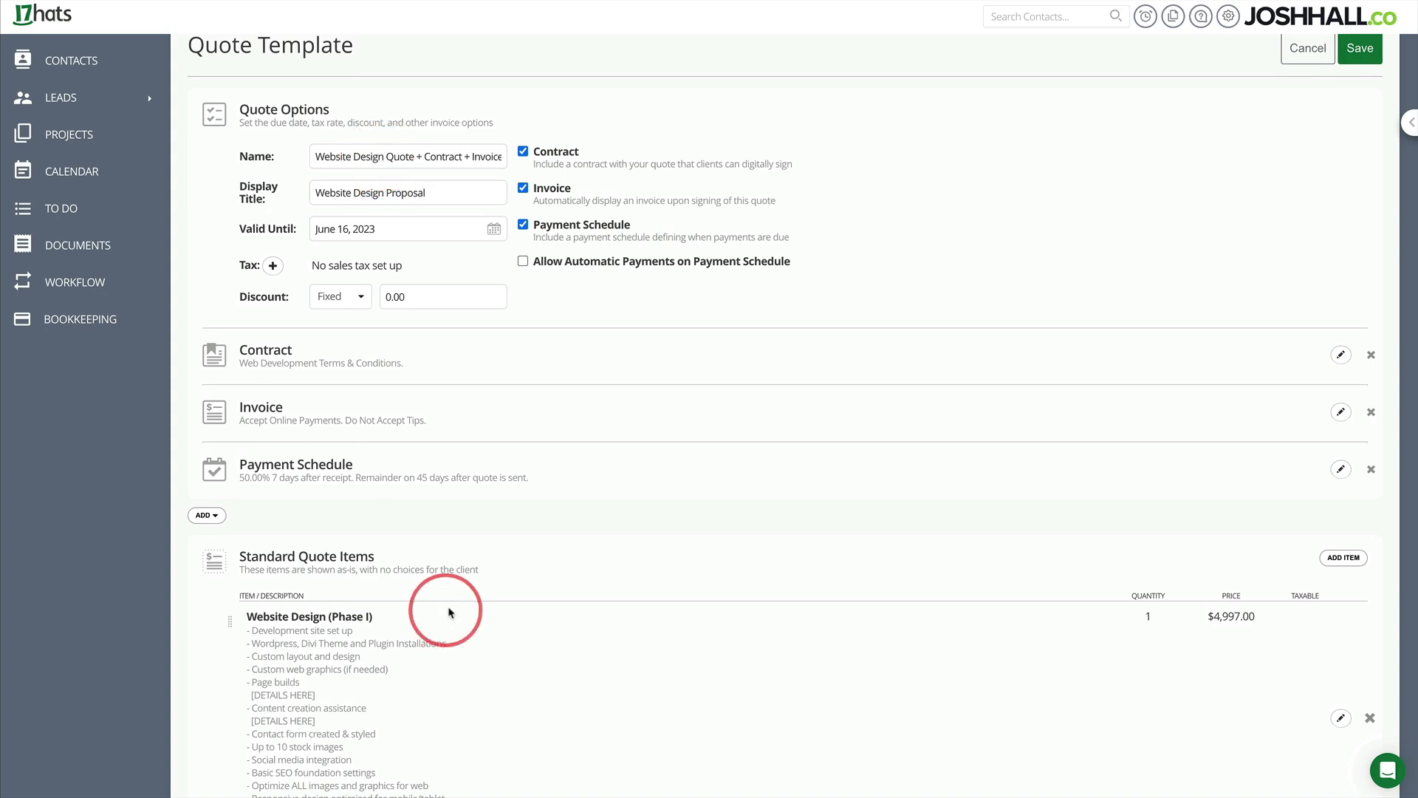
pyautogui.scroll(-3)
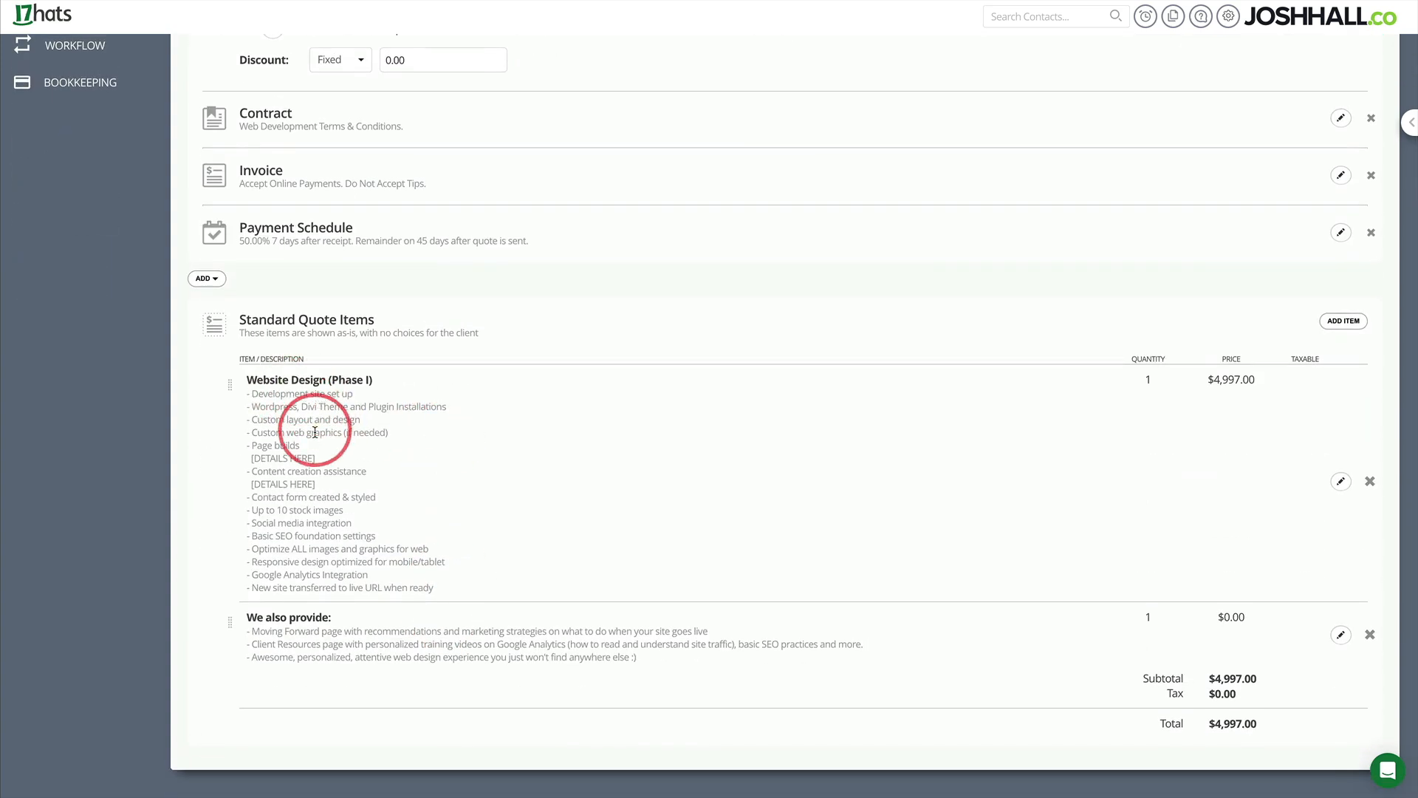
pyautogui.scroll(-3)
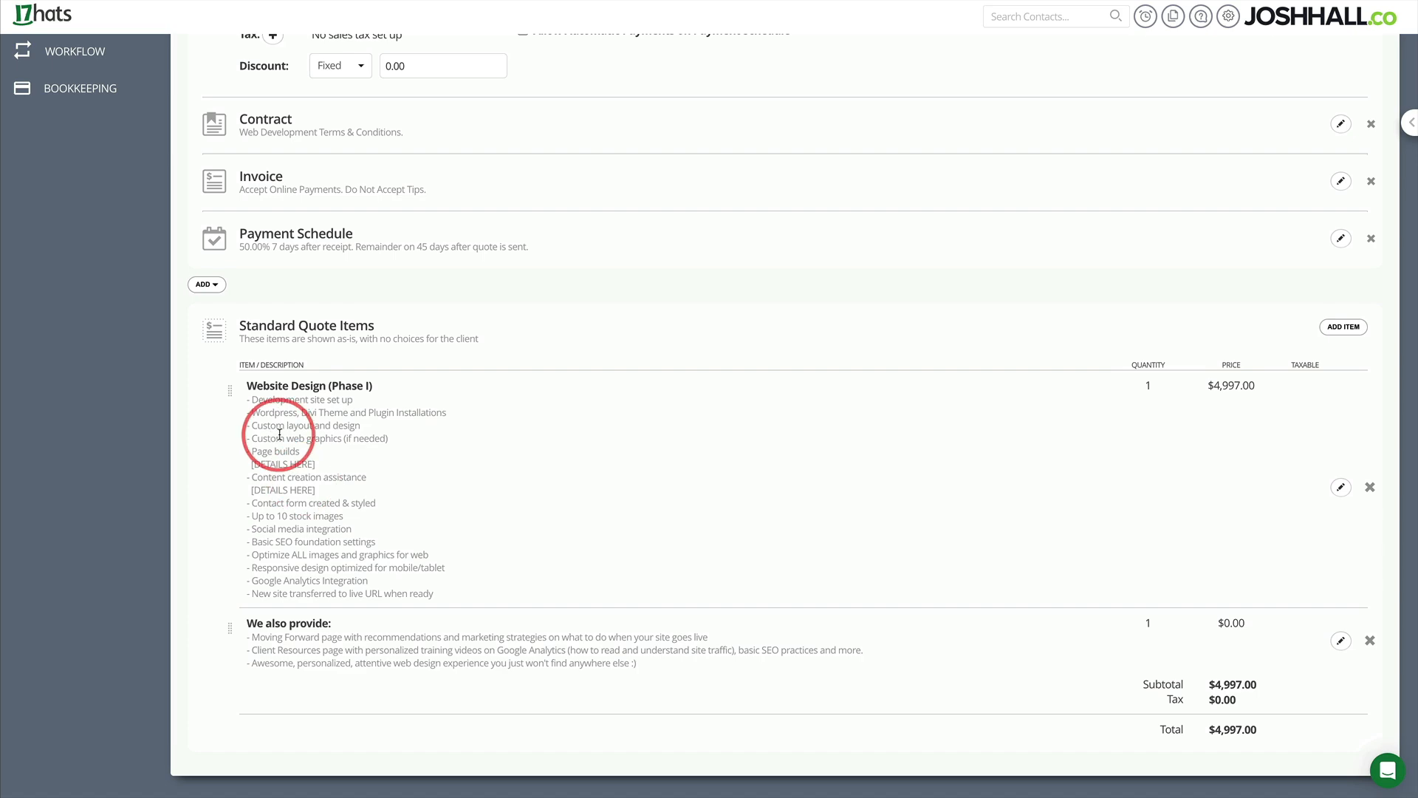
pyautogui.moveTo(566, 547)
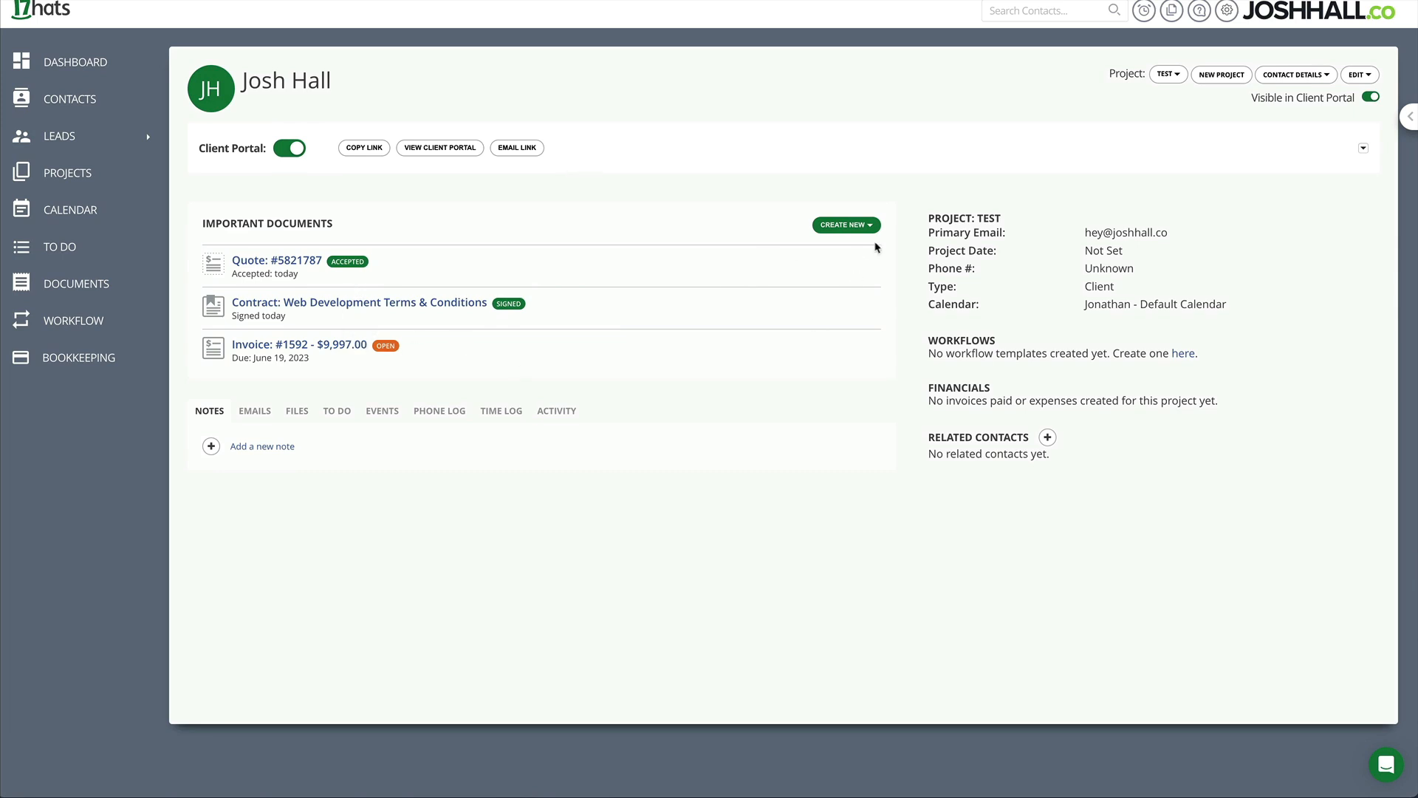
pyautogui.moveTo(1217, 102)
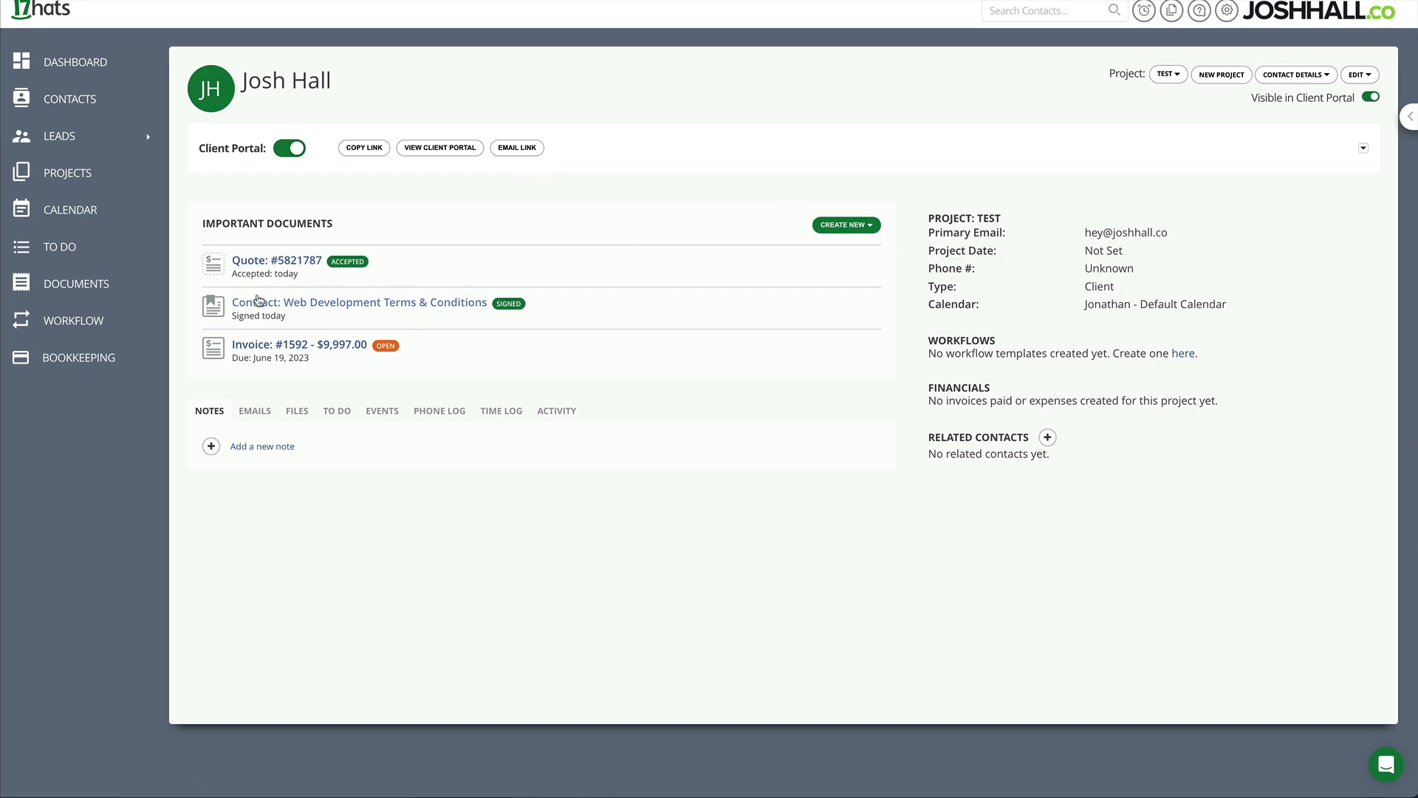
pyautogui.moveTo(353, 350)
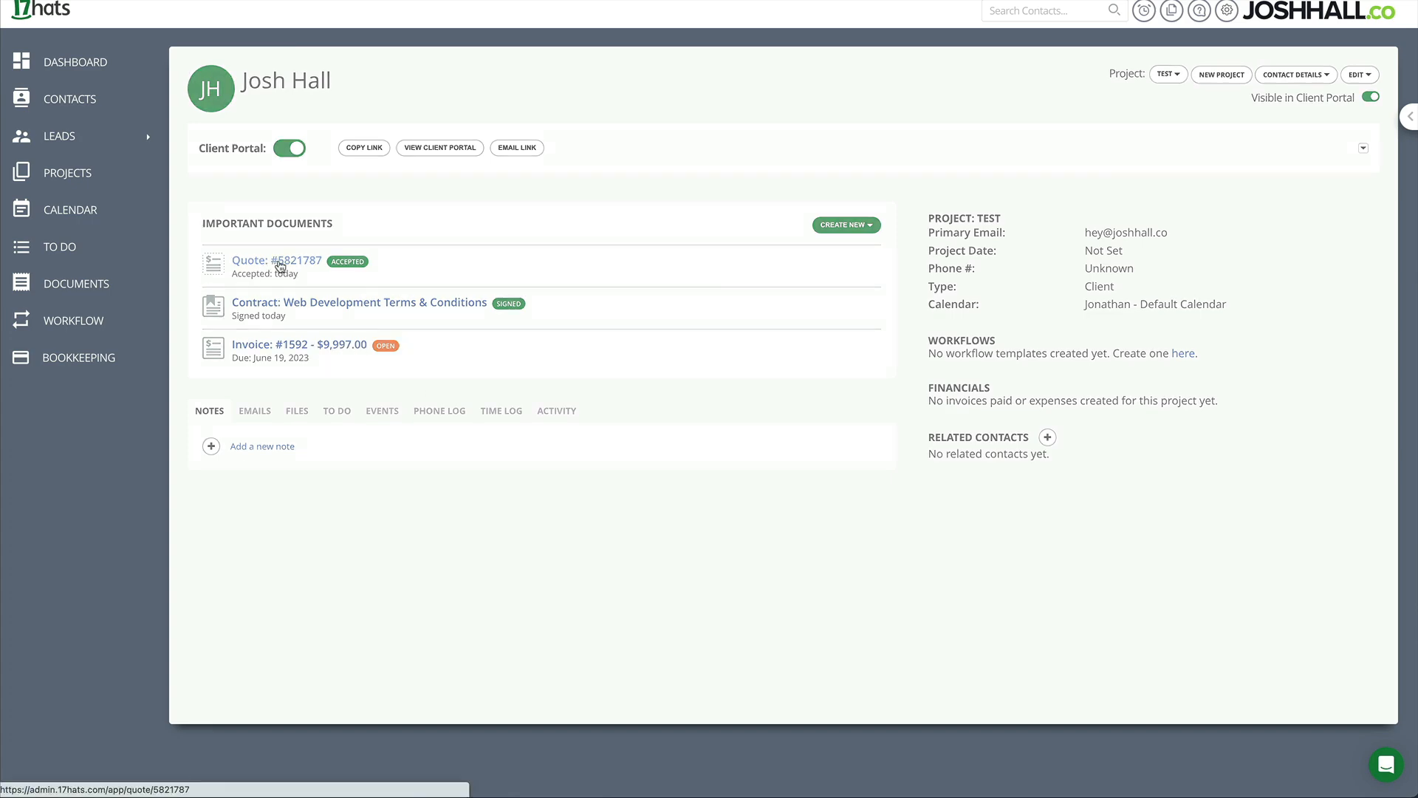
pyautogui.click(295, 260)
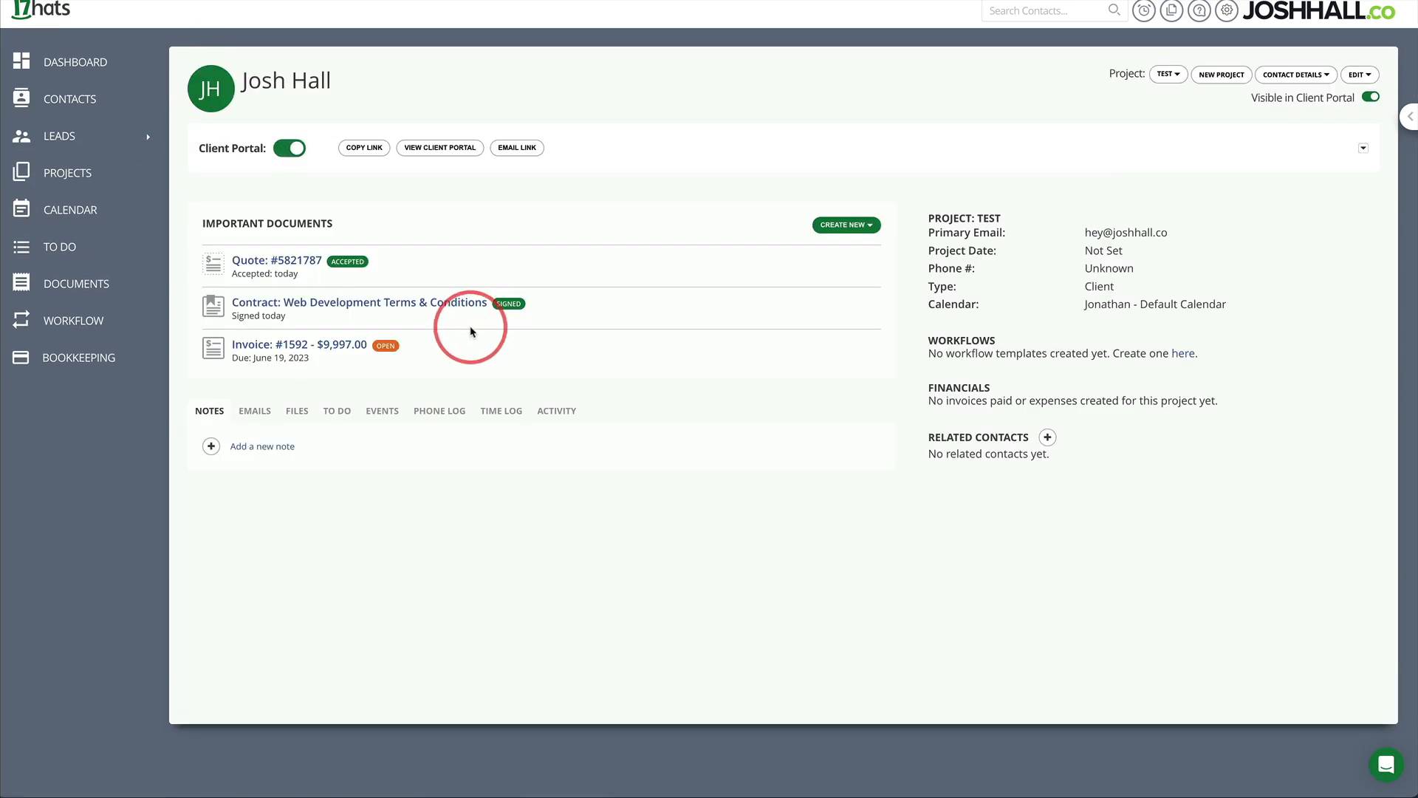
pyautogui.click(356, 302)
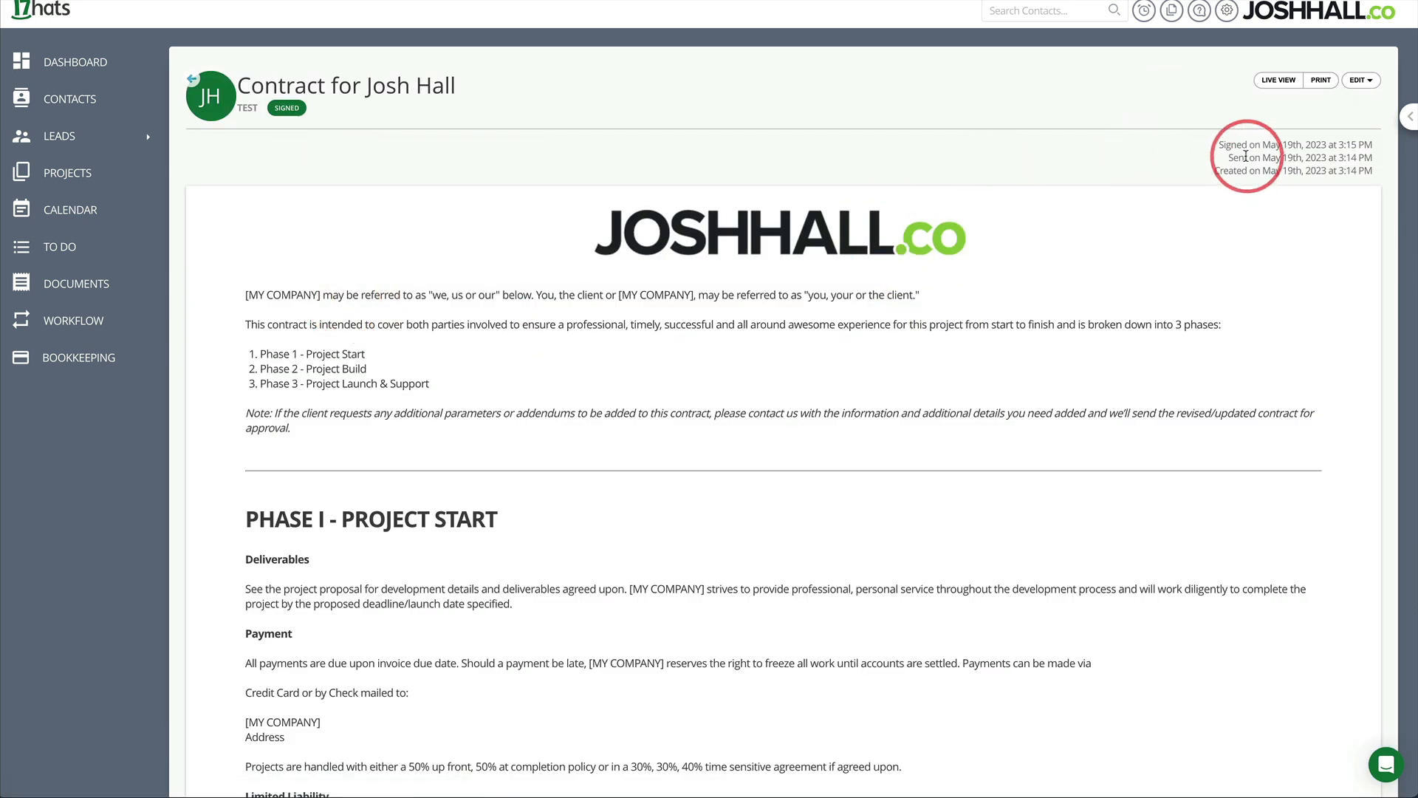
pyautogui.scroll(-3)
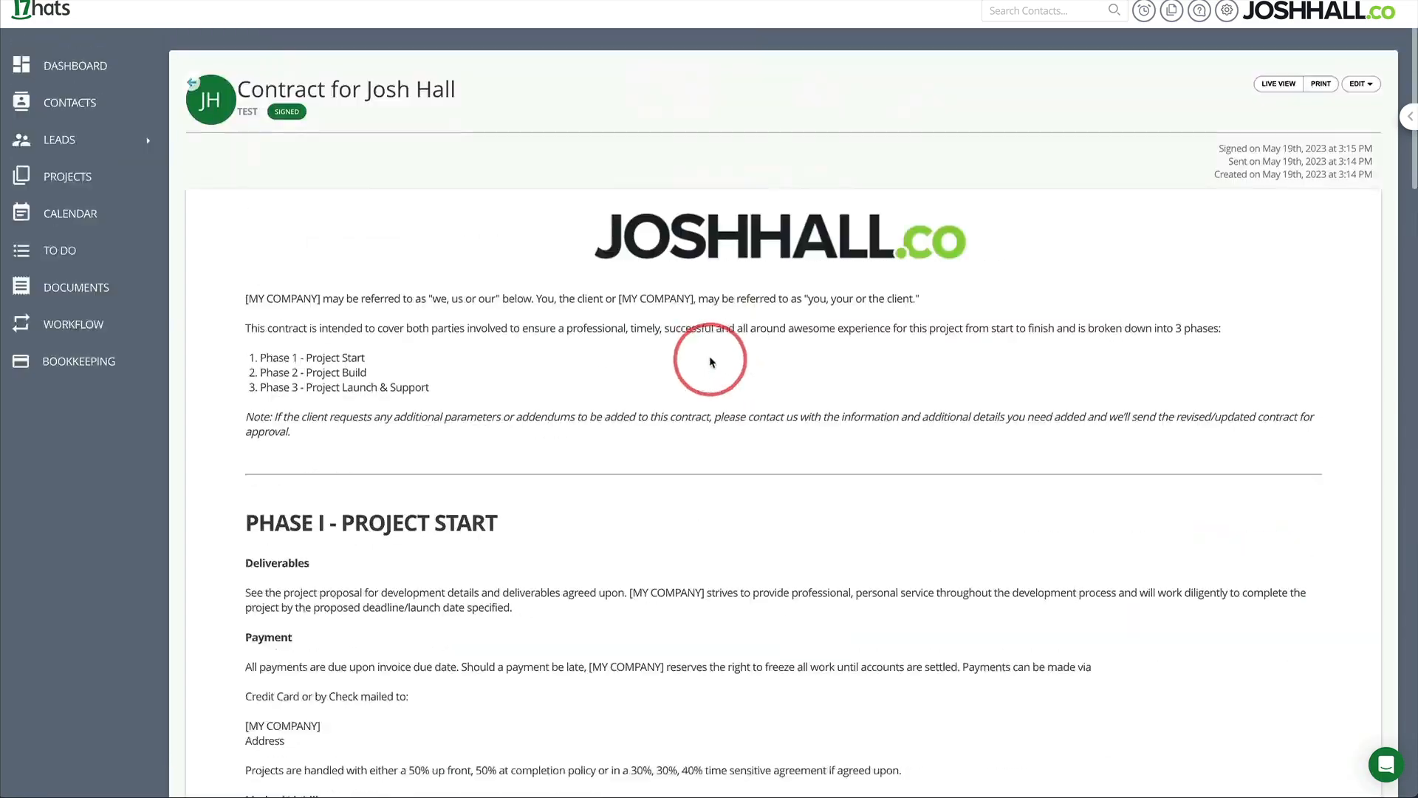
pyautogui.click(195, 79)
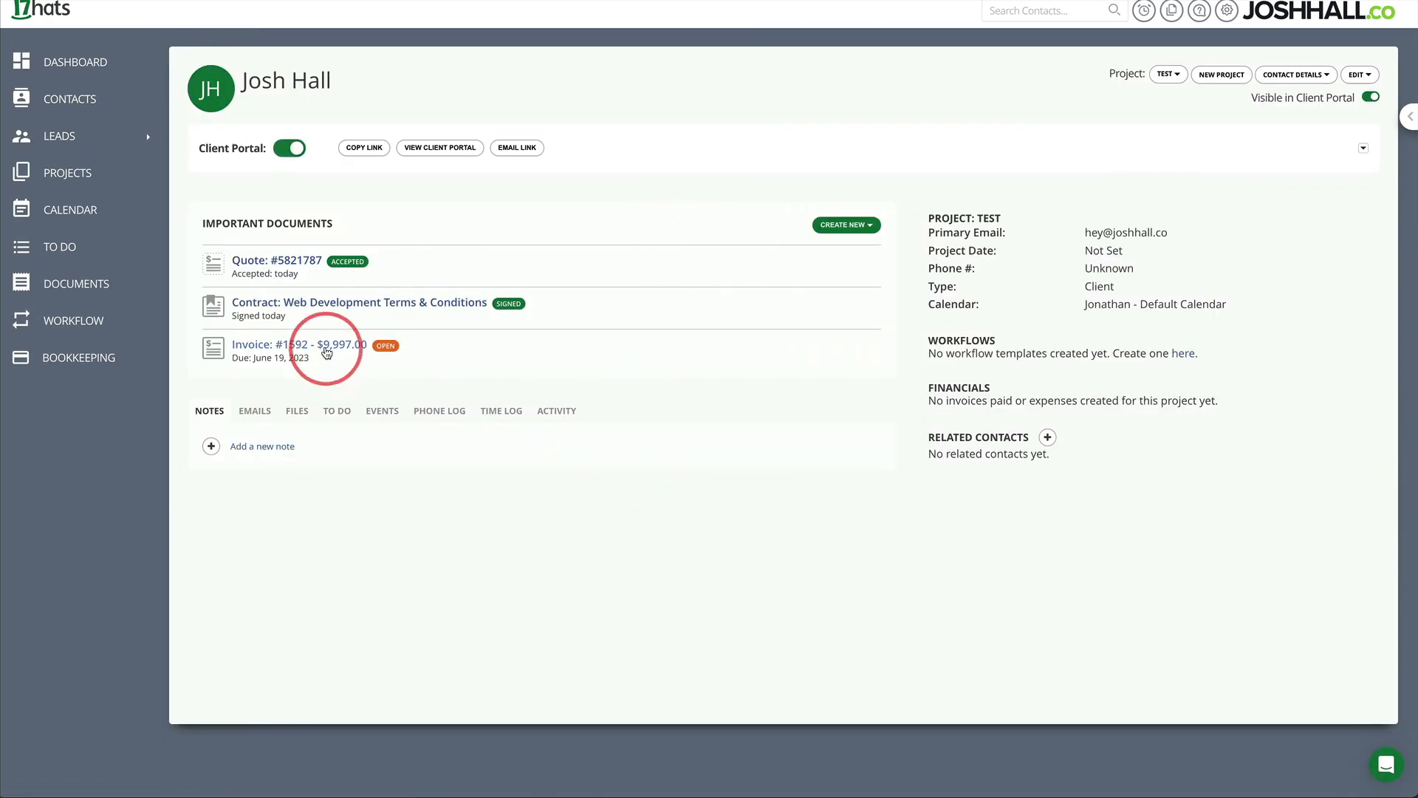
# Open the $9,997.00 Invoice #1592 and scroll to its payment schedule.
pyautogui.click(278, 344)
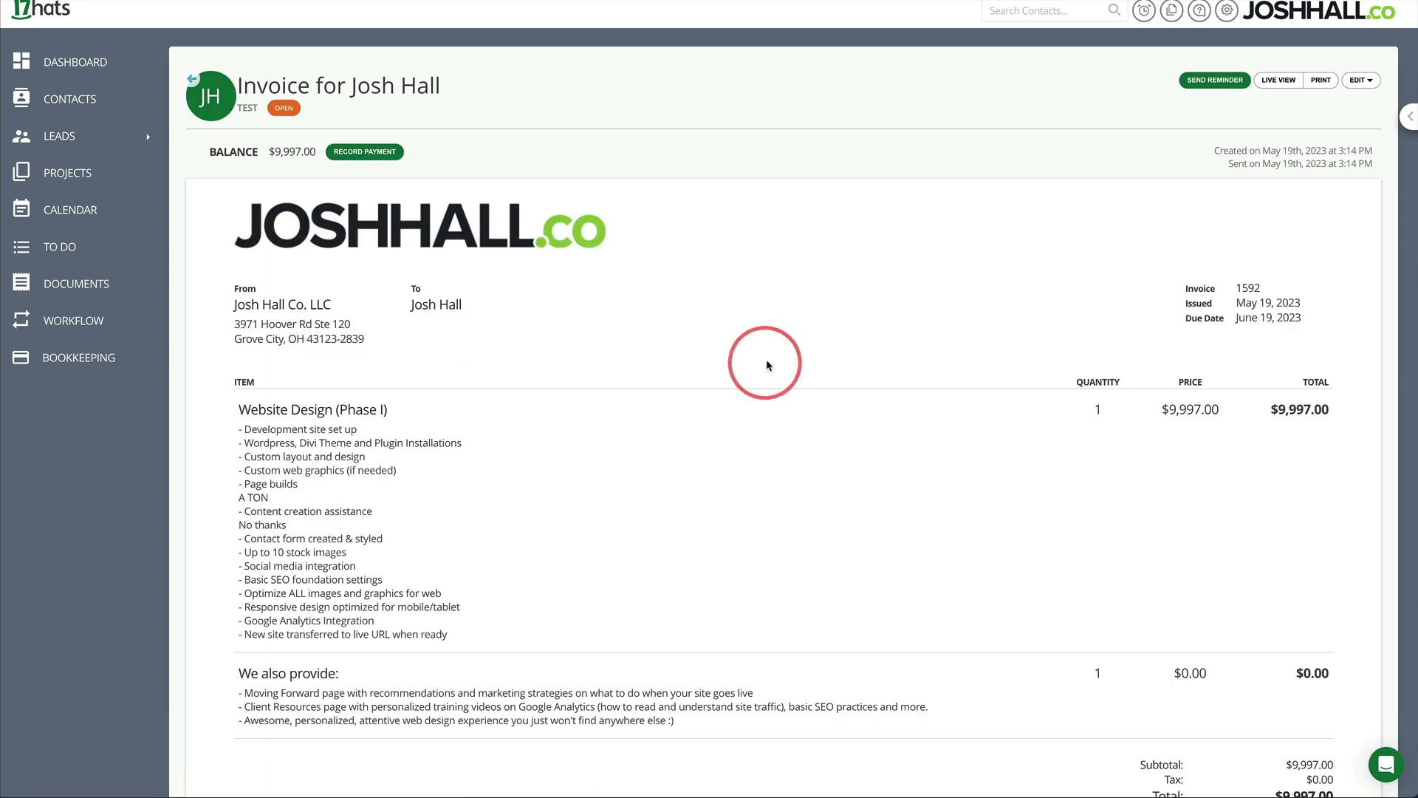
pyautogui.scroll(-3)
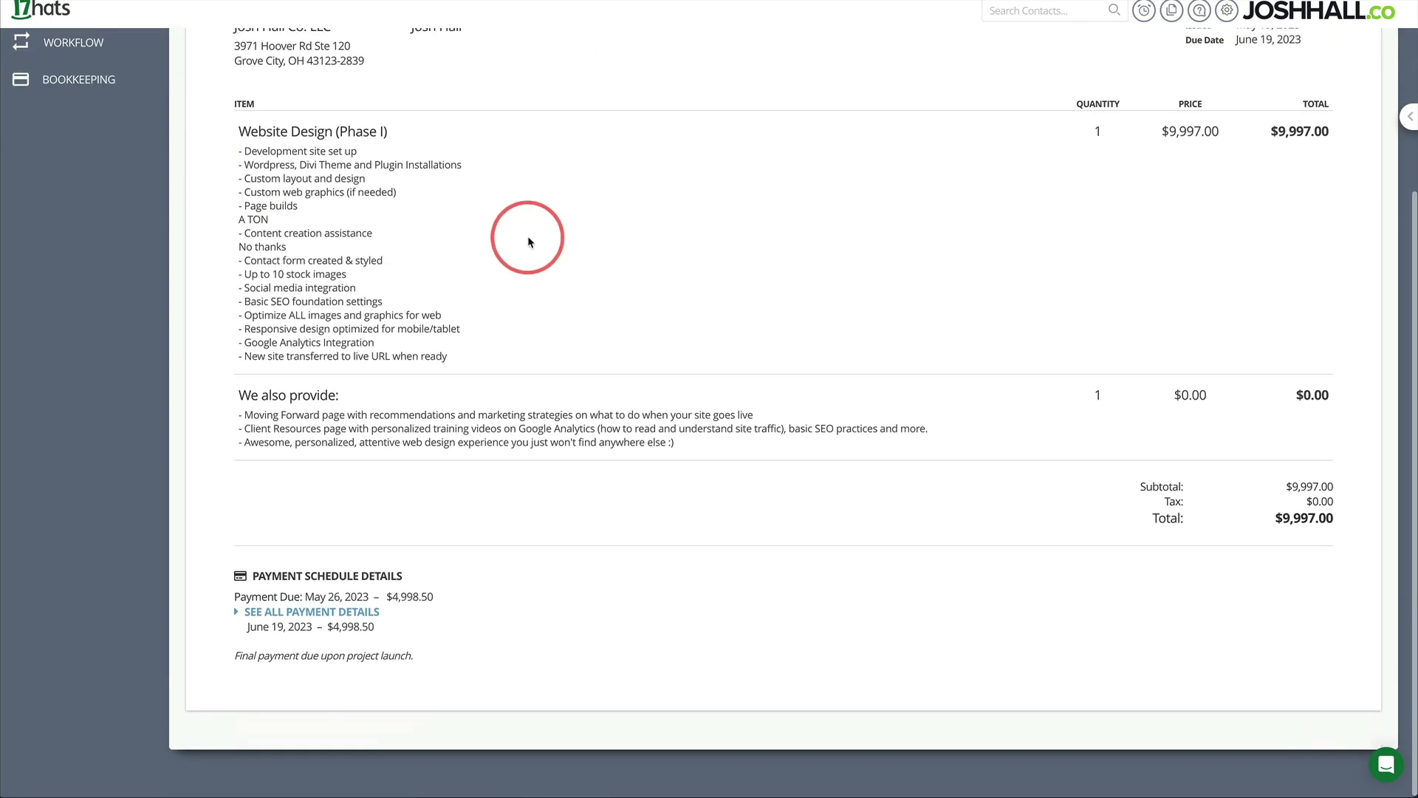
pyautogui.scroll(-3)
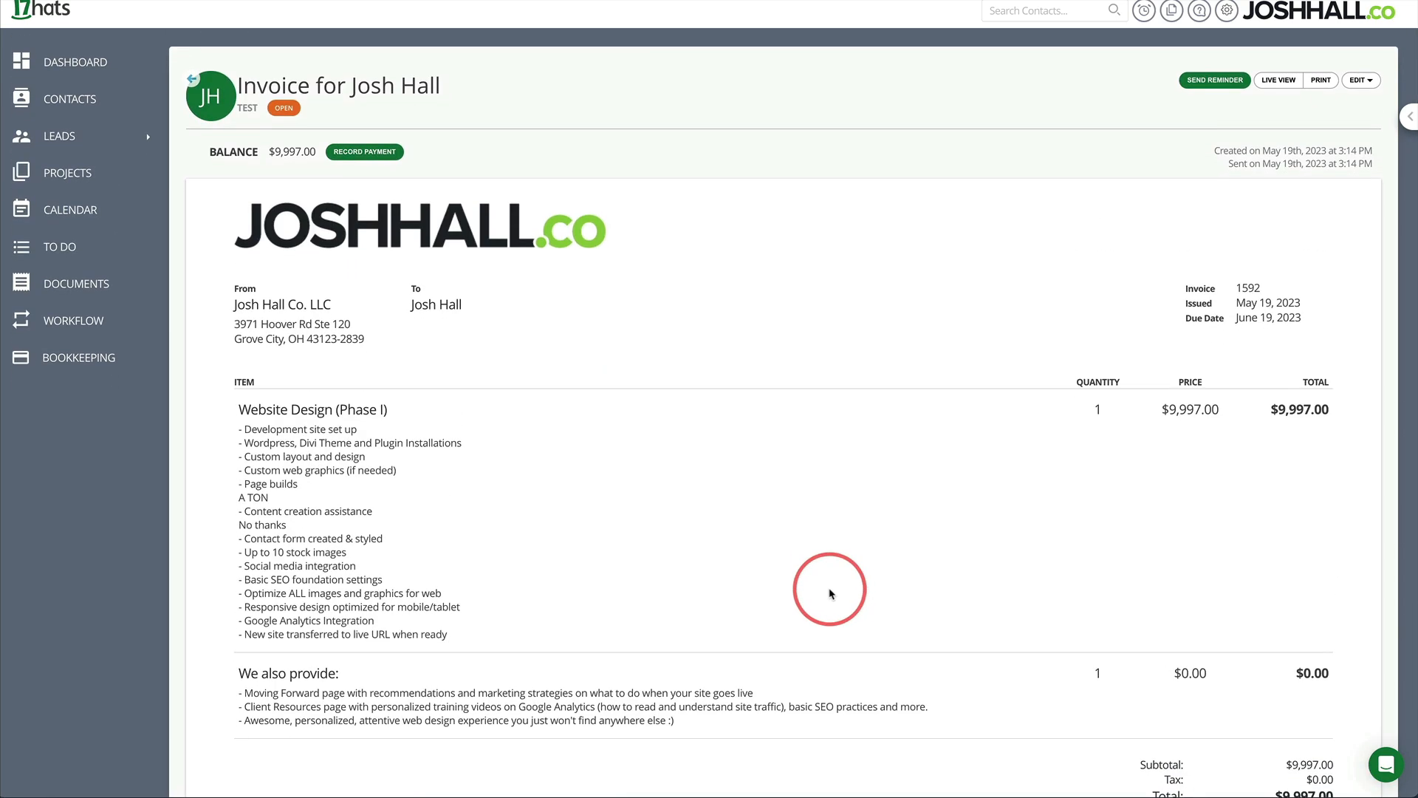
pyautogui.moveTo(947, 308)
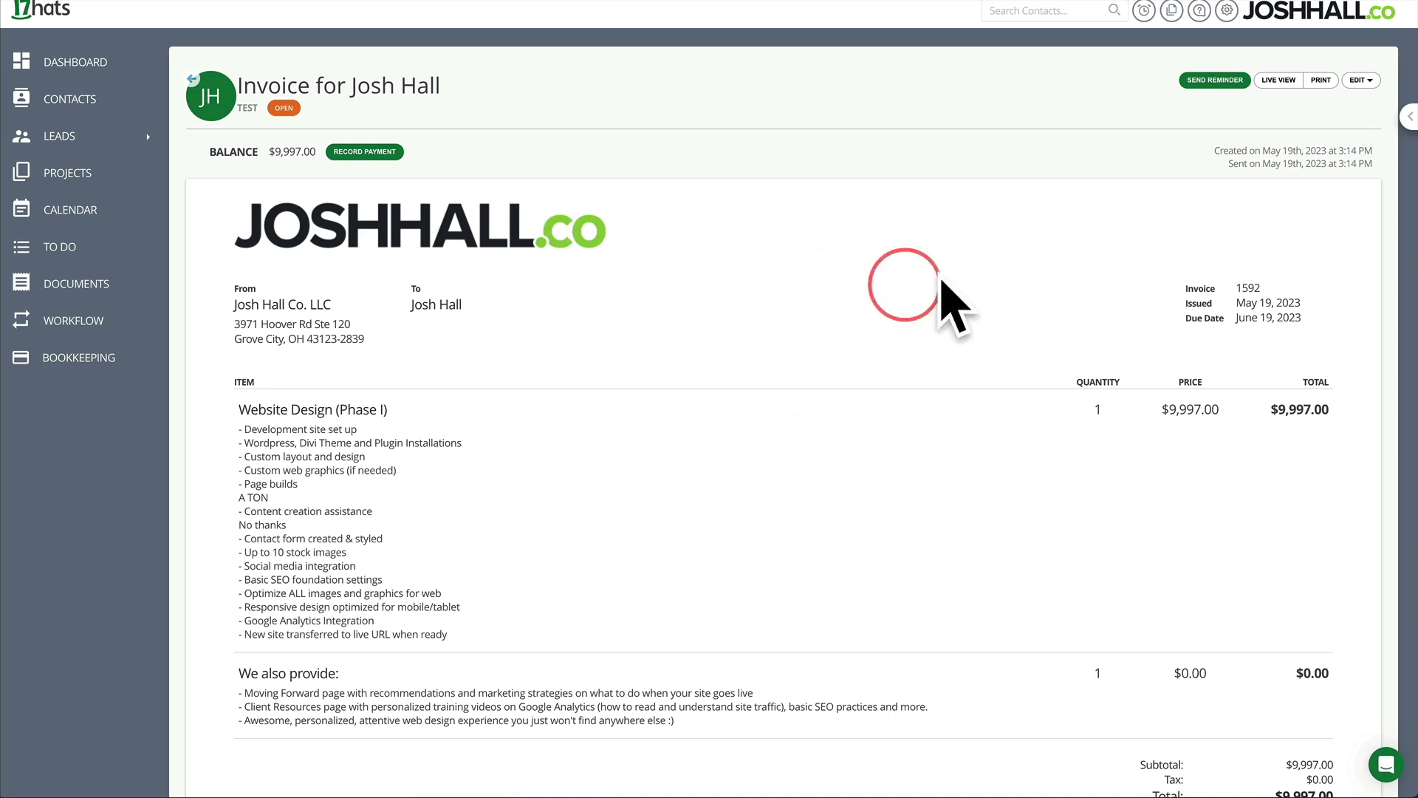
pyautogui.moveTo(744, 166)
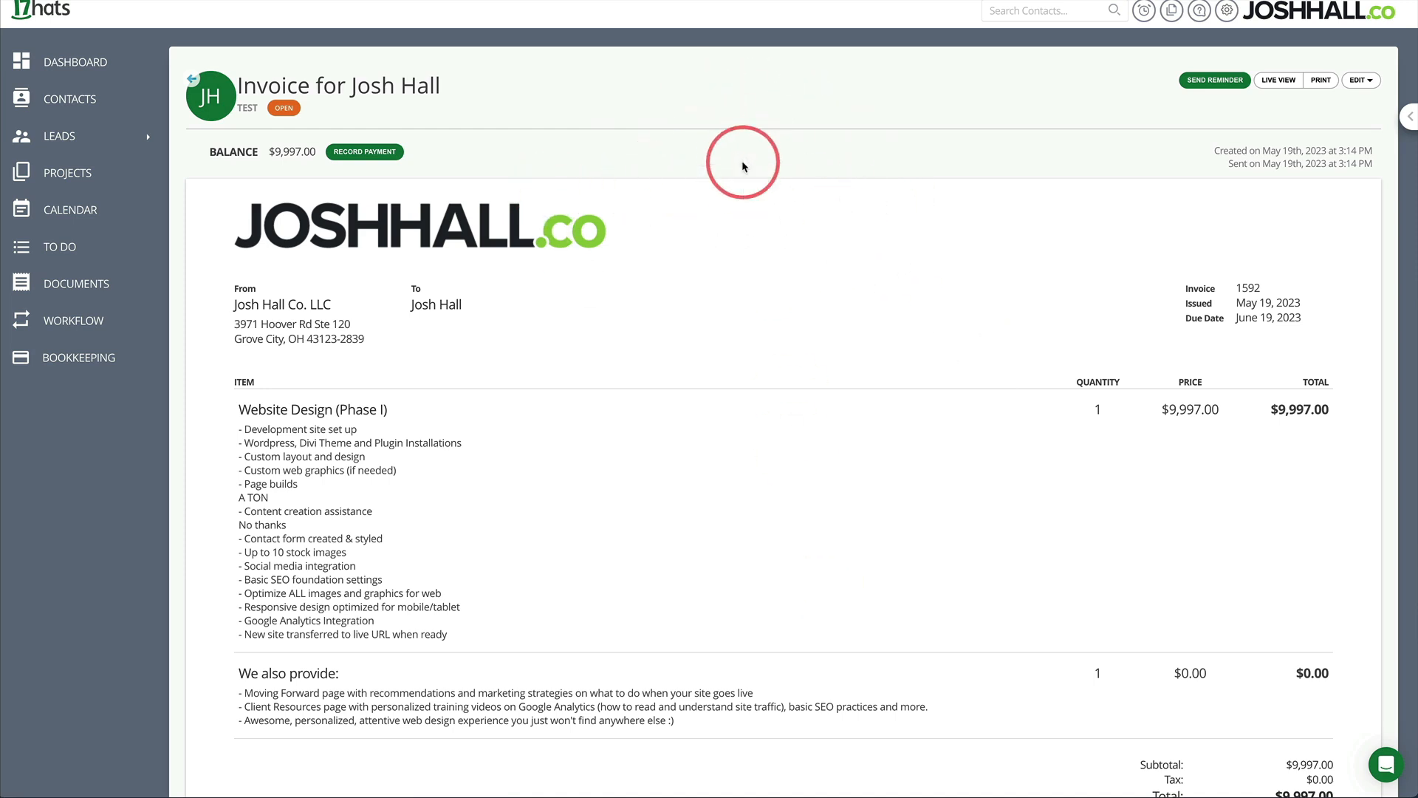